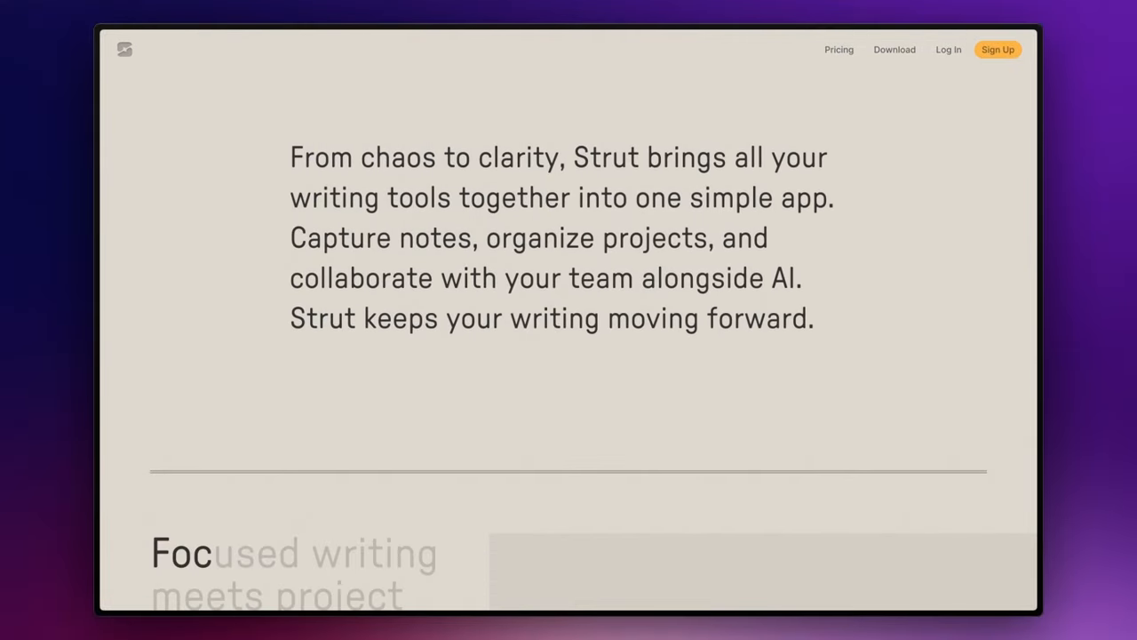
Step: Create 'New doc' in today's Inbox with body 'This is a new document' and return to the Inbox
{"action": "scroll", "scroll_direction": "down", "scroll_amount": 3}
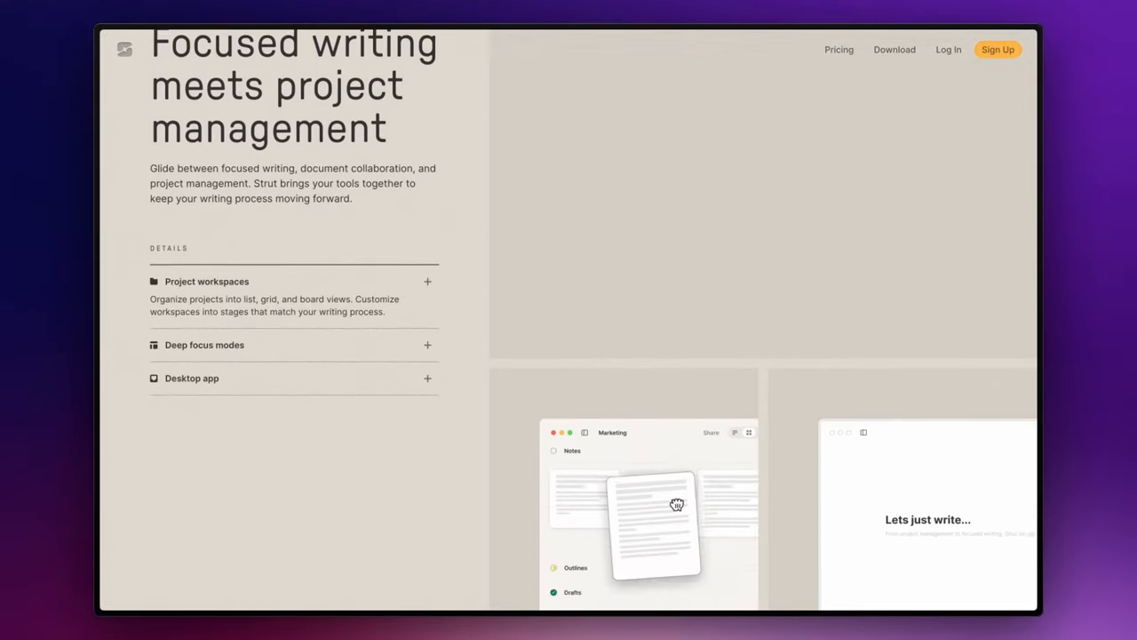
{"action": "scroll", "scroll_direction": "down", "scroll_amount": 3}
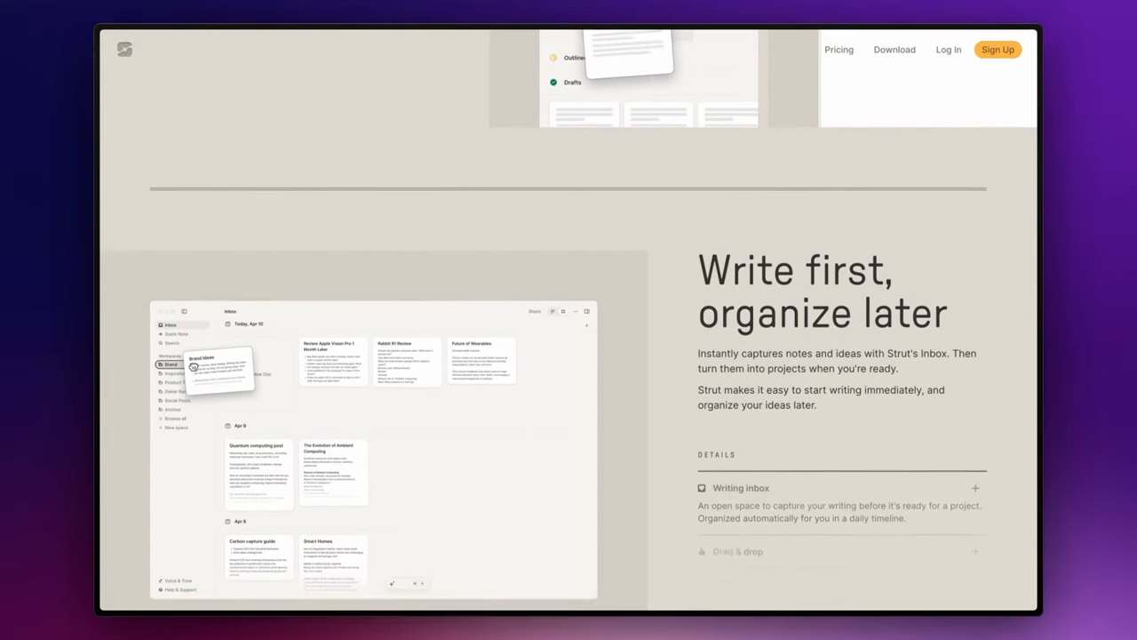
{"action": "scroll", "scroll_direction": "down", "scroll_amount": 3}
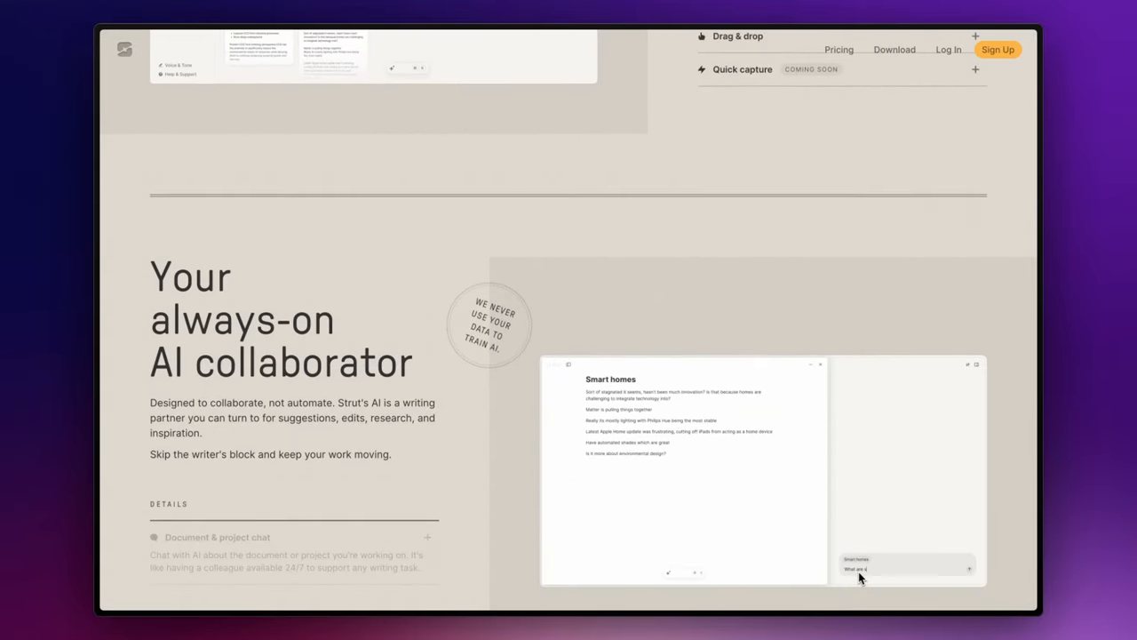
{"action": "scroll", "scroll_direction": "down", "scroll_amount": 3}
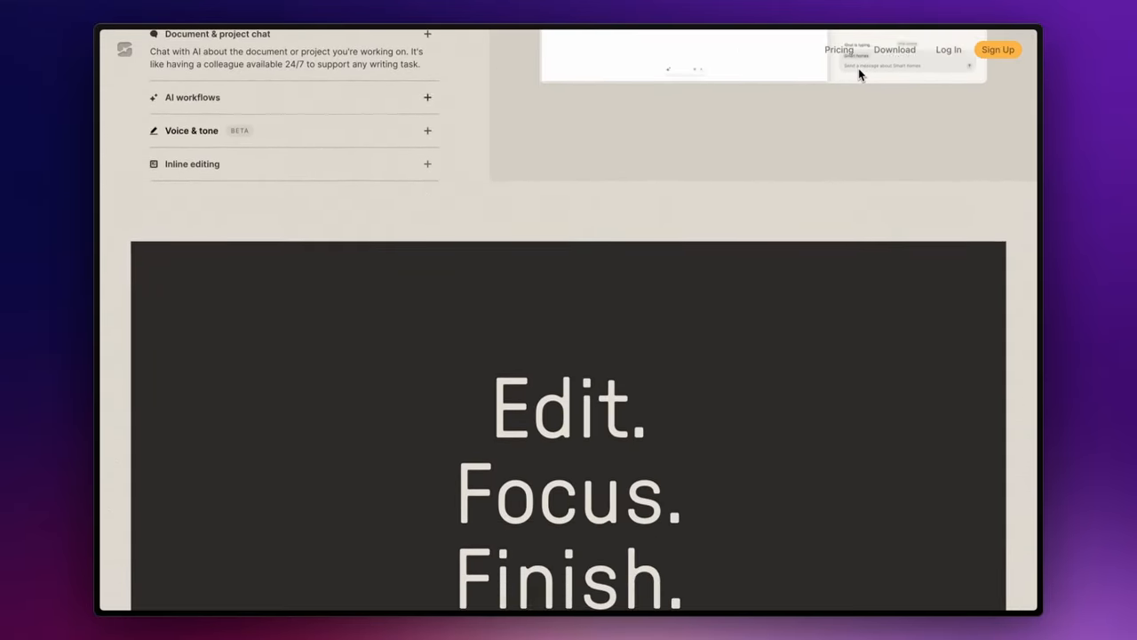
{"action": "scroll", "scroll_direction": "down", "scroll_amount": 3}
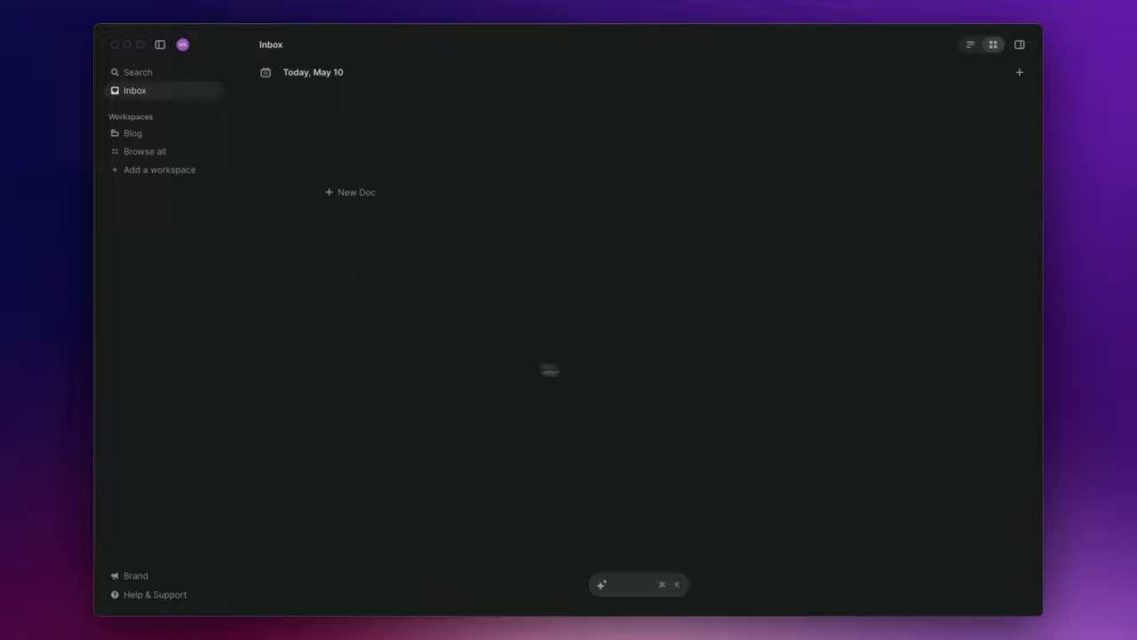
{"action": "mouse_move", "coordinate": [647, 373]}
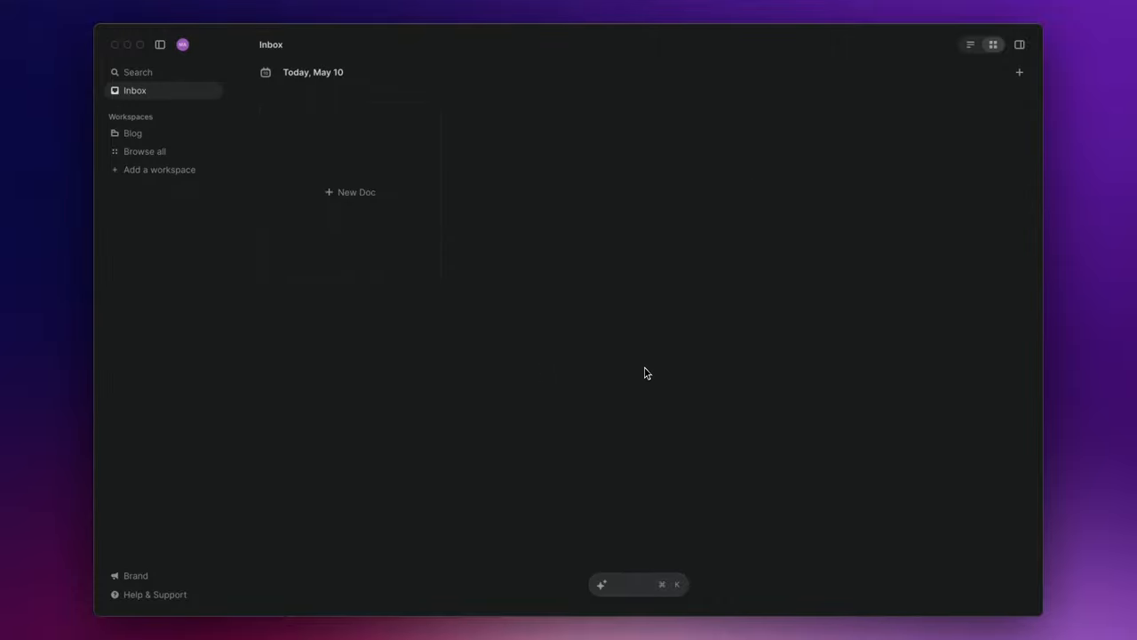
{"action": "mouse_move", "coordinate": [646, 374]}
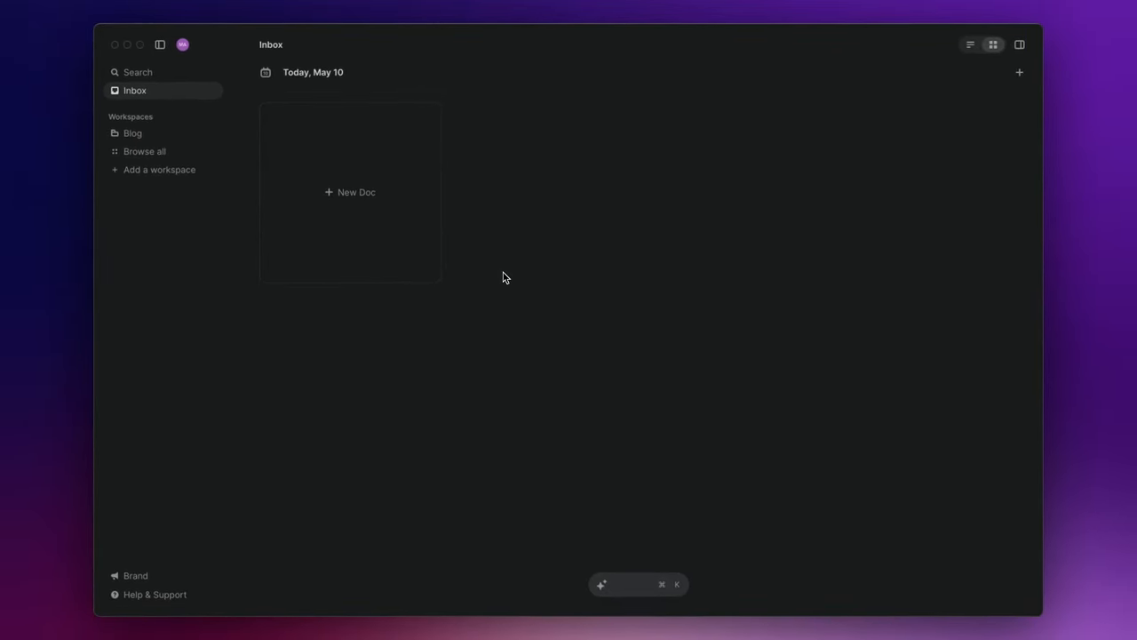
{"action": "left_click", "coordinate": [350, 192]}
{"action": "type", "text": "New doc"}
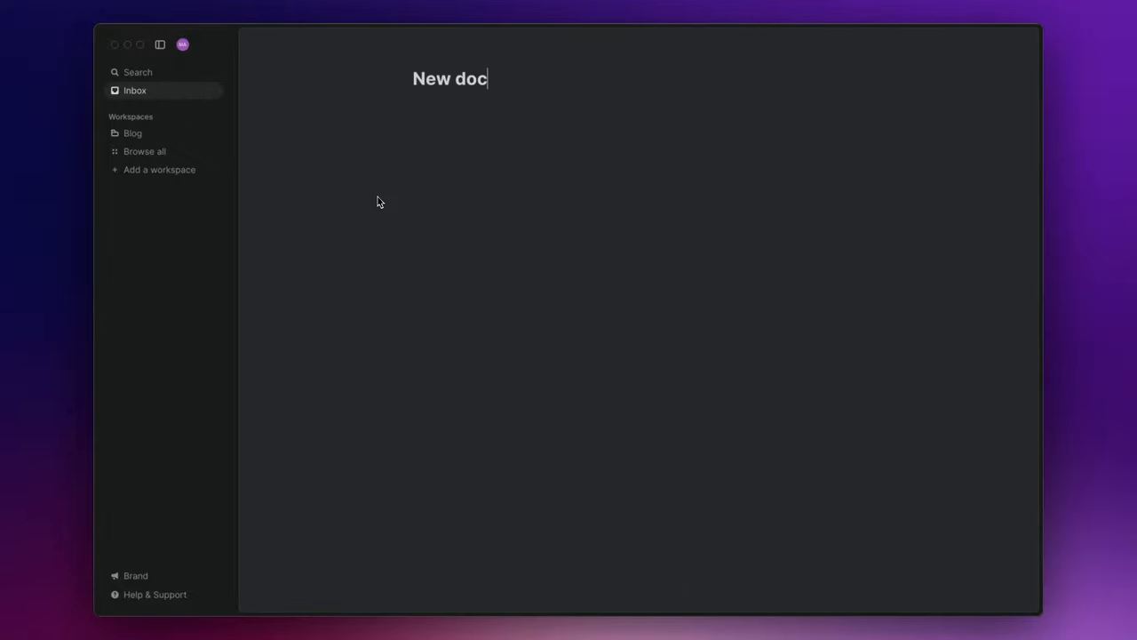
{"action": "type", "text": "This is a new document"}
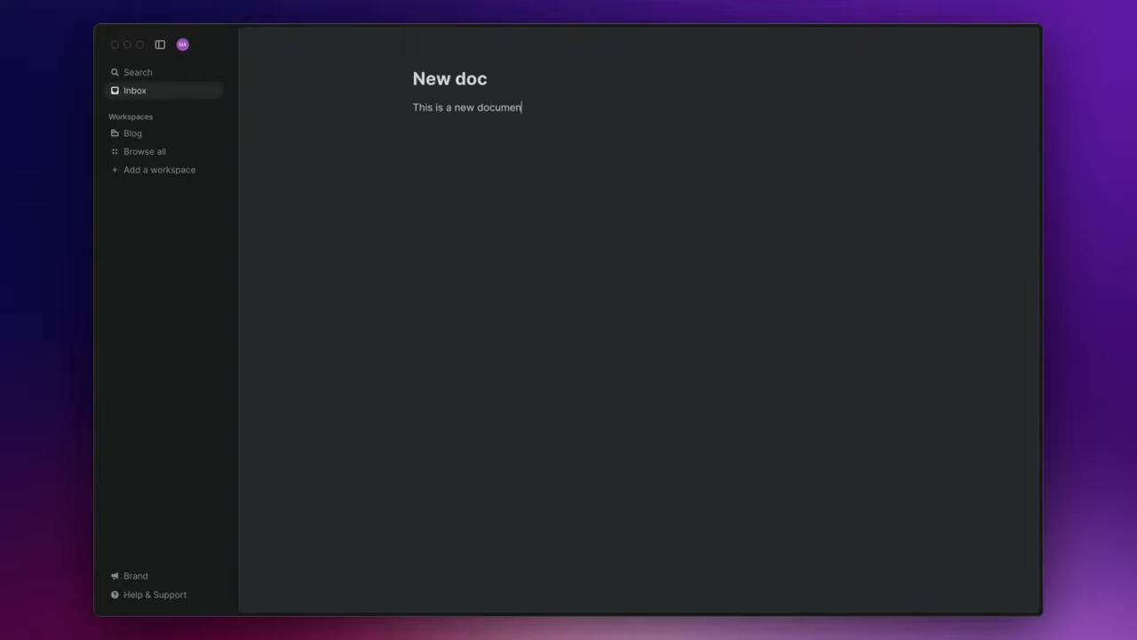
{"action": "left_click", "coordinate": [135, 89]}
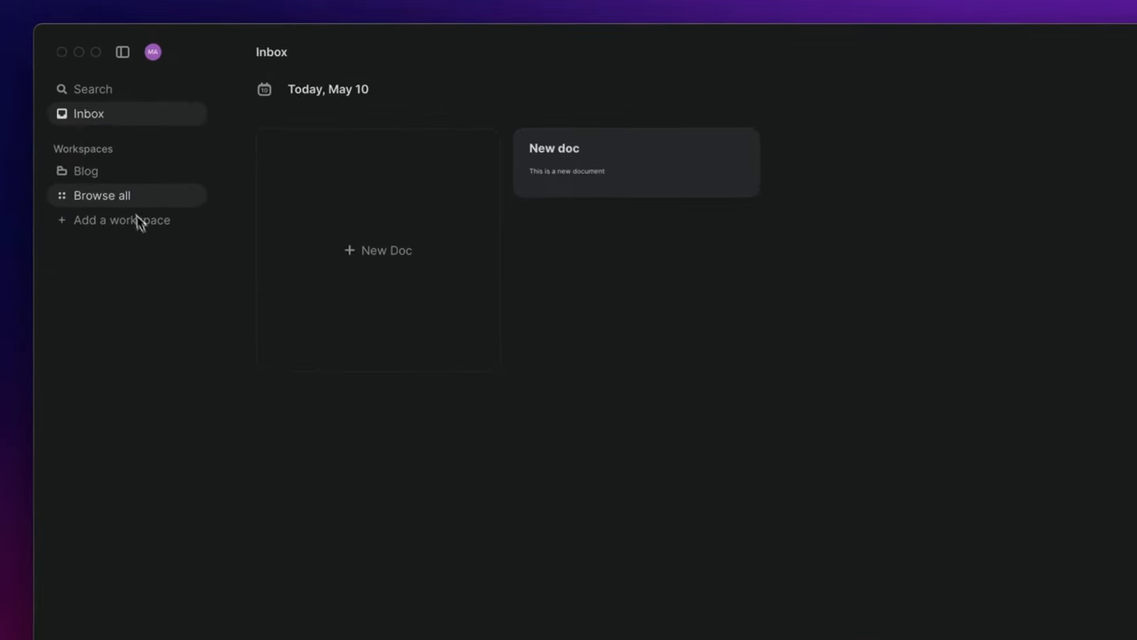
Step: Create the 'Articles' workspace on the Basic template after briefly previewing the Notes template
{"action": "left_click", "coordinate": [101, 193]}
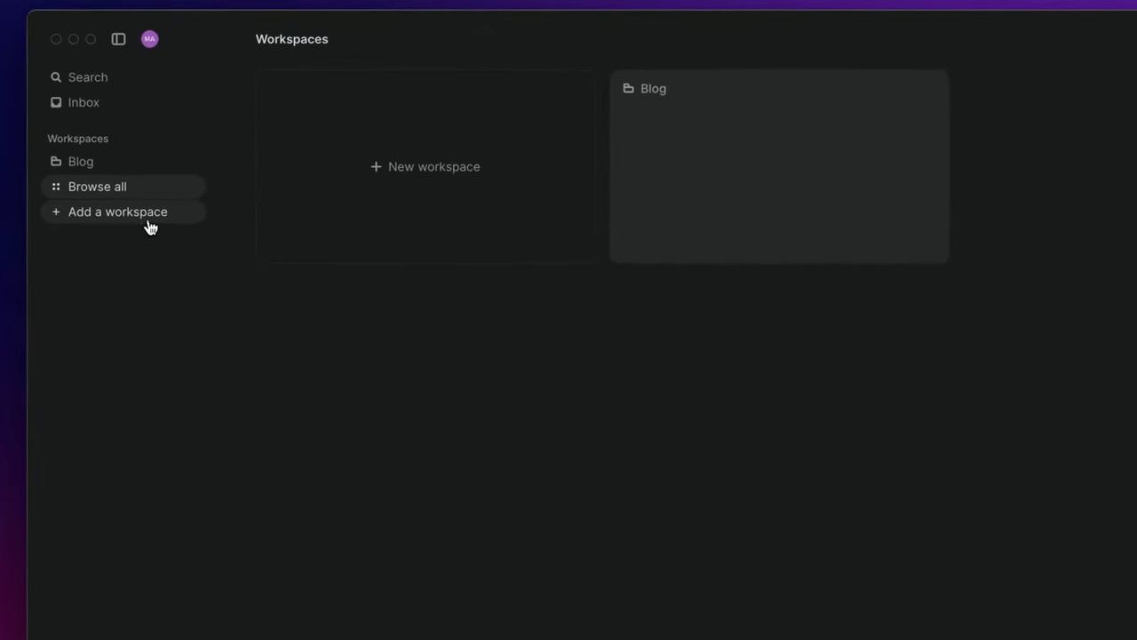
{"action": "left_click", "coordinate": [117, 211]}
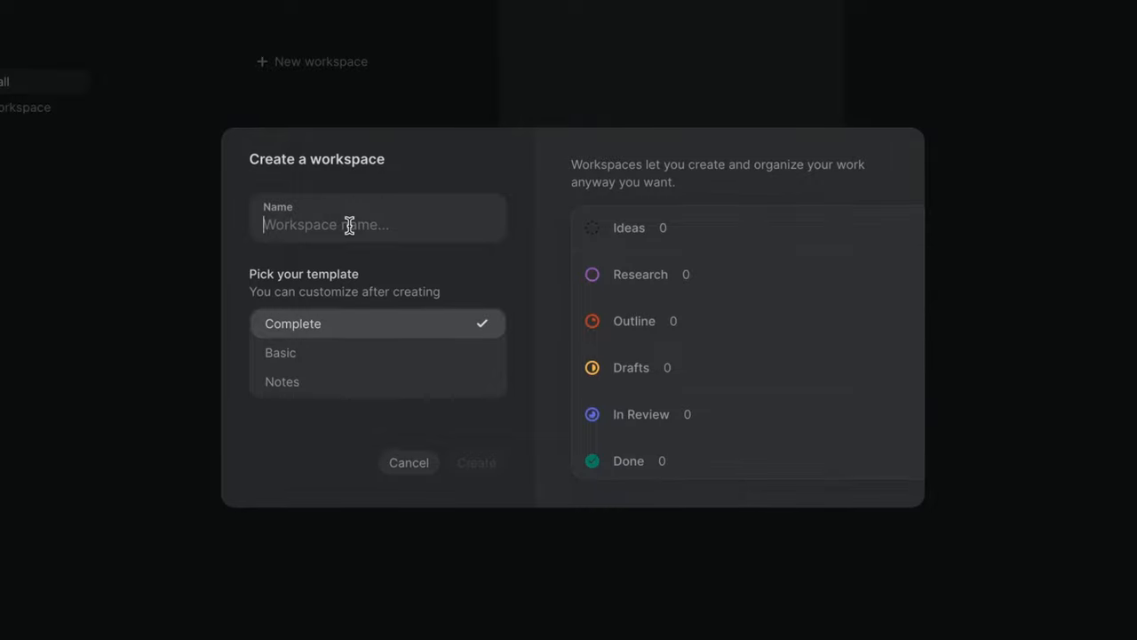
{"action": "type", "text": "Articles"}
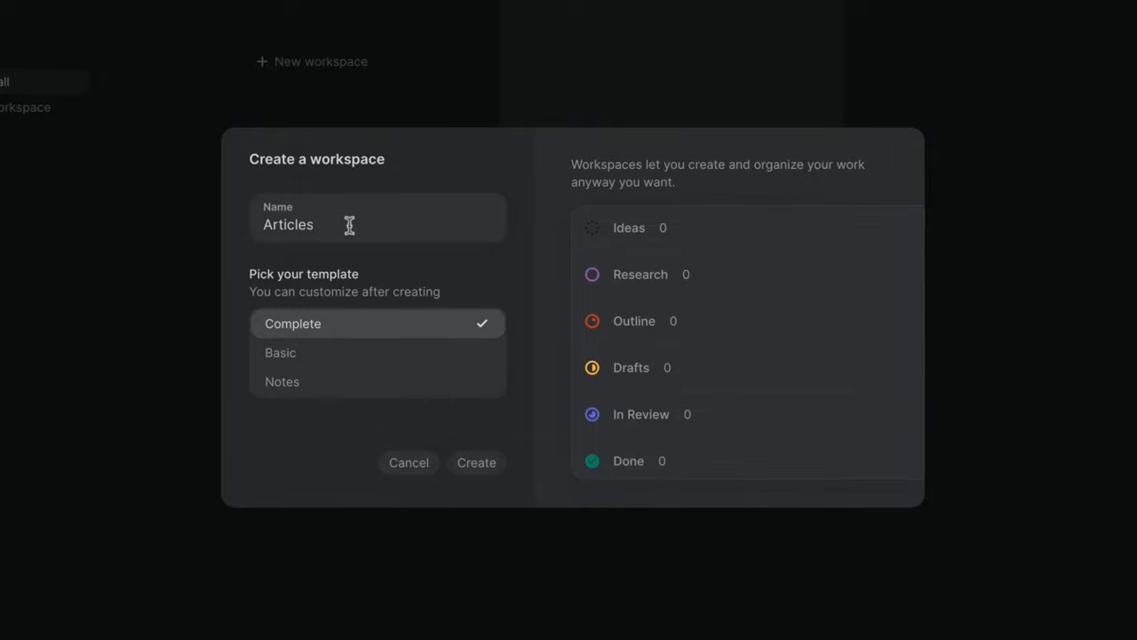
{"action": "left_click", "coordinate": [280, 352]}
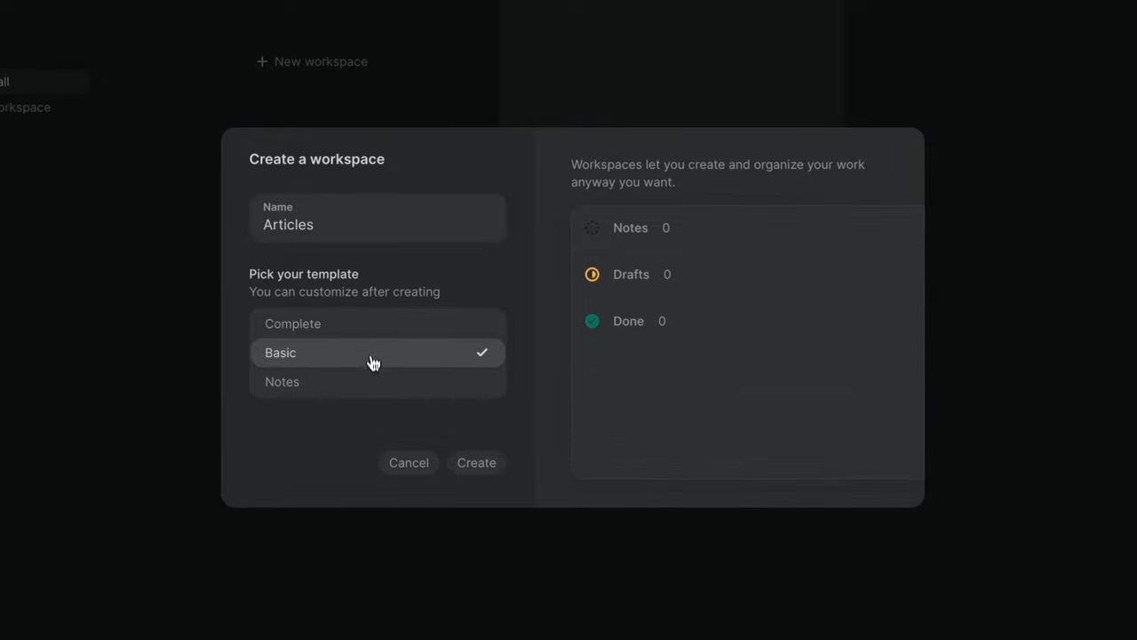
{"action": "left_click", "coordinate": [283, 380]}
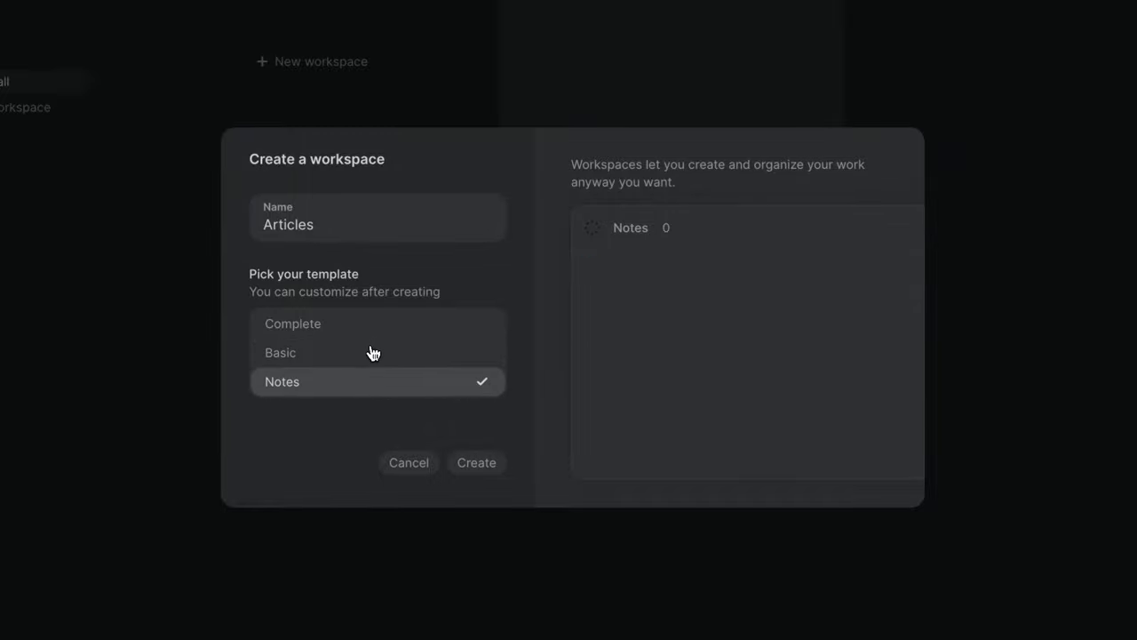
{"action": "left_click", "coordinate": [281, 352]}
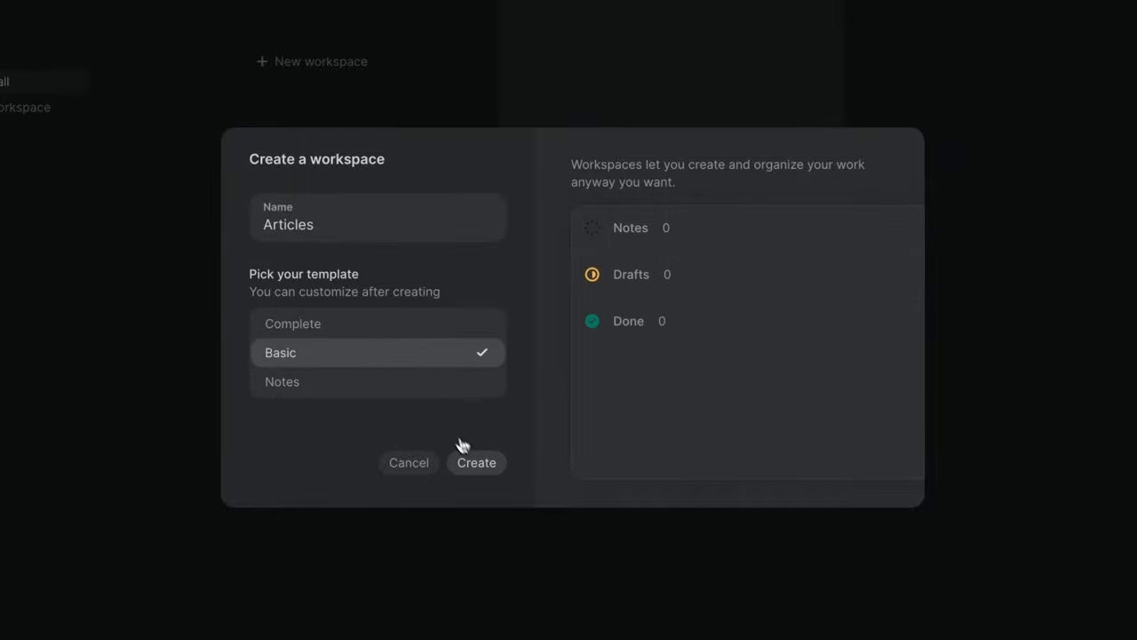
{"action": "left_click", "coordinate": [476, 462]}
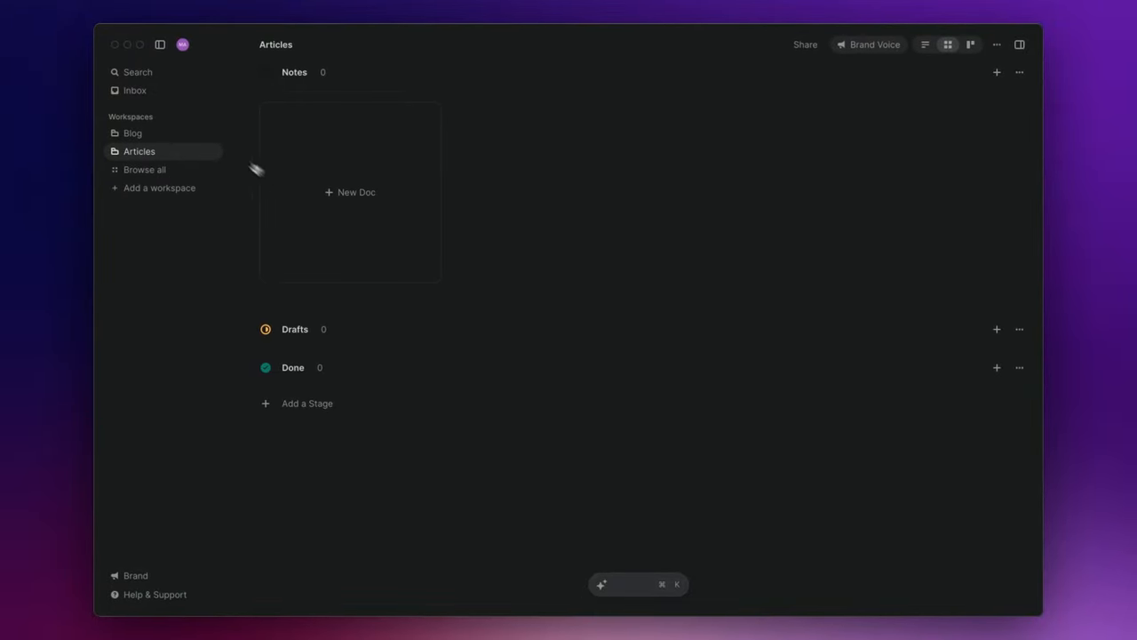
Step: Move 'New doc' from the Inbox into Articles' Notes stage and view the Articles workspace
{"action": "left_click", "coordinate": [135, 89]}
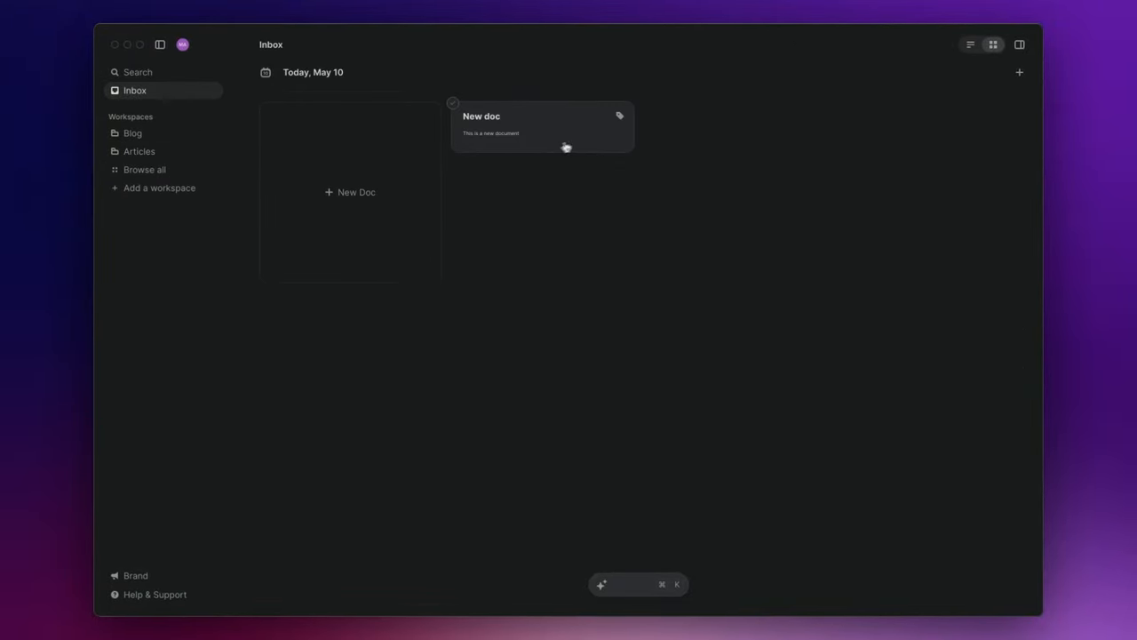
{"action": "mouse_move", "coordinate": [572, 174]}
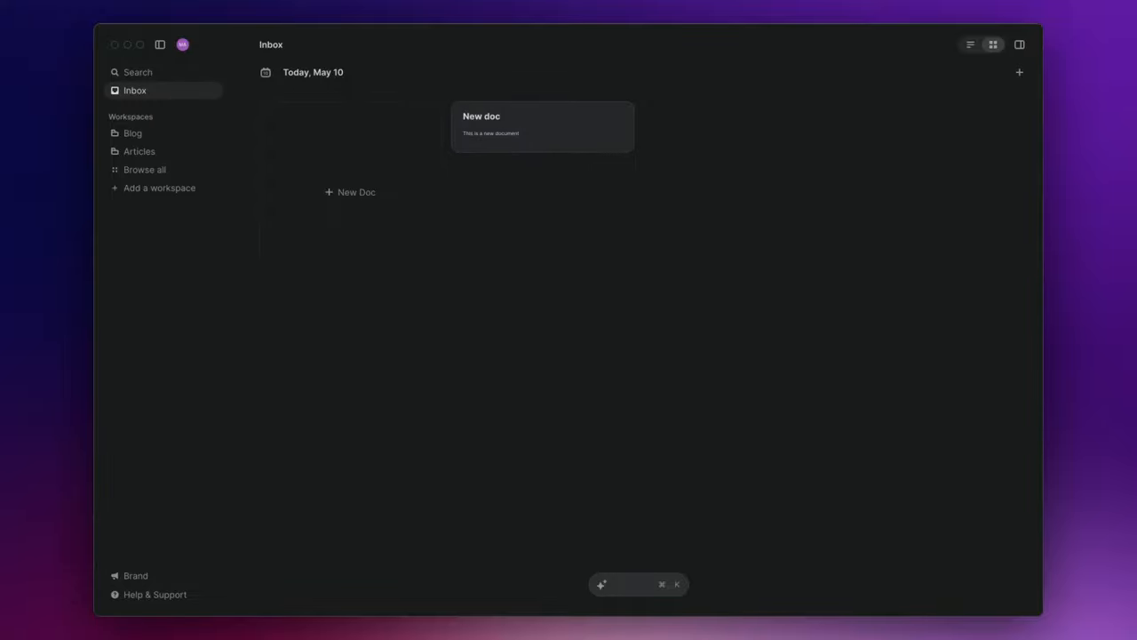
{"action": "mouse_move", "coordinate": [542, 139]}
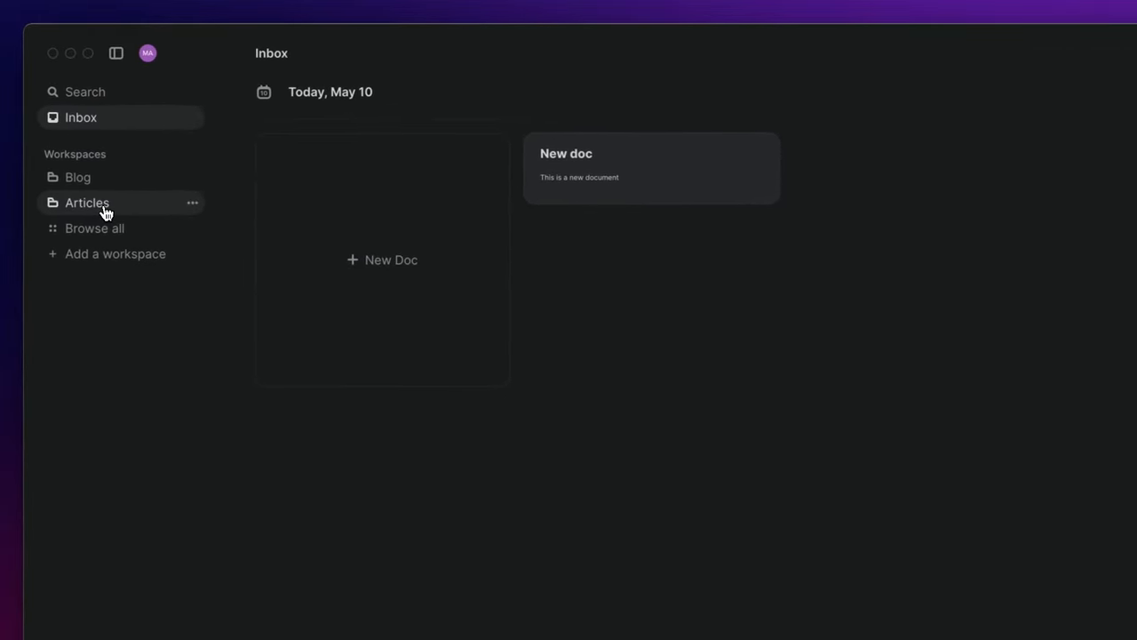
{"action": "left_click", "coordinate": [87, 203]}
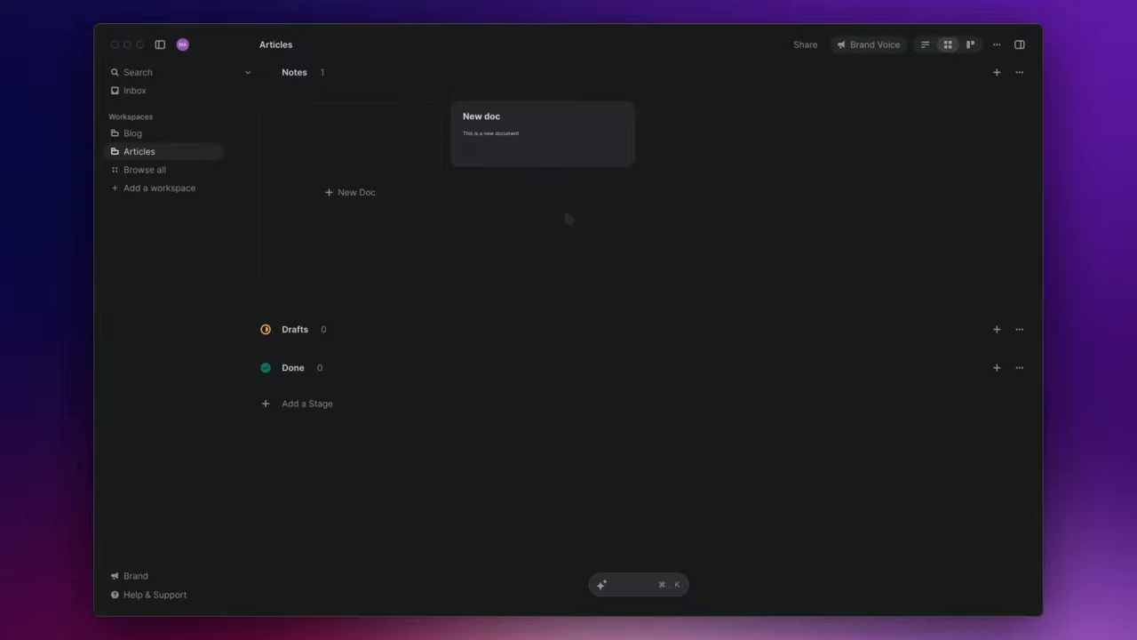
{"action": "mouse_move", "coordinate": [569, 220]}
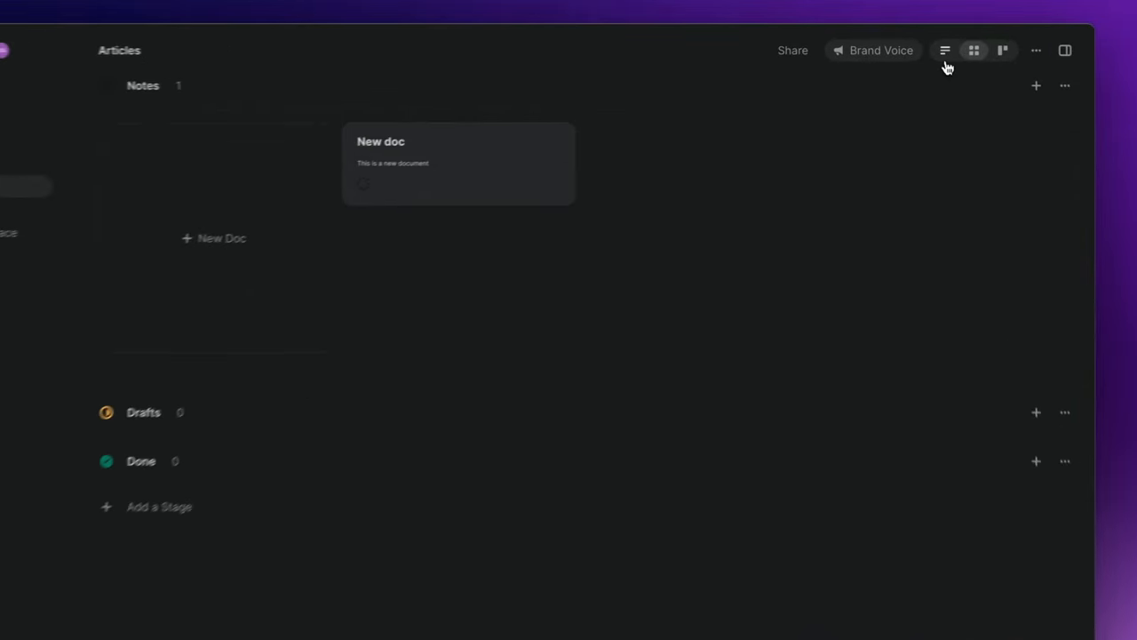
Step: Cycle the Articles workspace through list and card views, then switch to the stacked grid layout
{"action": "left_click", "coordinate": [952, 51]}
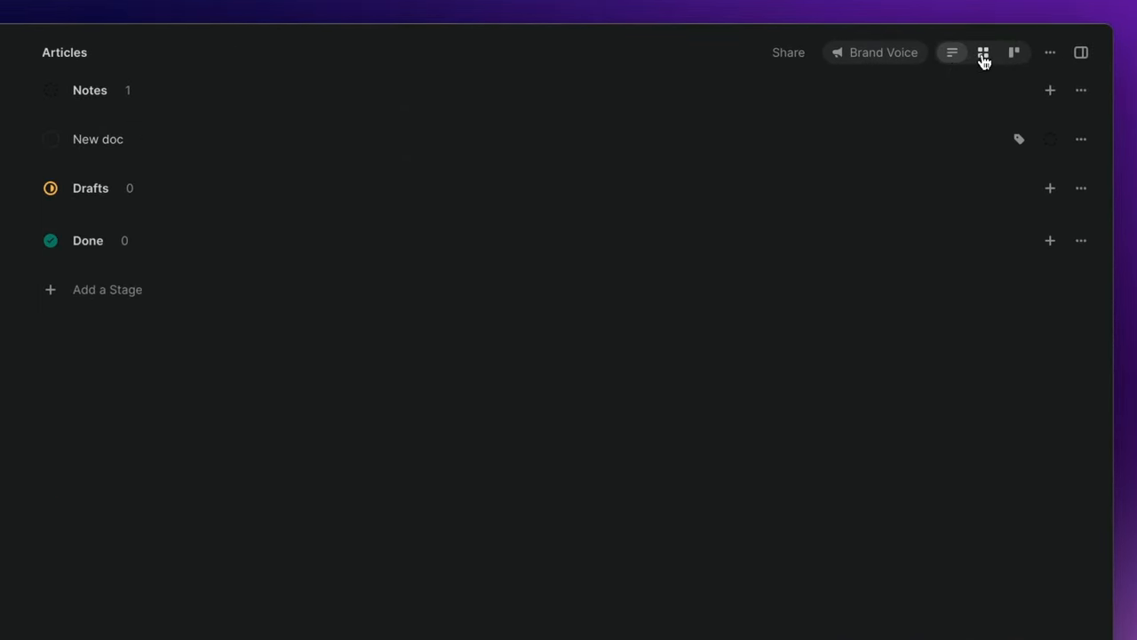
{"action": "left_click", "coordinate": [982, 53]}
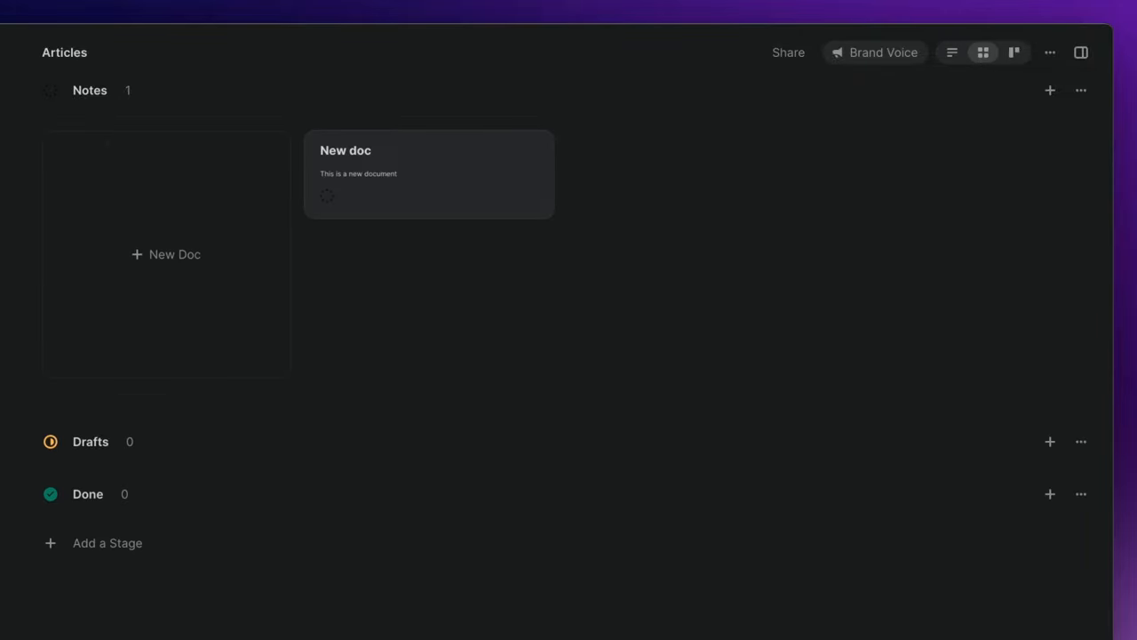
{"action": "mouse_move", "coordinate": [1015, 53]}
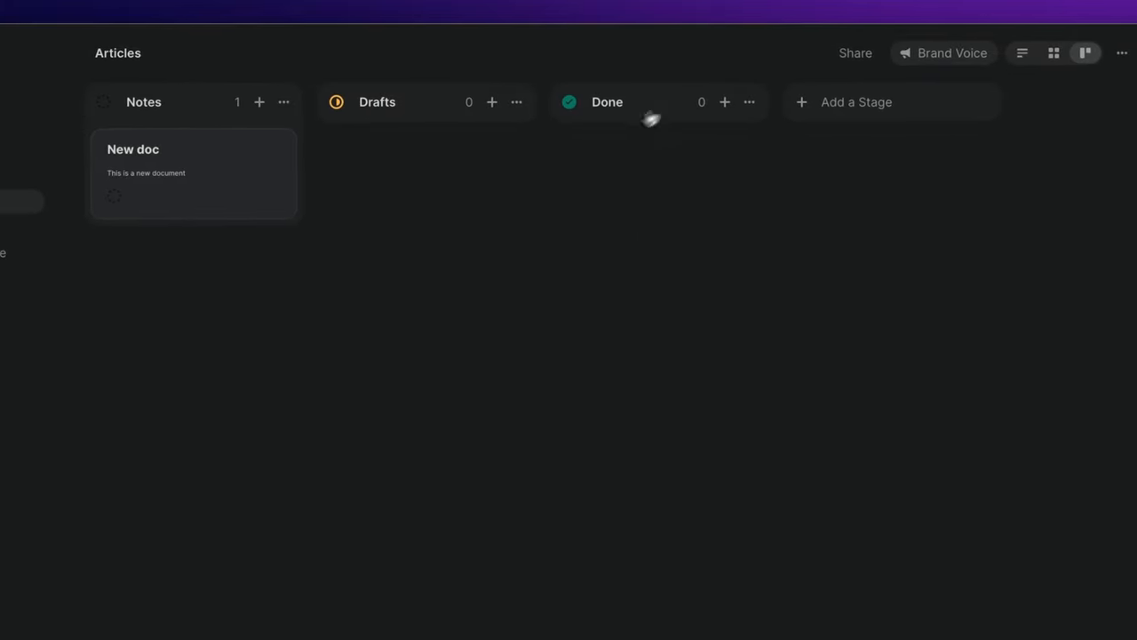
{"action": "left_click_drag", "start_coordinate": [192, 174], "coordinate": [444, 174]}
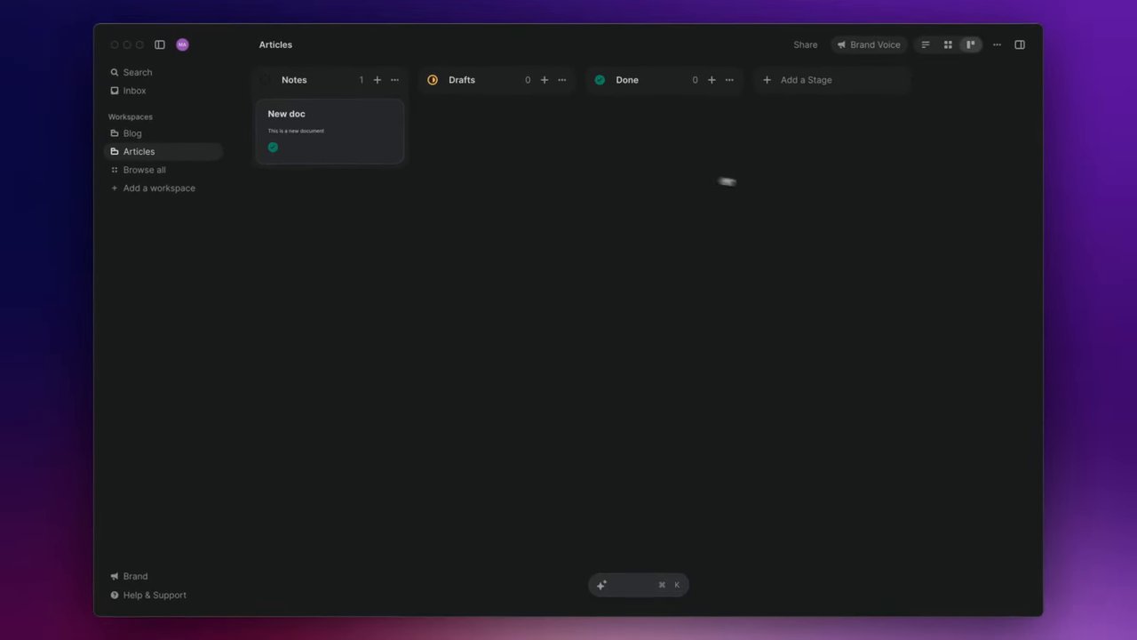
{"action": "left_click", "coordinate": [949, 45]}
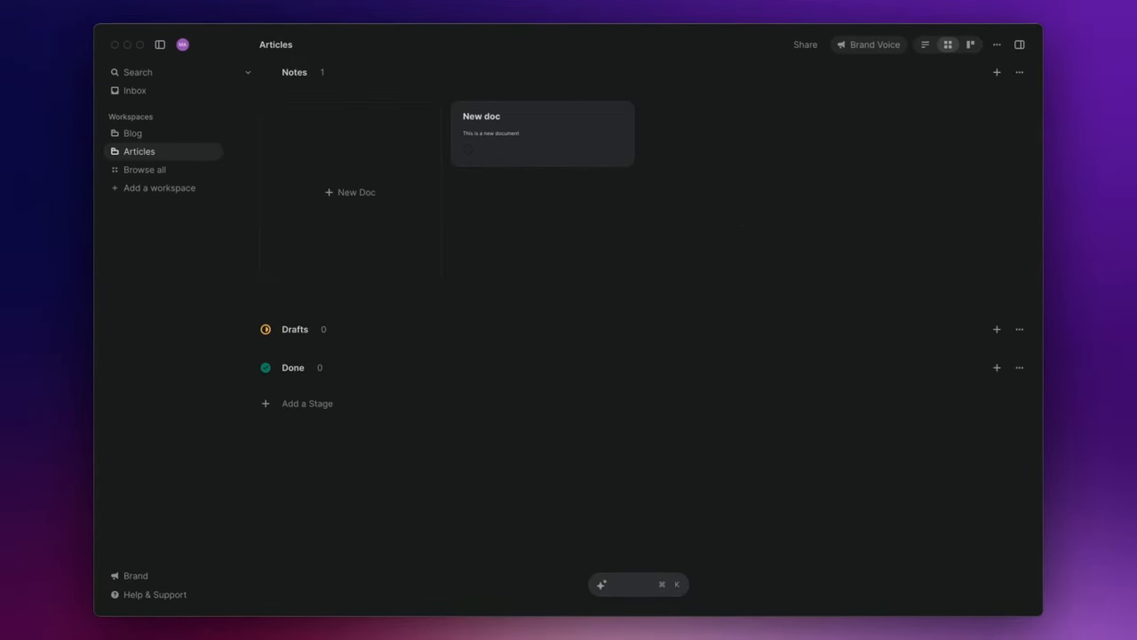
{"action": "mouse_move", "coordinate": [309, 442]}
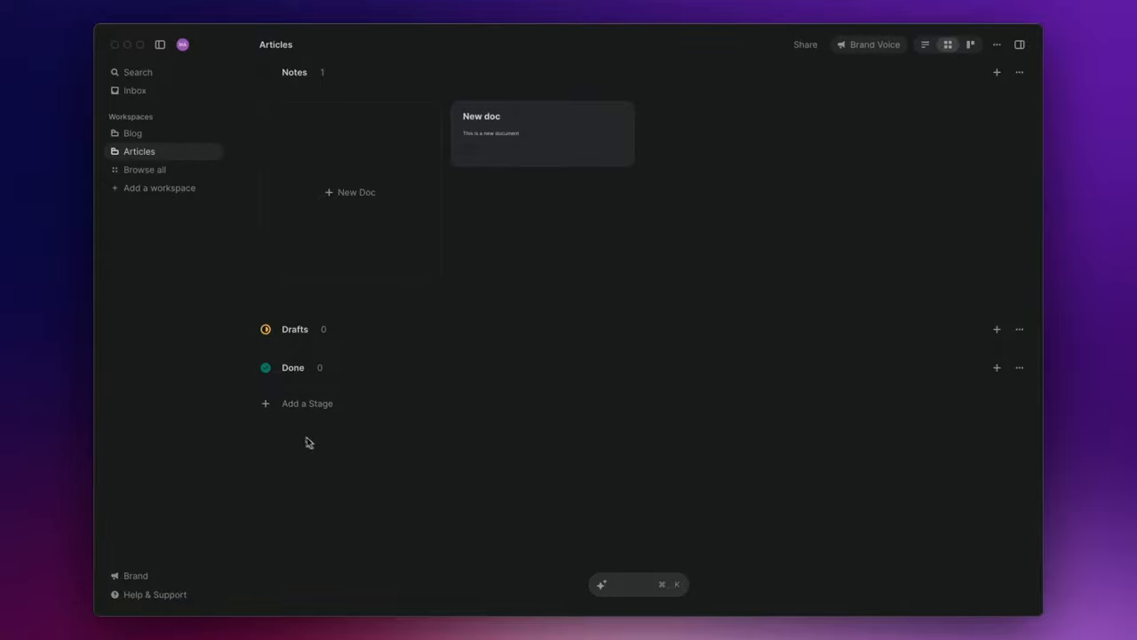
Step: Add a red-icon 'New stage' to Articles, move it above Done, then back below Done
{"action": "left_click", "coordinate": [305, 401]}
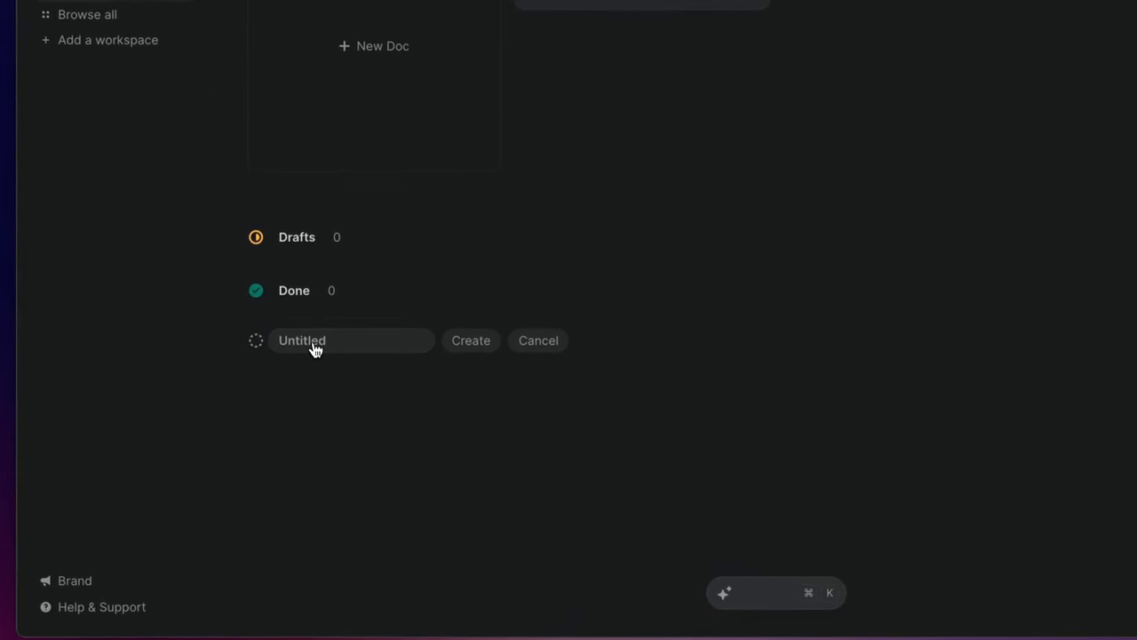
{"action": "type", "text": "New stage"}
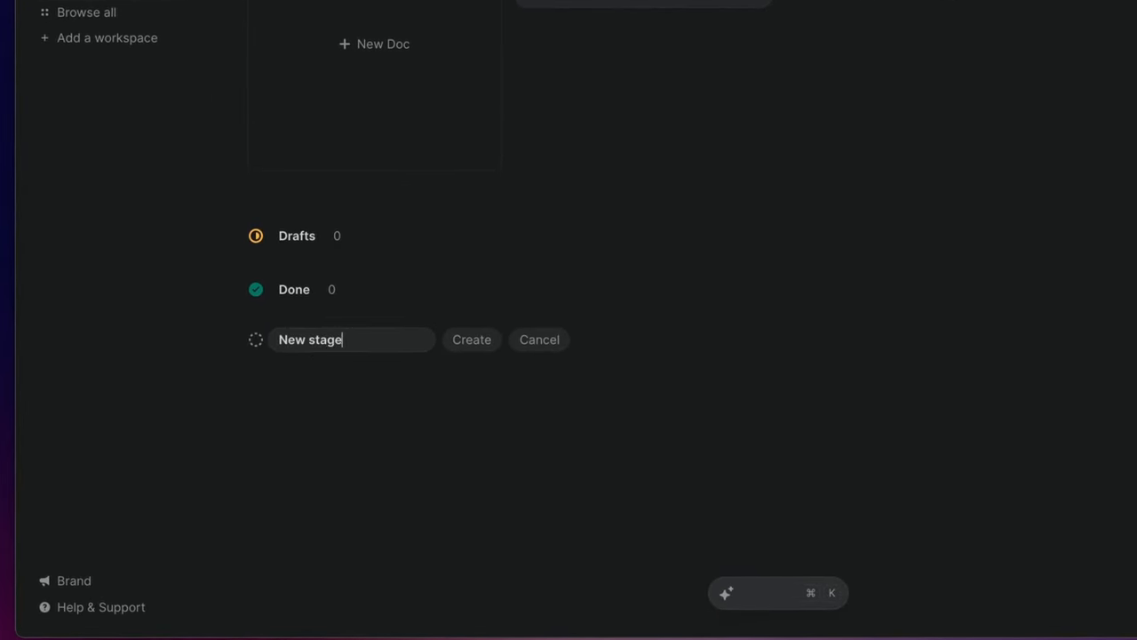
{"action": "left_click", "coordinate": [256, 339]}
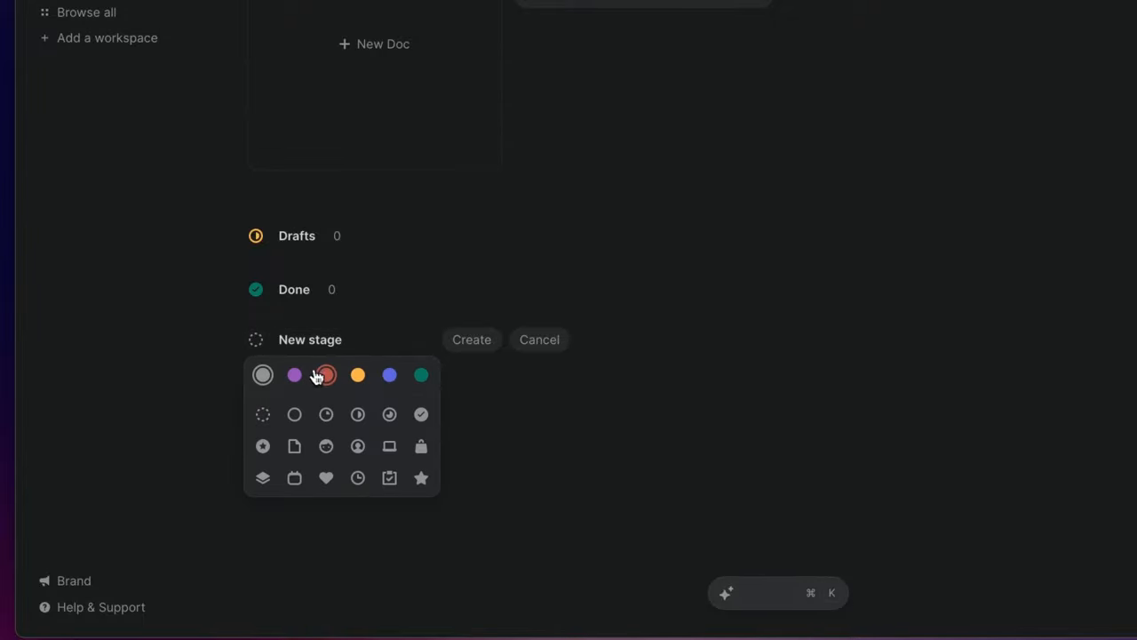
{"action": "left_click", "coordinate": [325, 373]}
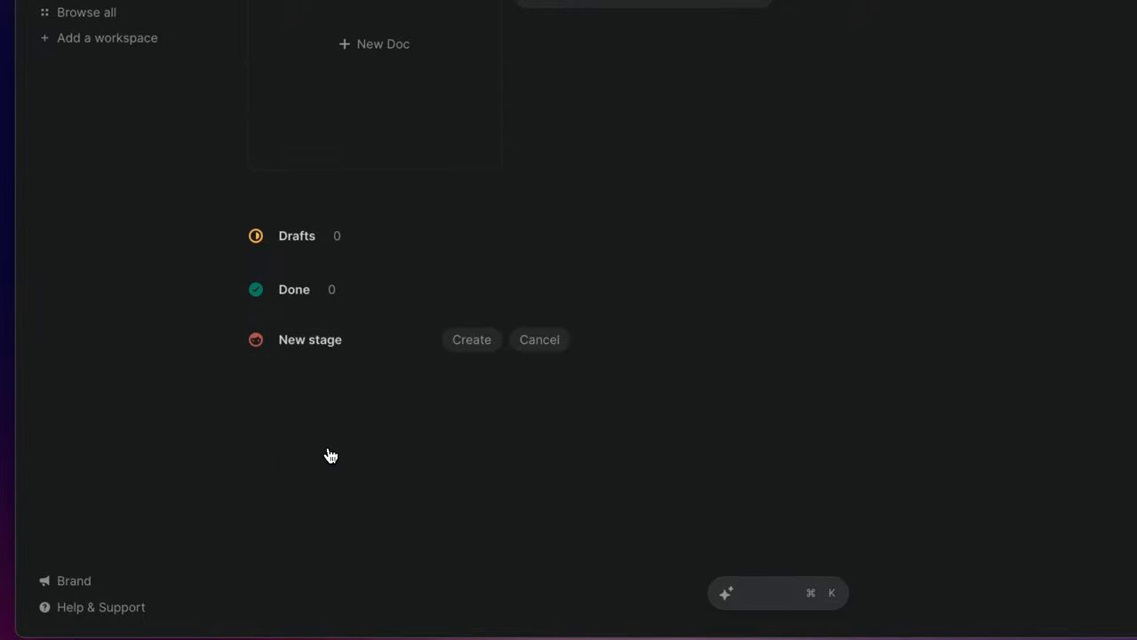
{"action": "left_click", "coordinate": [1106, 405]}
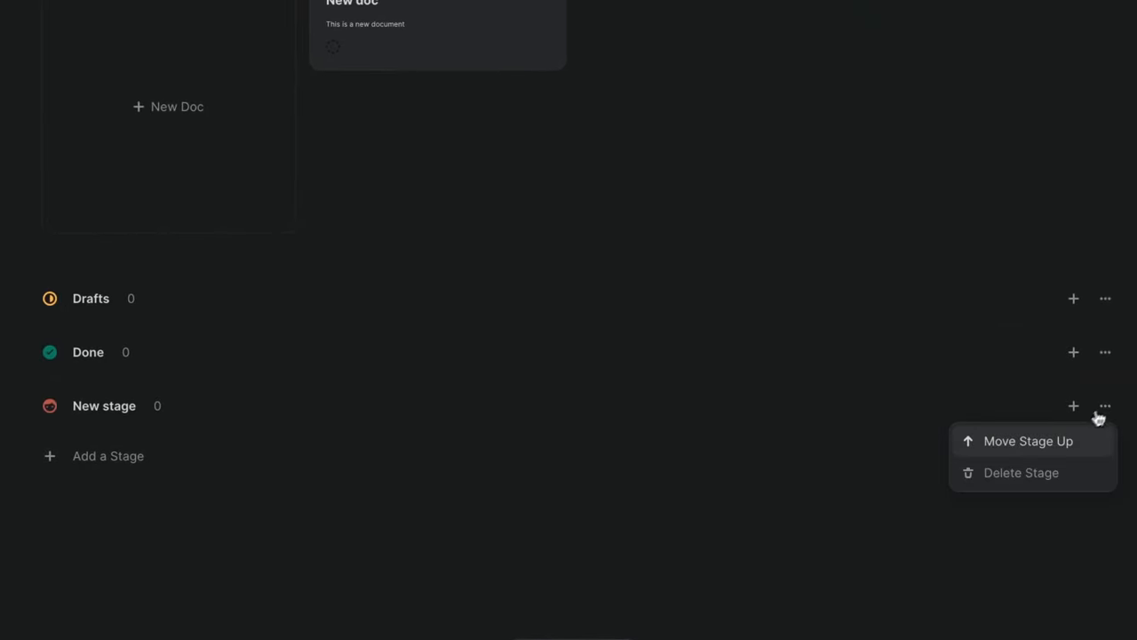
{"action": "left_click", "coordinate": [1027, 441]}
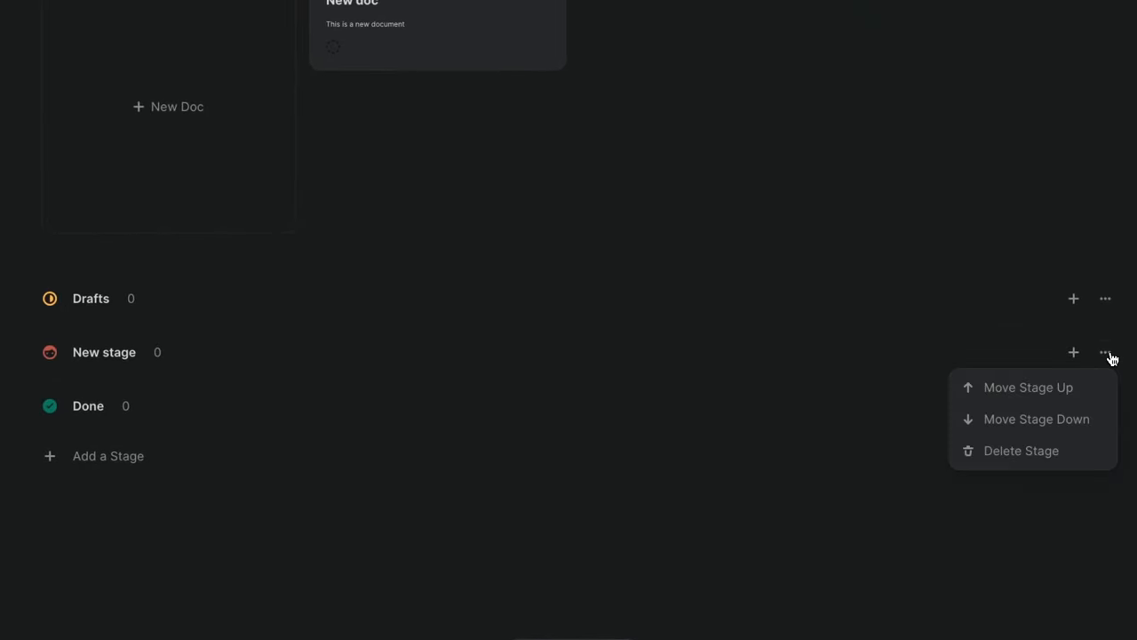
{"action": "left_click", "coordinate": [1036, 419]}
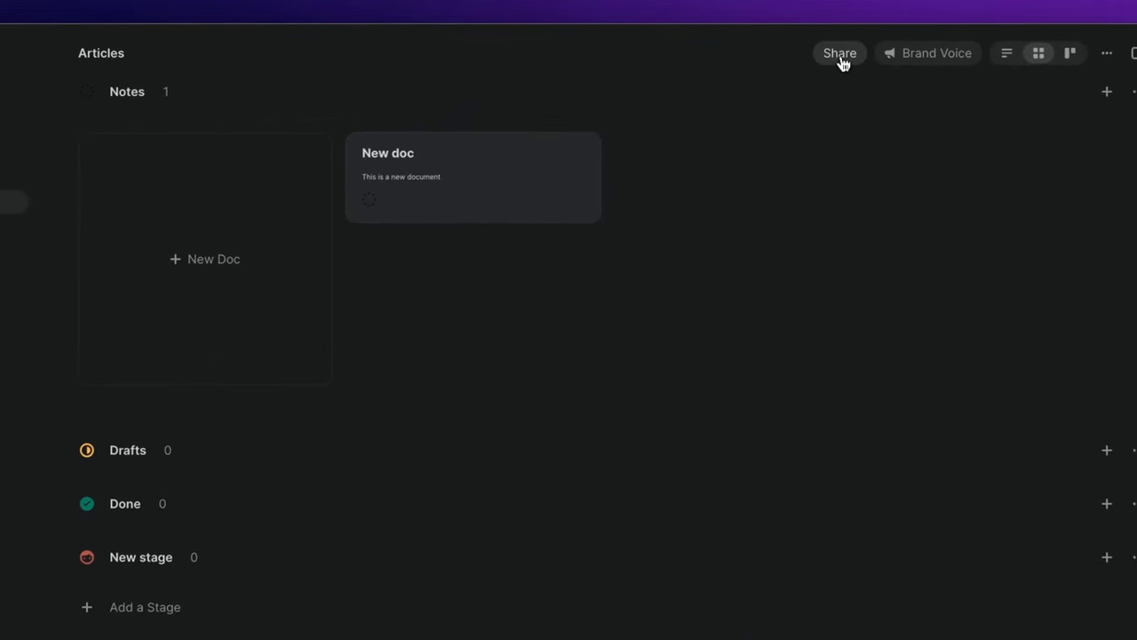
{"action": "left_click", "coordinate": [839, 53]}
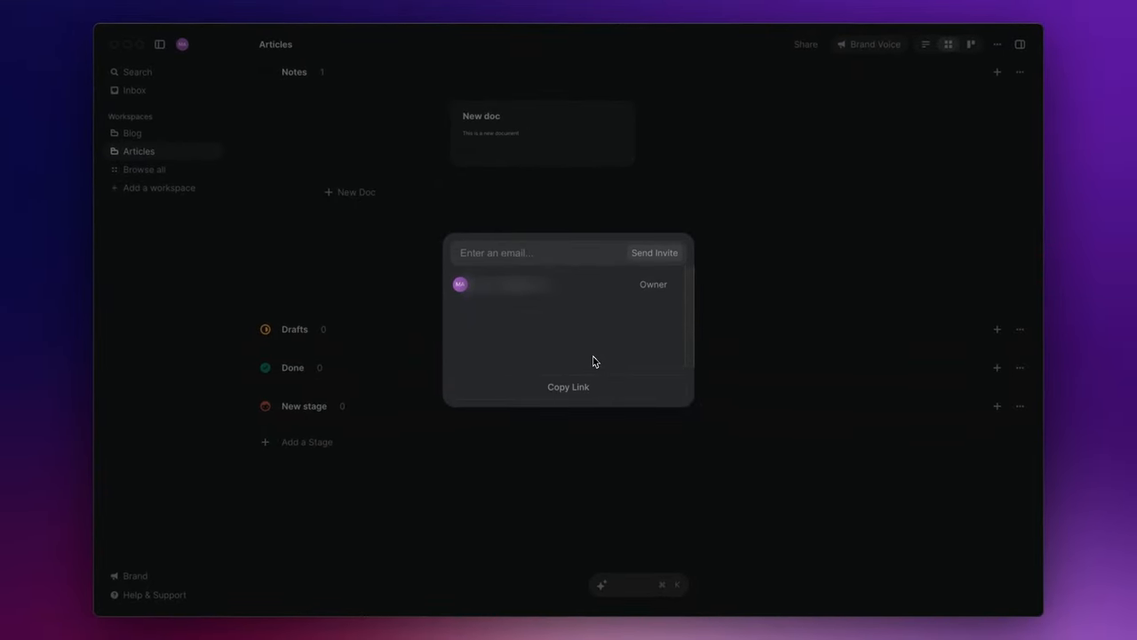
{"action": "left_click", "coordinate": [594, 270]}
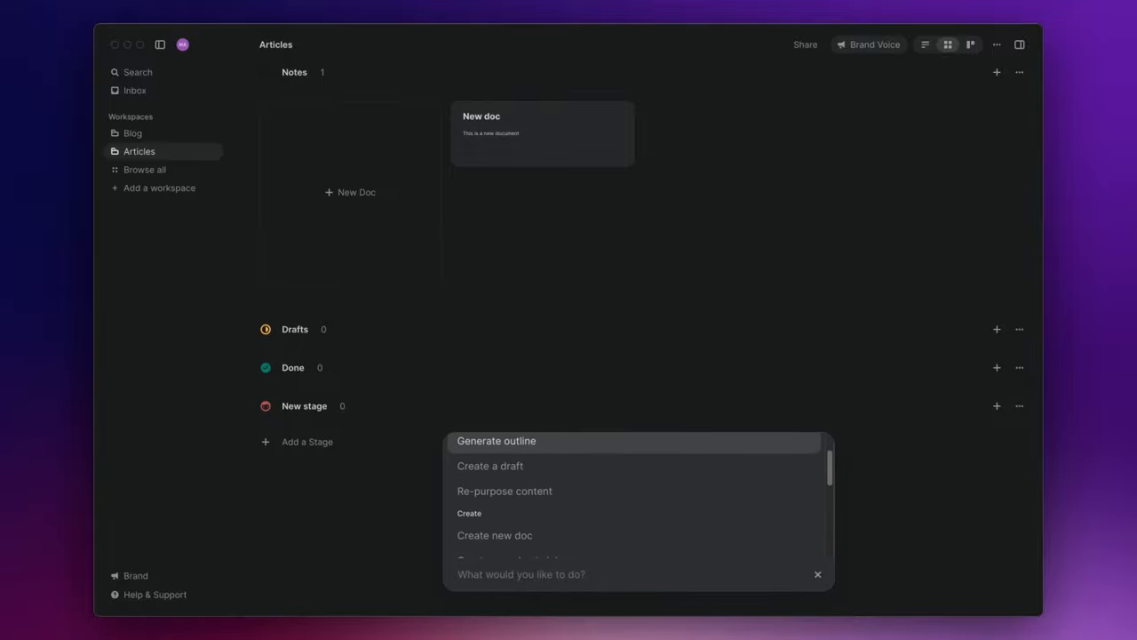
{"action": "mouse_move", "coordinate": [588, 501]}
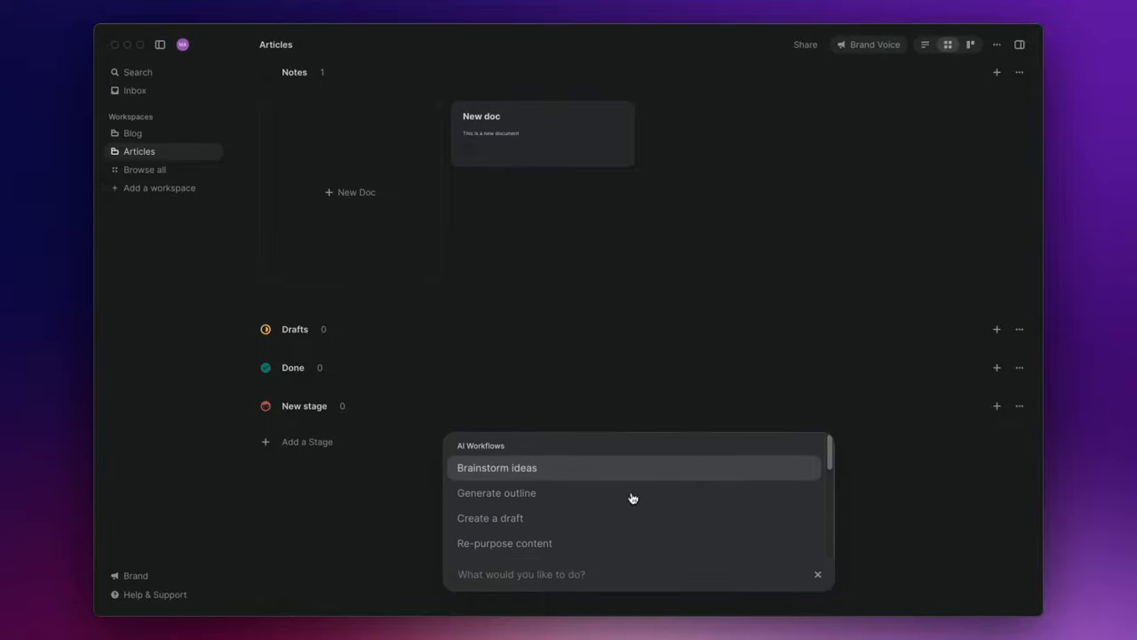
Step: Run Brainstorm ideas on 'PKM: folders vs. tags' with Inspiration enabled using New doc
{"action": "left_click", "coordinate": [498, 467]}
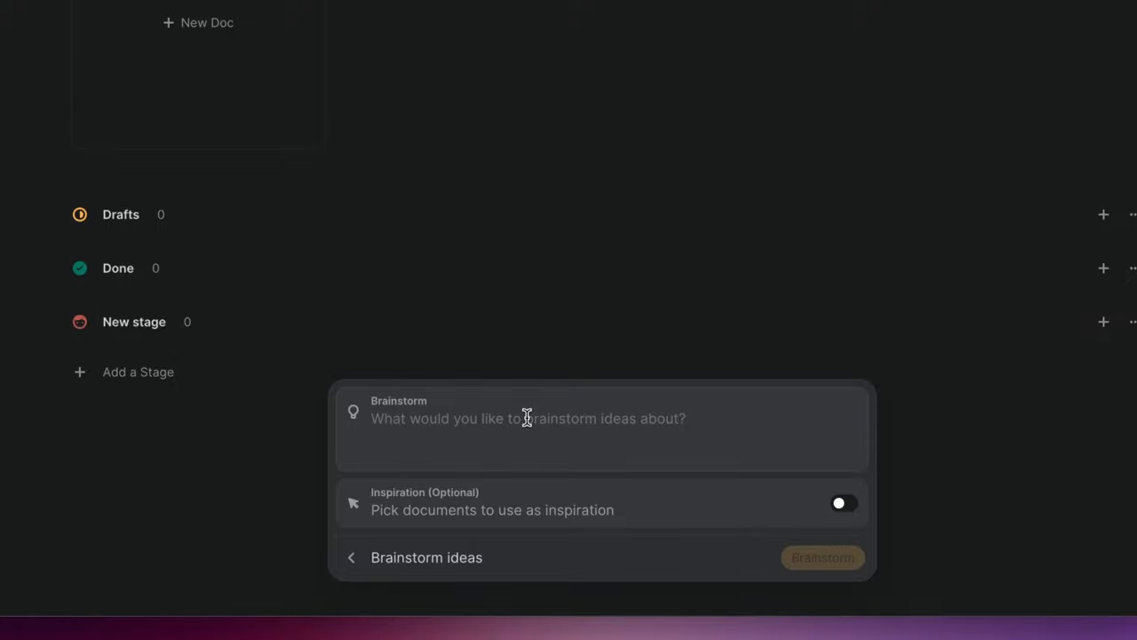
{"action": "type", "text": "PKM"}
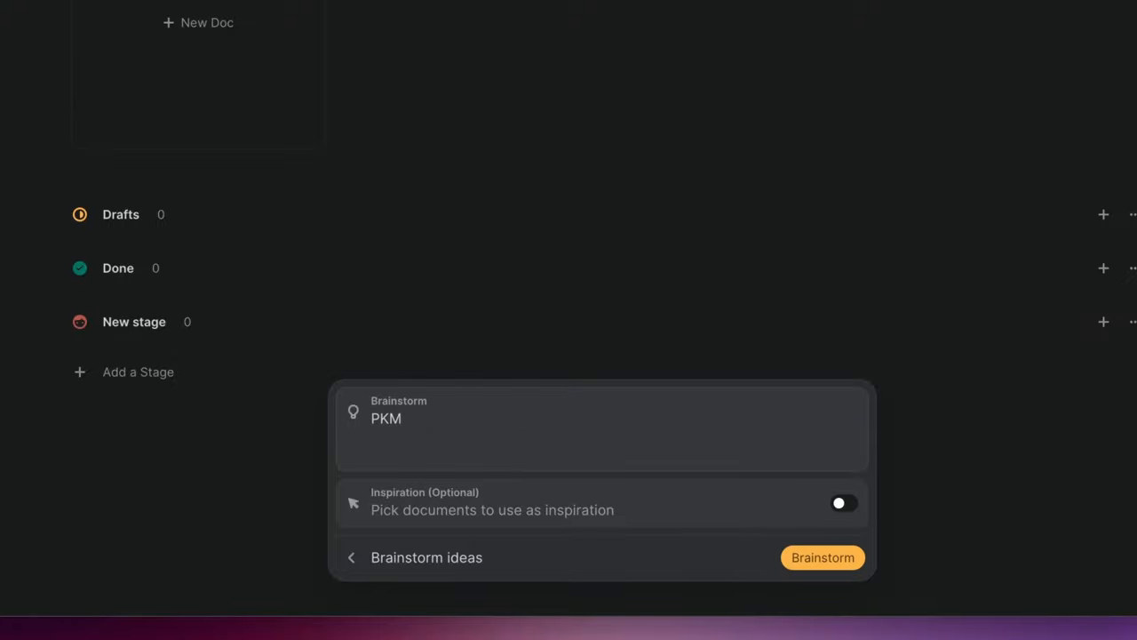
{"action": "type", "text": ": folders v"}
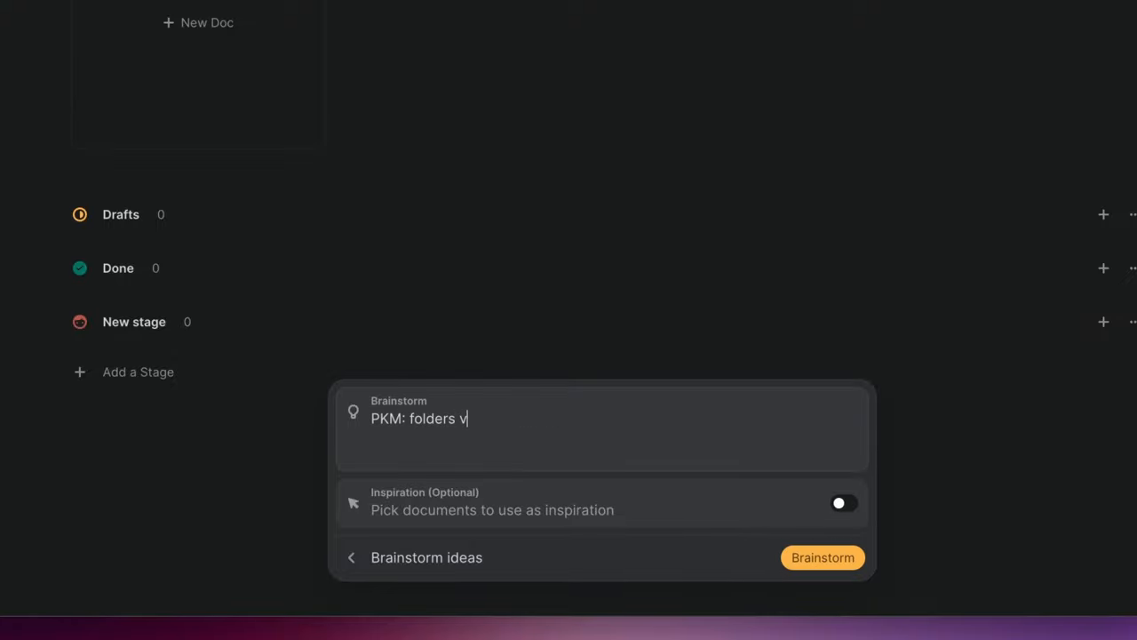
{"action": "type", "text": "s. tags"}
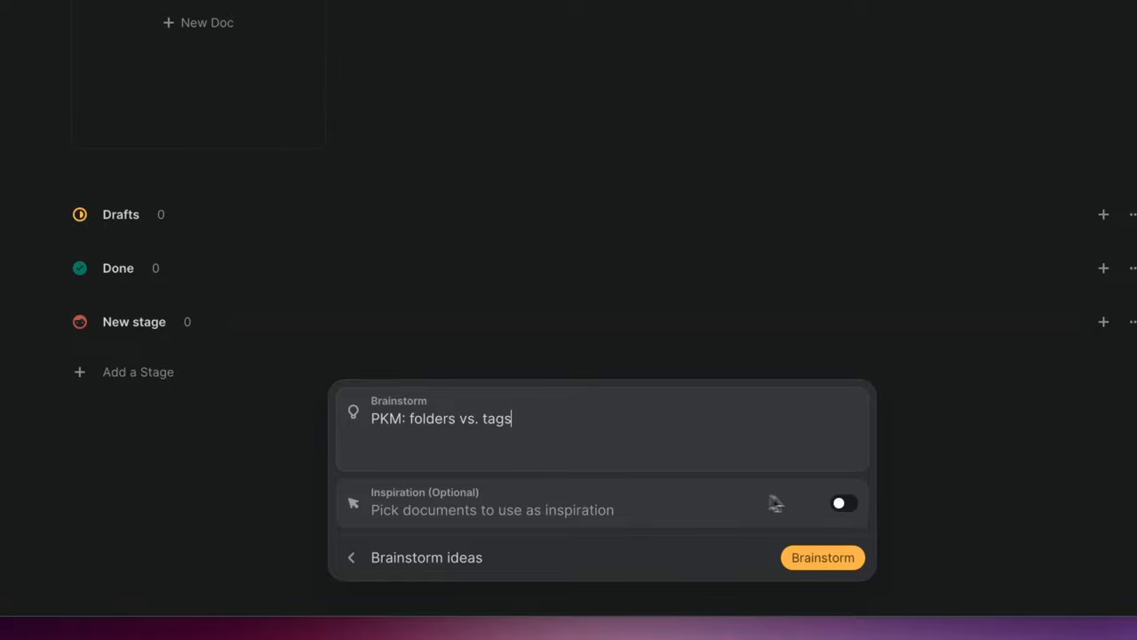
{"action": "left_click", "coordinate": [842, 502]}
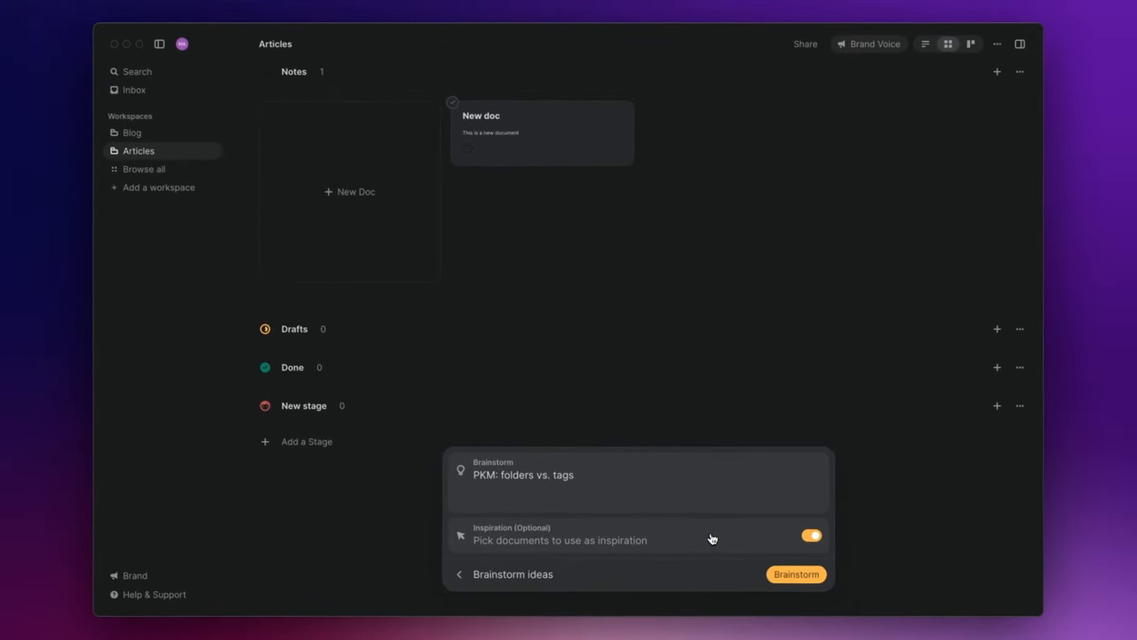
{"action": "left_click", "coordinate": [542, 133]}
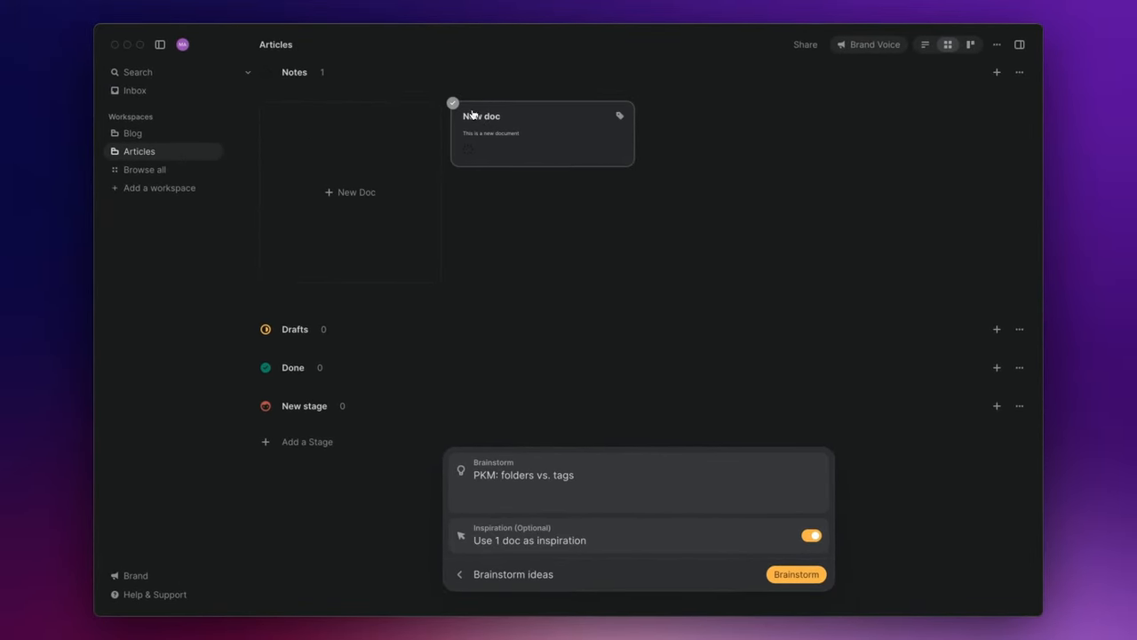
{"action": "left_click", "coordinate": [811, 535]}
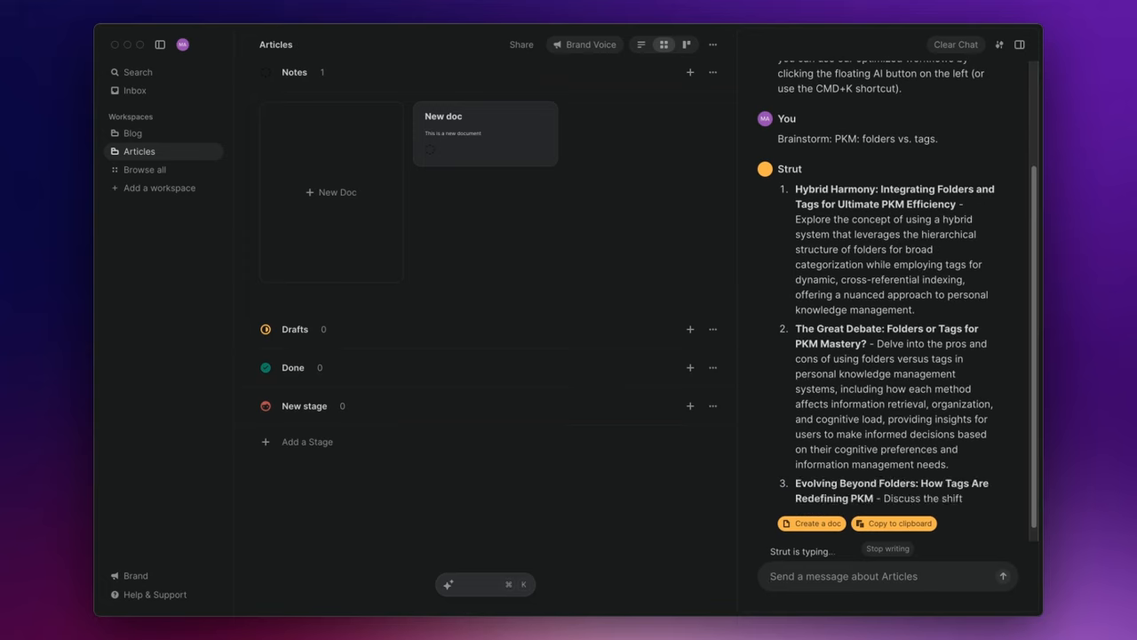
Step: Scroll to the end of the eight brainstormed folders-vs-tags ideas in the AI chat
{"action": "scroll", "scroll_direction": "down", "scroll_amount": 3}
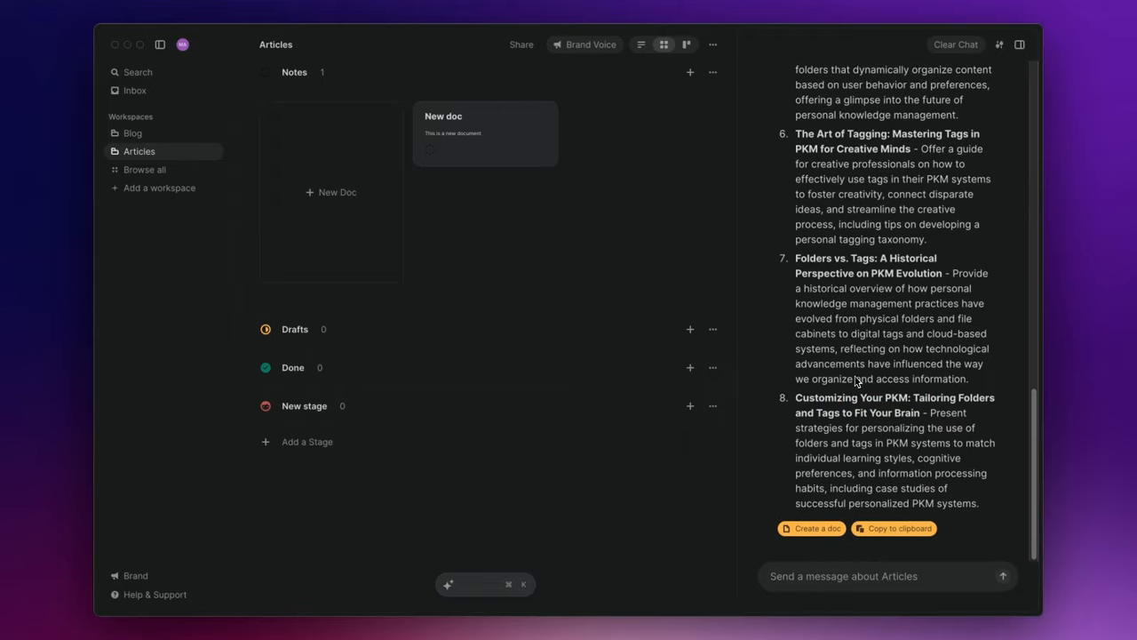
{"action": "mouse_move", "coordinate": [857, 380]}
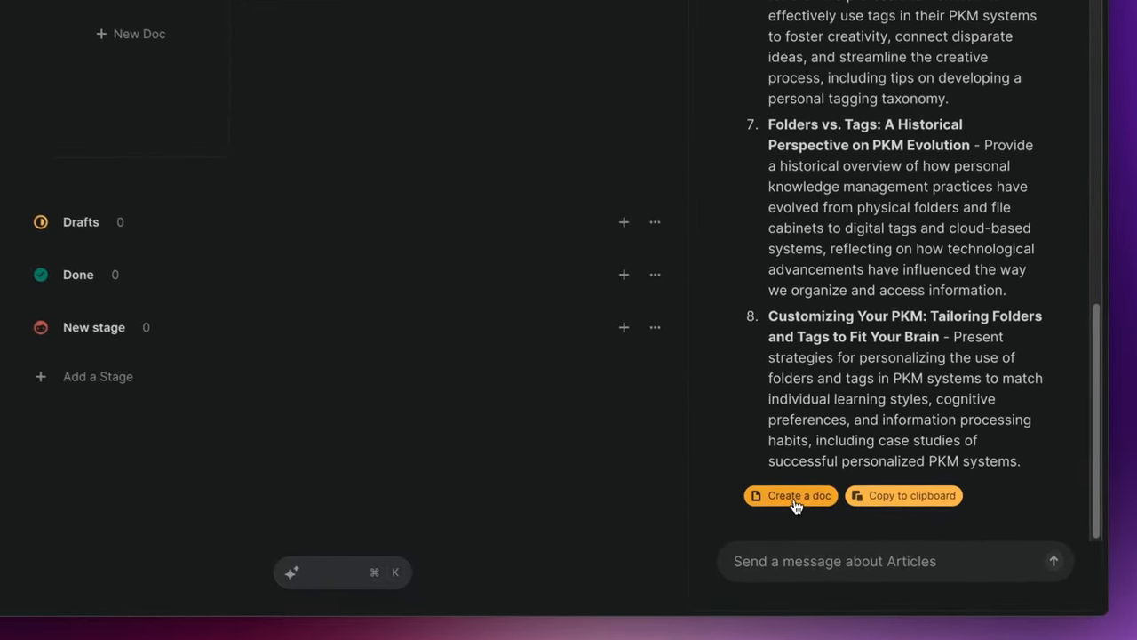
Step: Create a doc from the brainstorm response titled 'Folders vs. Tags' holding the eight ideas
{"action": "left_click", "coordinate": [791, 494]}
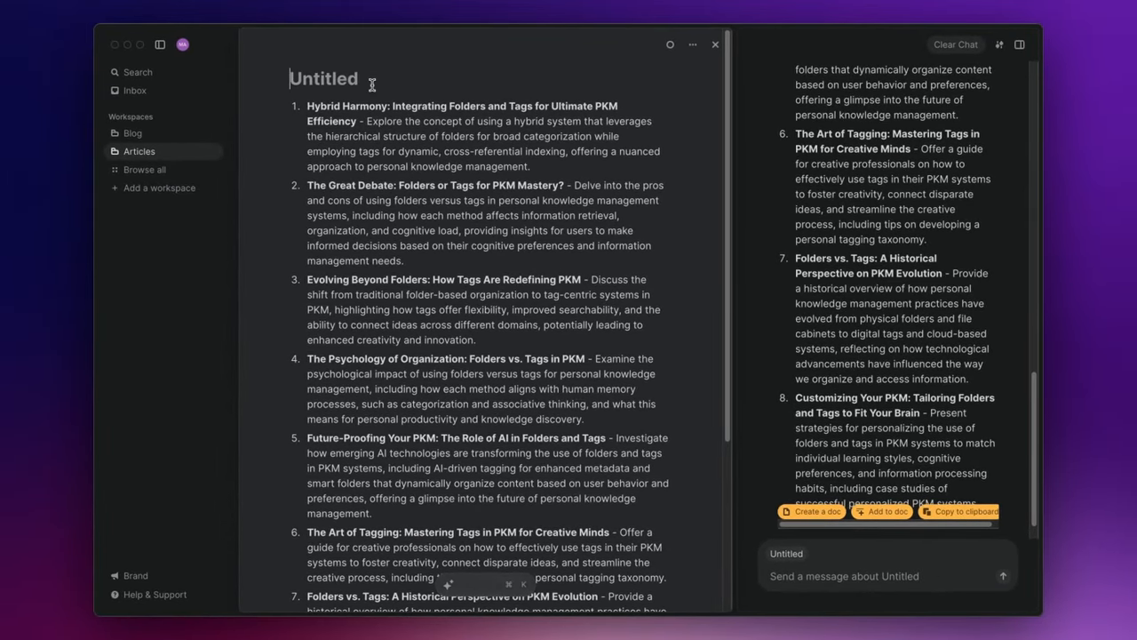
{"action": "type", "text": "Folders v"}
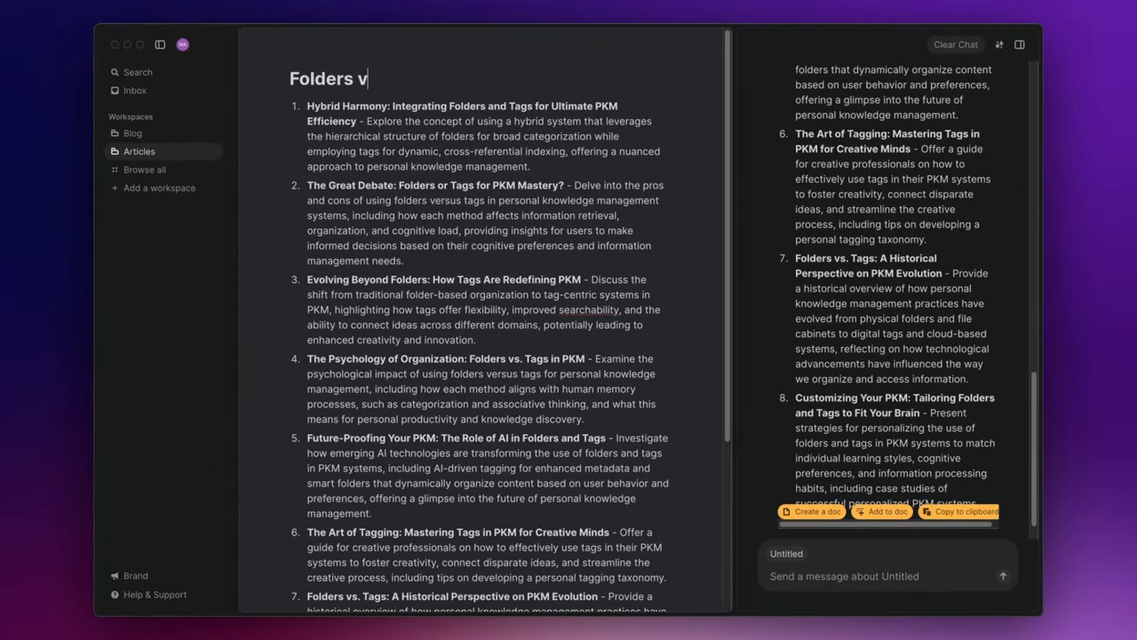
{"action": "type", "text": "s. Tags"}
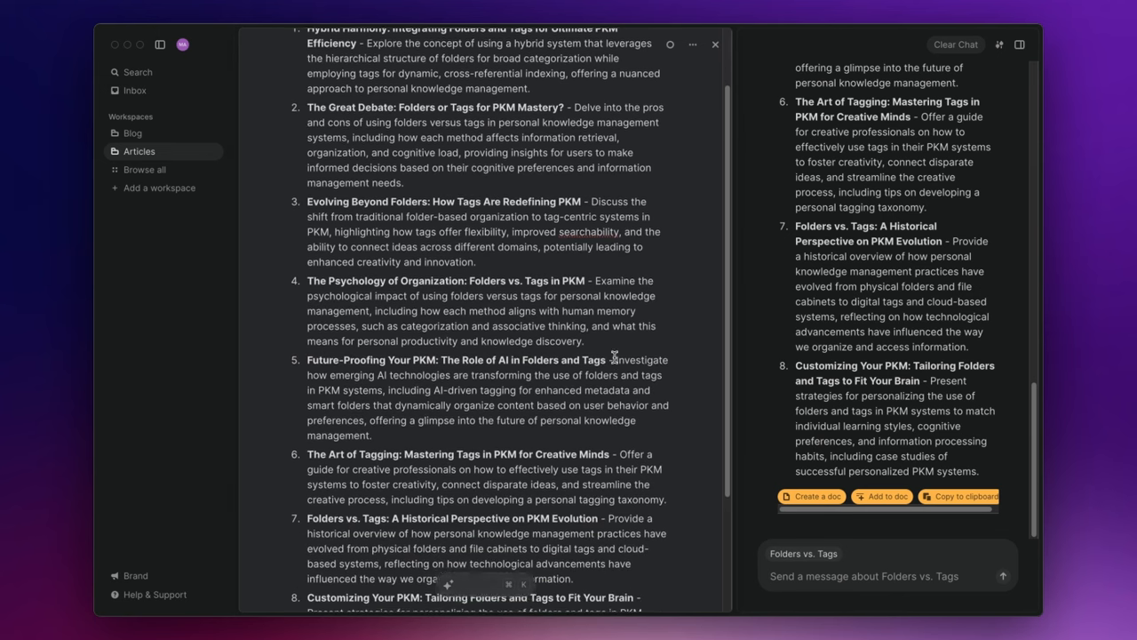
{"action": "scroll", "scroll_direction": "up", "scroll_amount": 3}
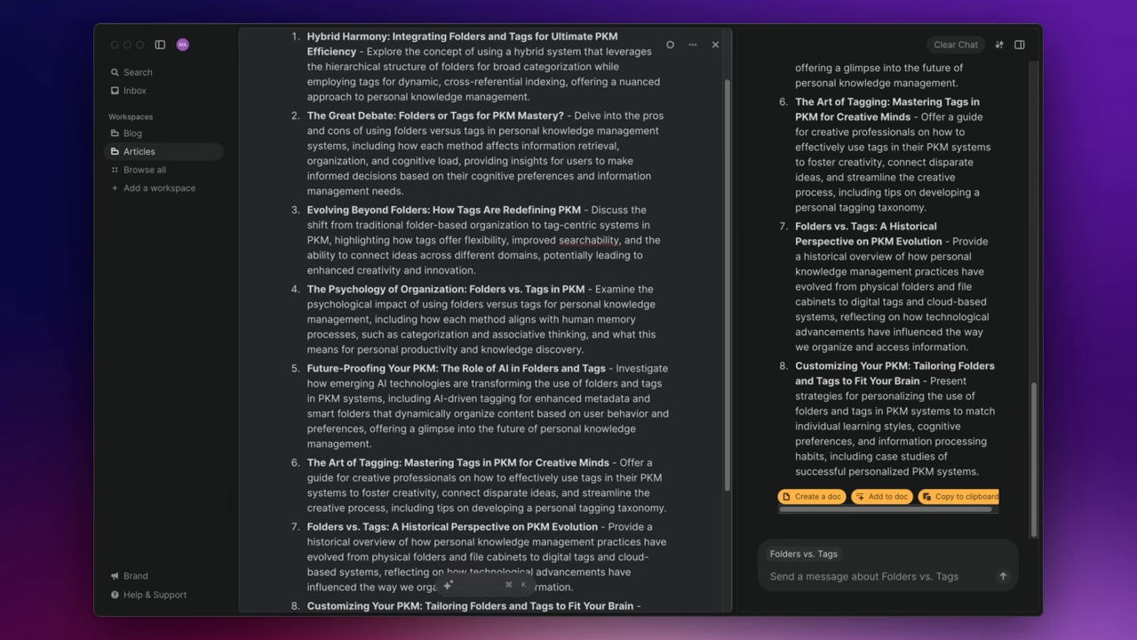
Step: Open the AI bar with Cmd+K and choose Blog Post as the draft type
{"action": "key", "text": "cmd+k"}
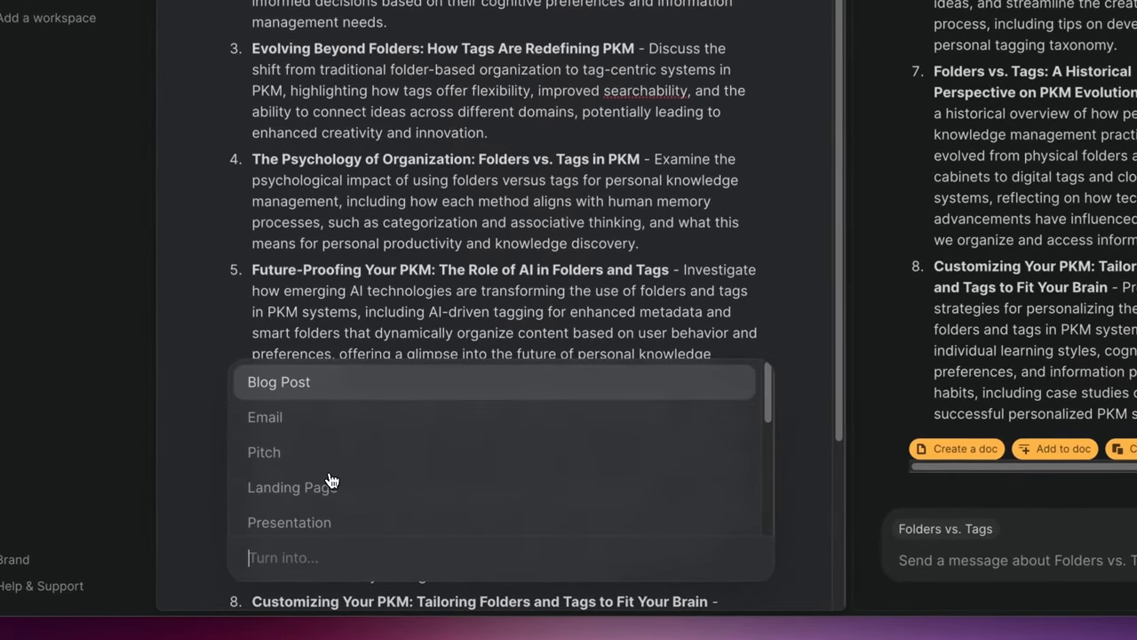
{"action": "scroll", "scroll_direction": "down", "scroll_amount": 3}
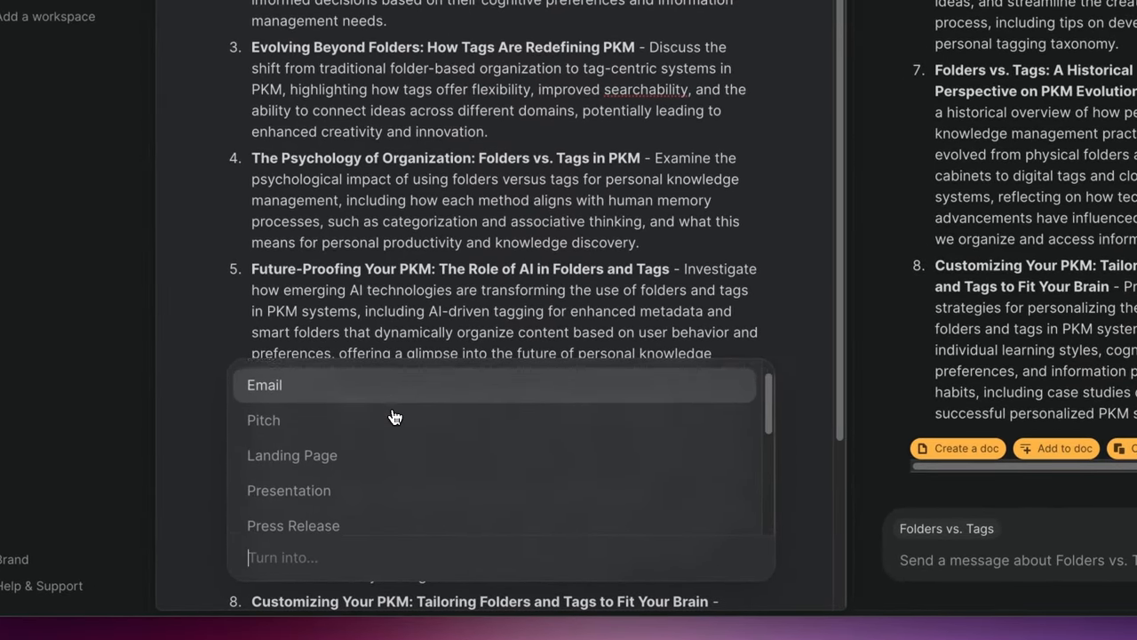
{"action": "scroll", "scroll_direction": "down", "scroll_amount": 3}
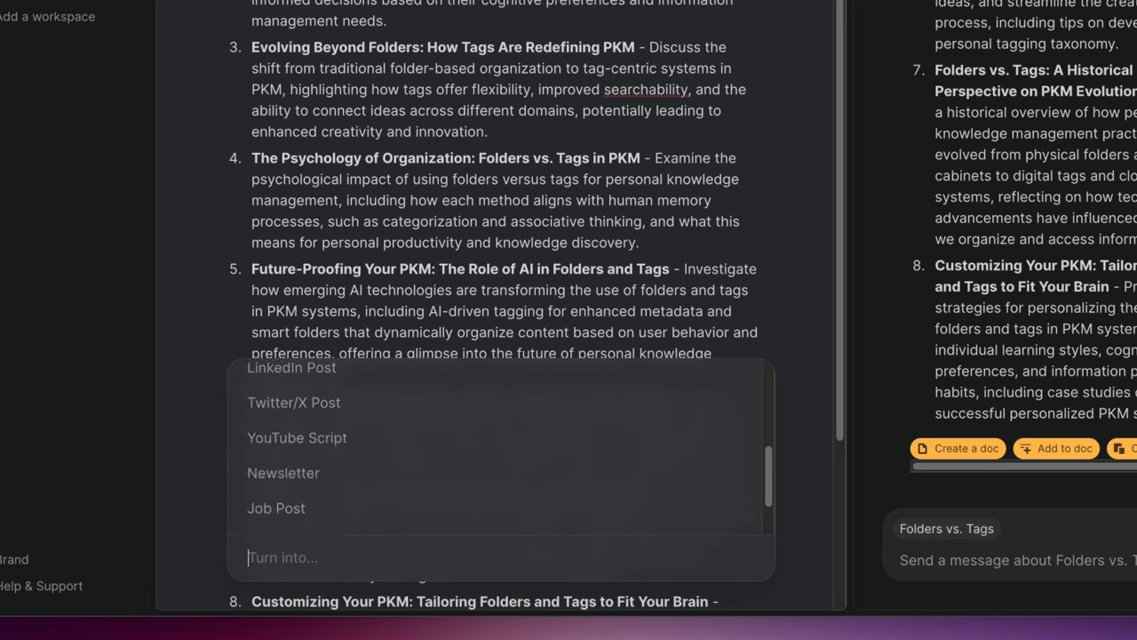
{"action": "scroll", "scroll_direction": "down", "scroll_amount": 3}
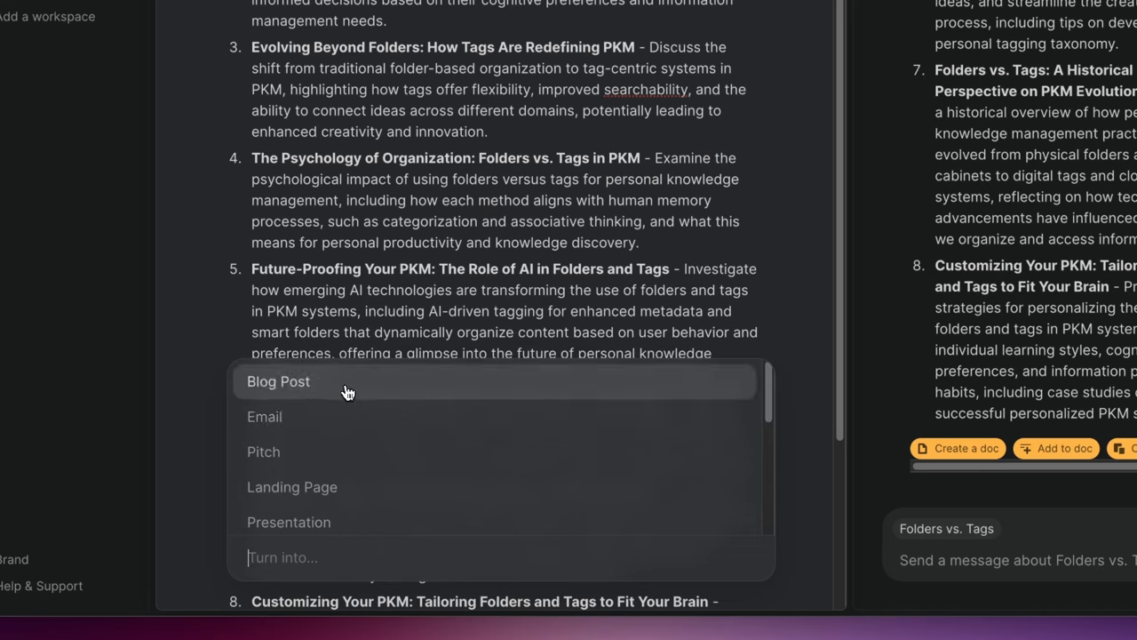
{"action": "left_click", "coordinate": [277, 380]}
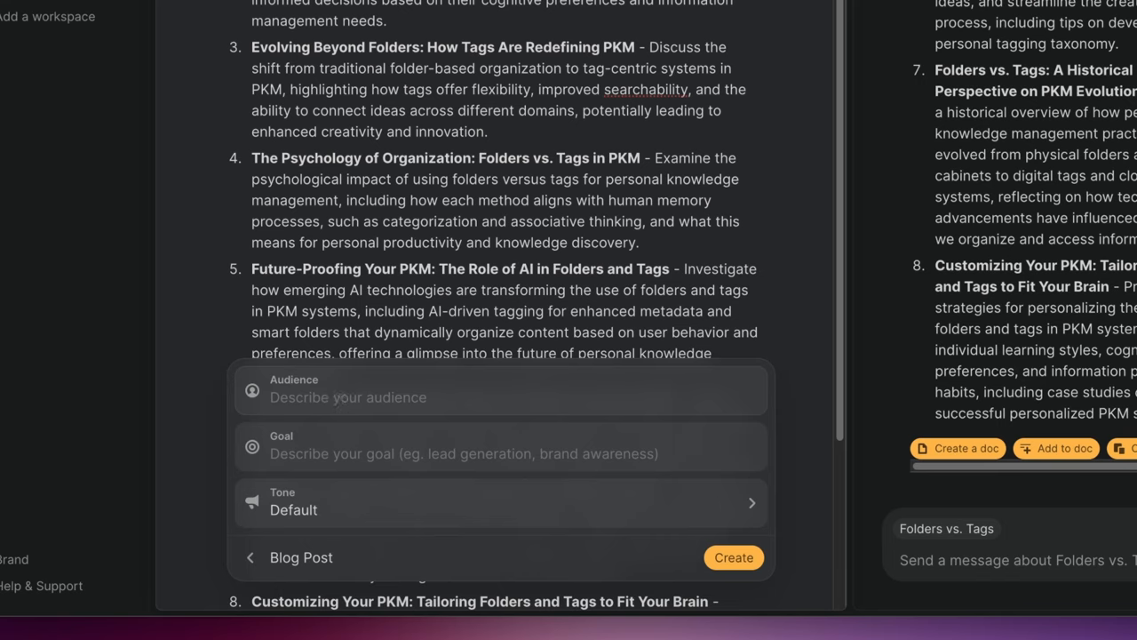
Step: Set audience 'students, freelancers and businesses', goal explaining folders vs. tags in a PKM system, tone Informative
{"action": "type", "text": "students"}
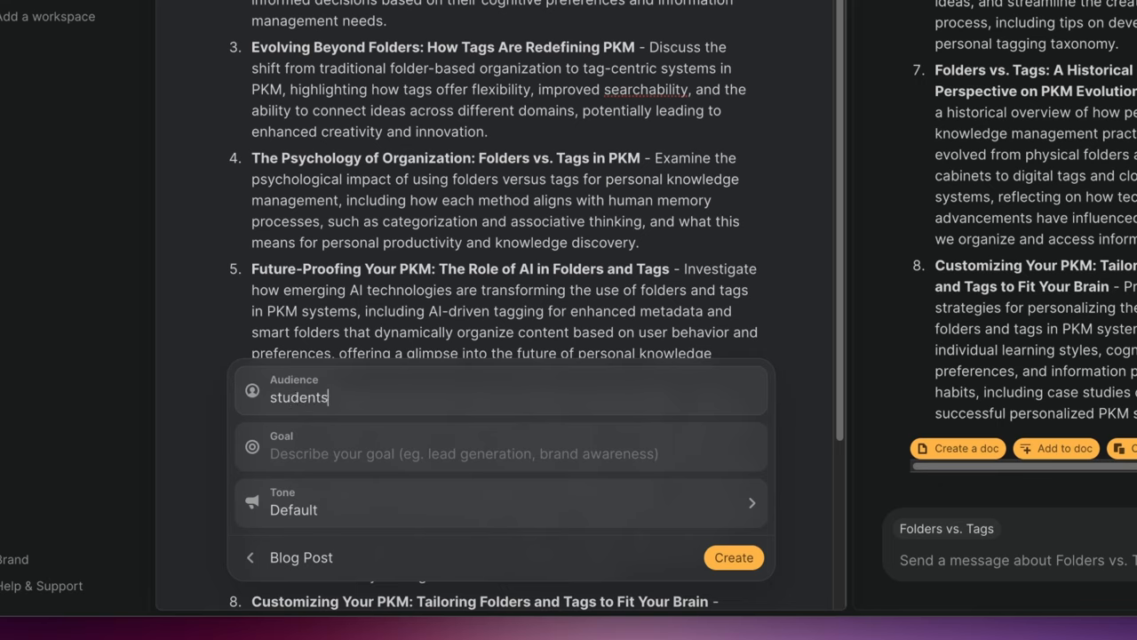
{"action": "type", "text": ", free"}
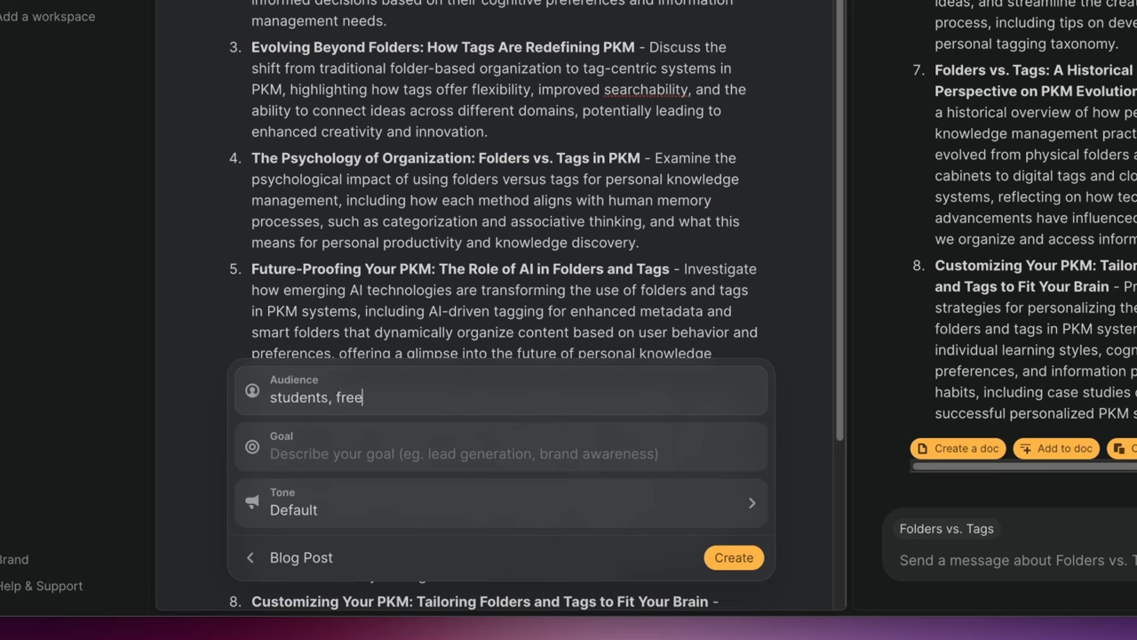
{"action": "type", "text": "lancers"}
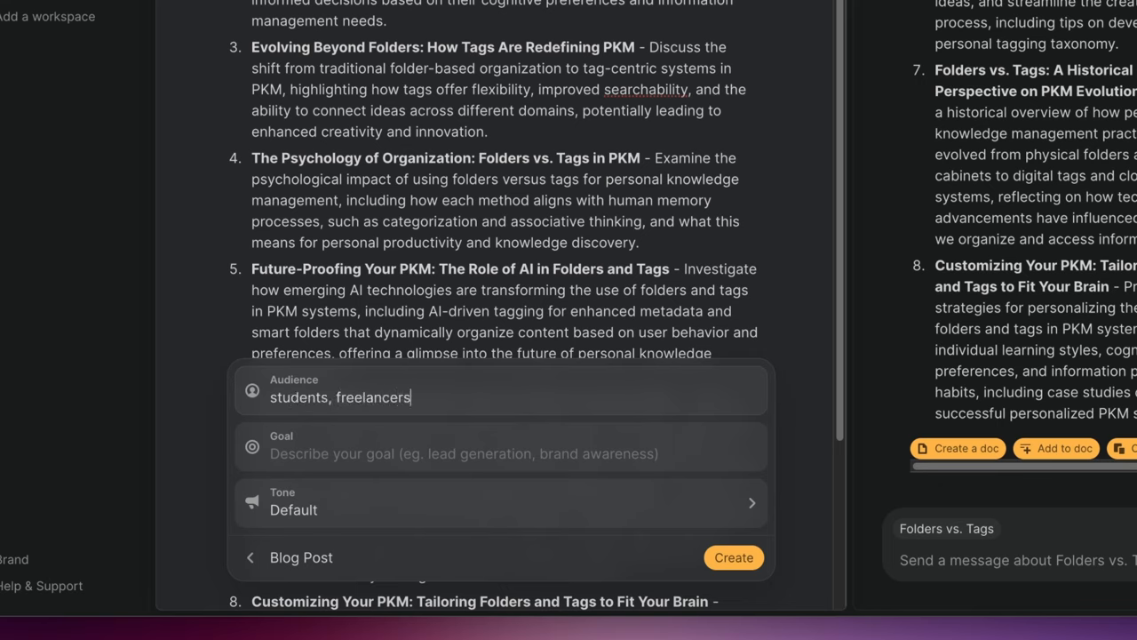
{"action": "type", "text": "and bus"}
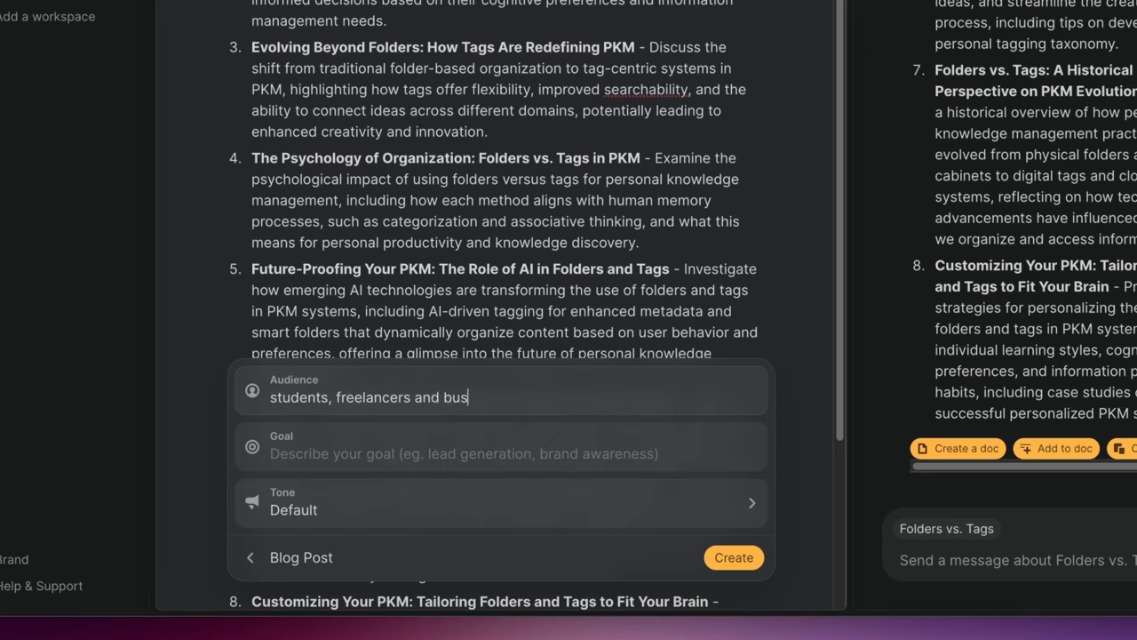
{"action": "type", "text": "inesses"}
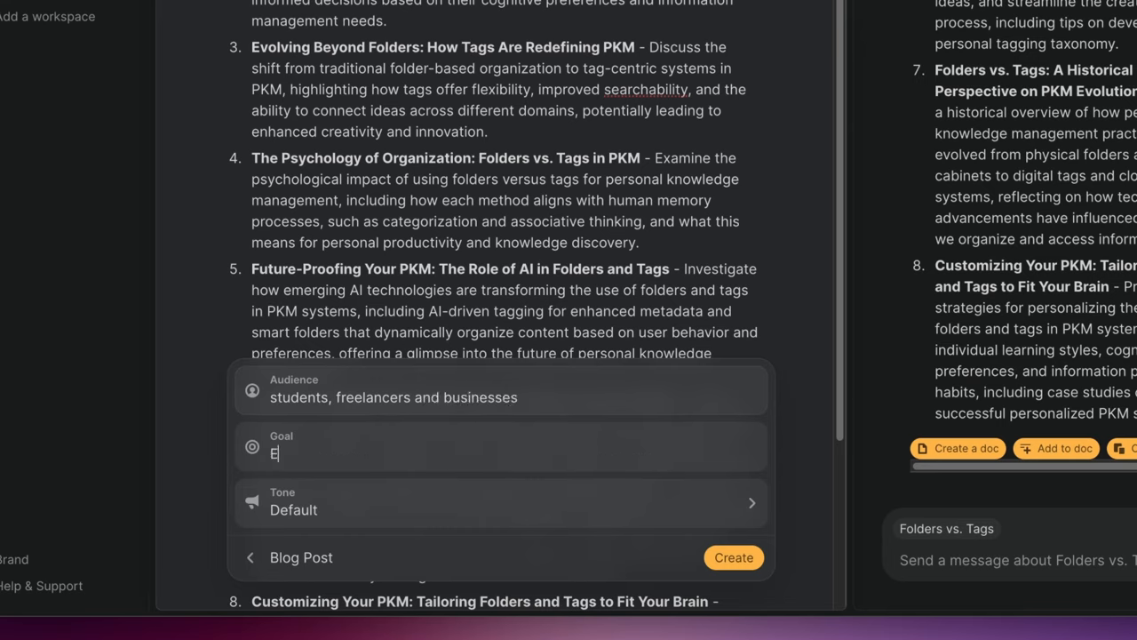
{"action": "type", "text": "xplaining the difference"}
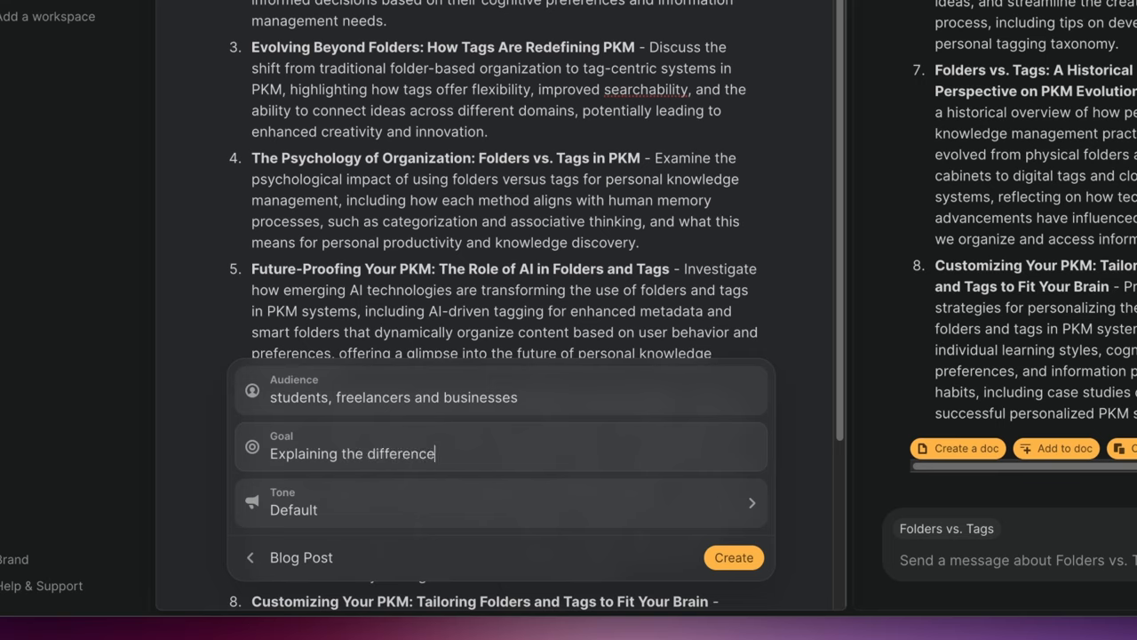
{"action": "type", "text": "between using"}
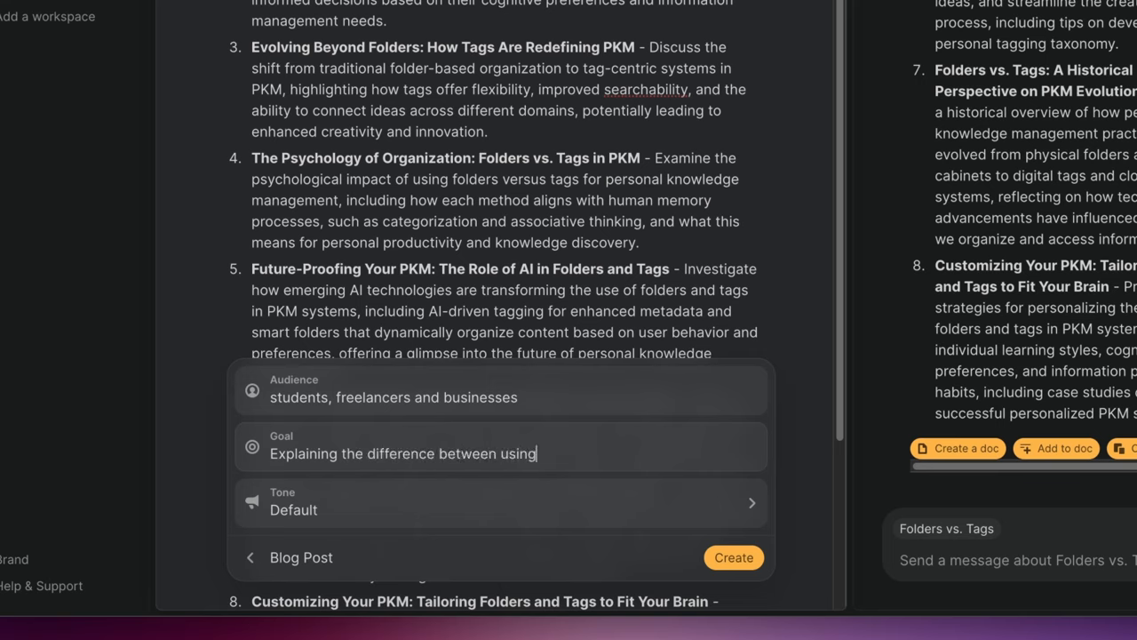
{"action": "type", "text": "folders and tags"}
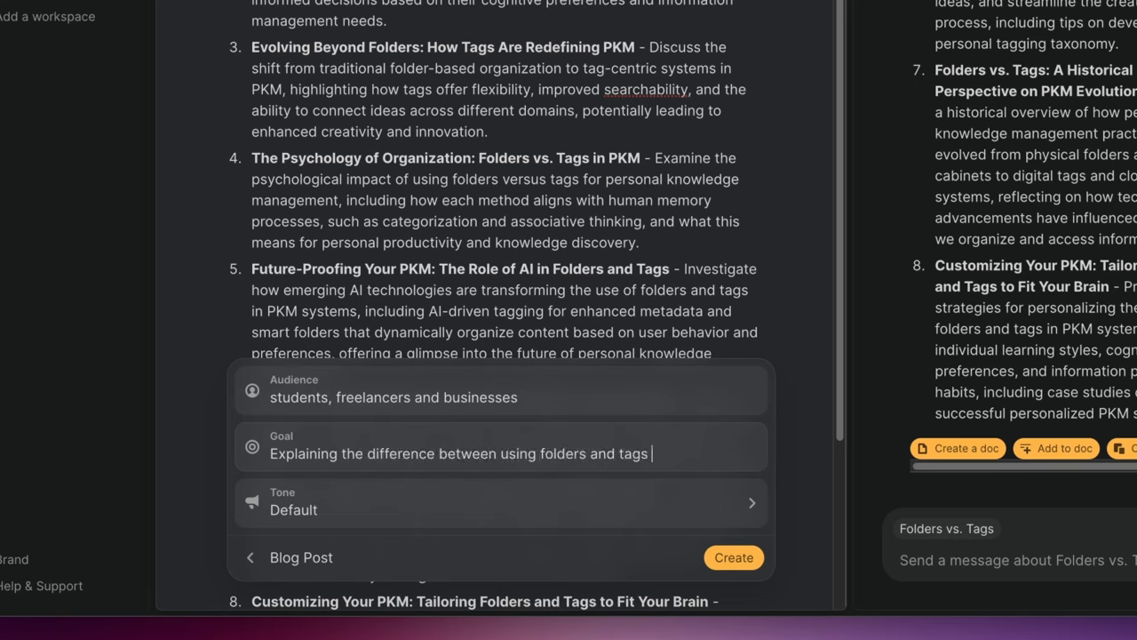
{"action": "type", "text": "in a PKM system"}
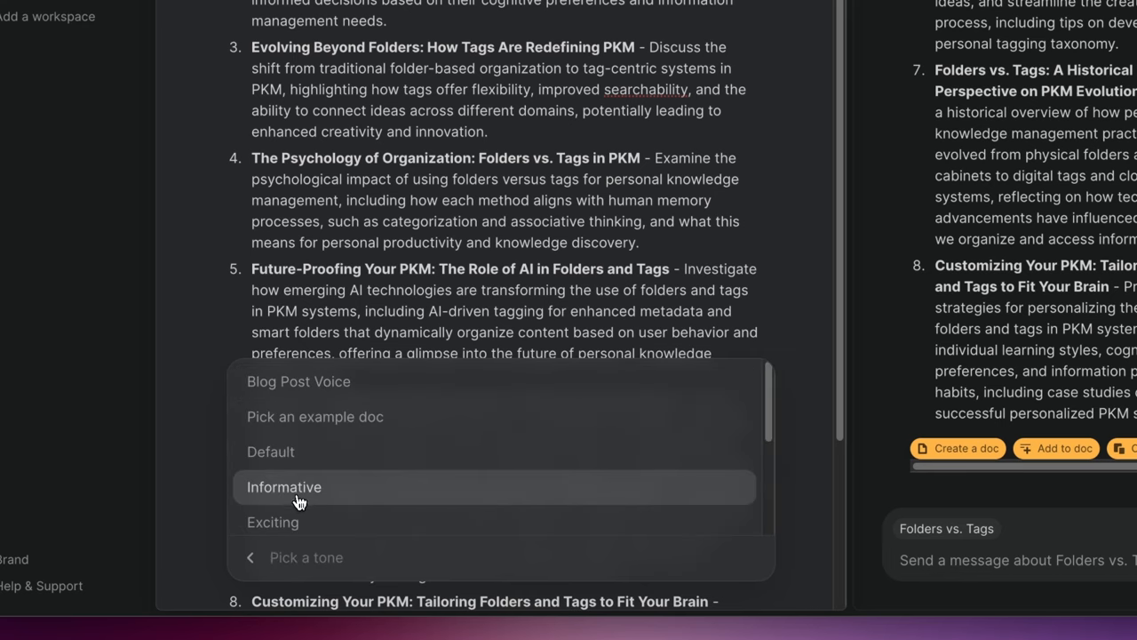
{"action": "left_click", "coordinate": [284, 486]}
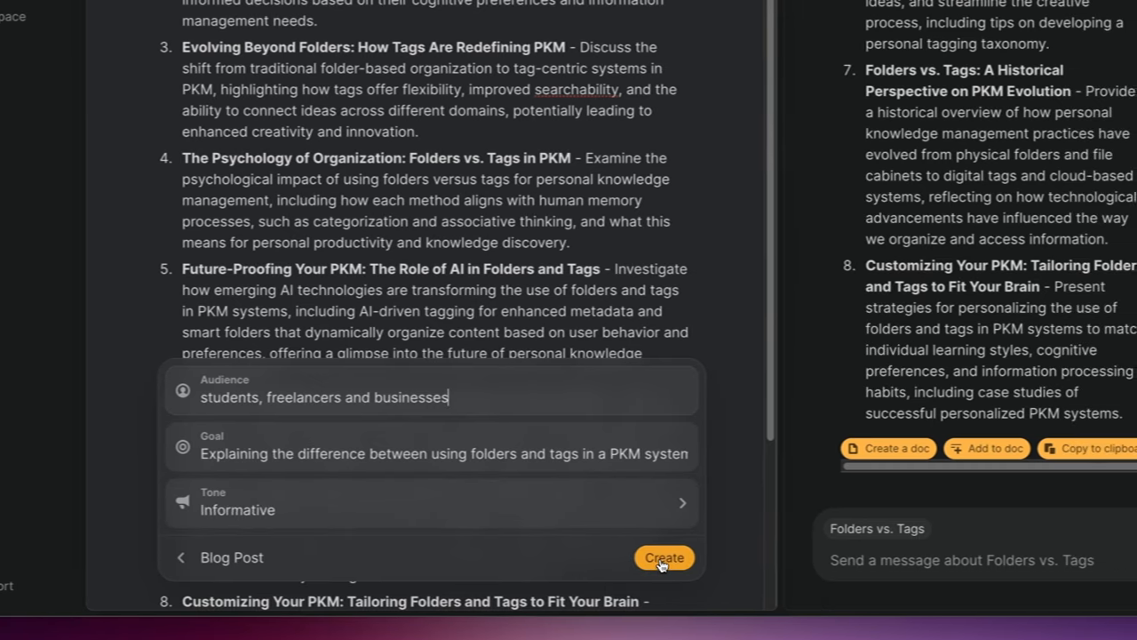
Step: Generate the folders-vs-tags blog post and follow it as it writes into the doc
{"action": "left_click", "coordinate": [665, 558]}
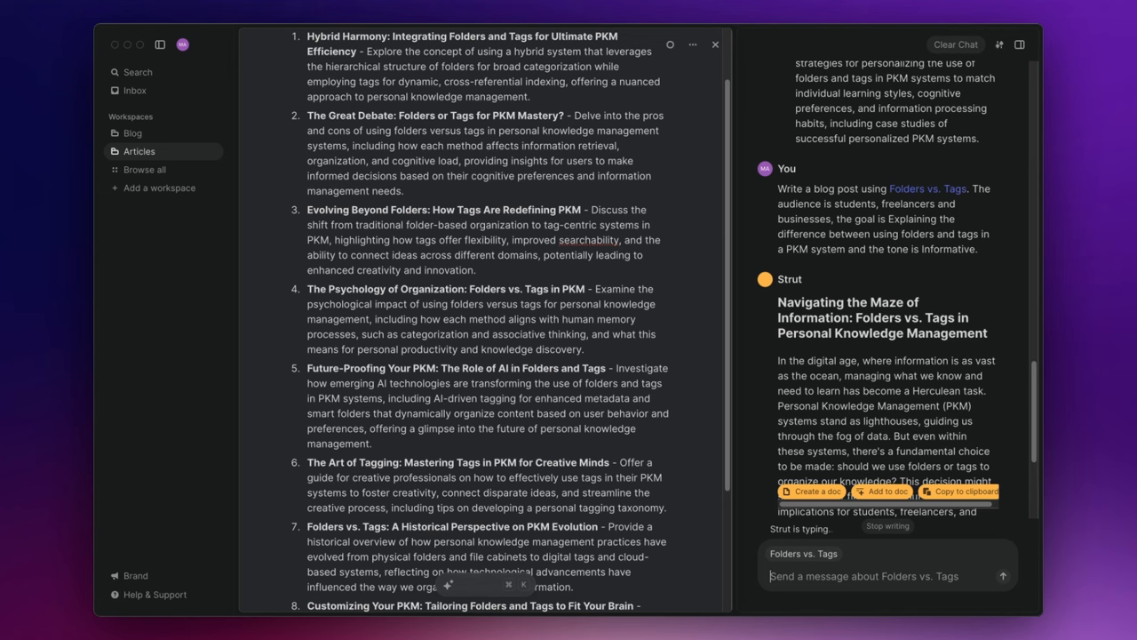
{"action": "scroll", "scroll_direction": "down", "scroll_amount": 3}
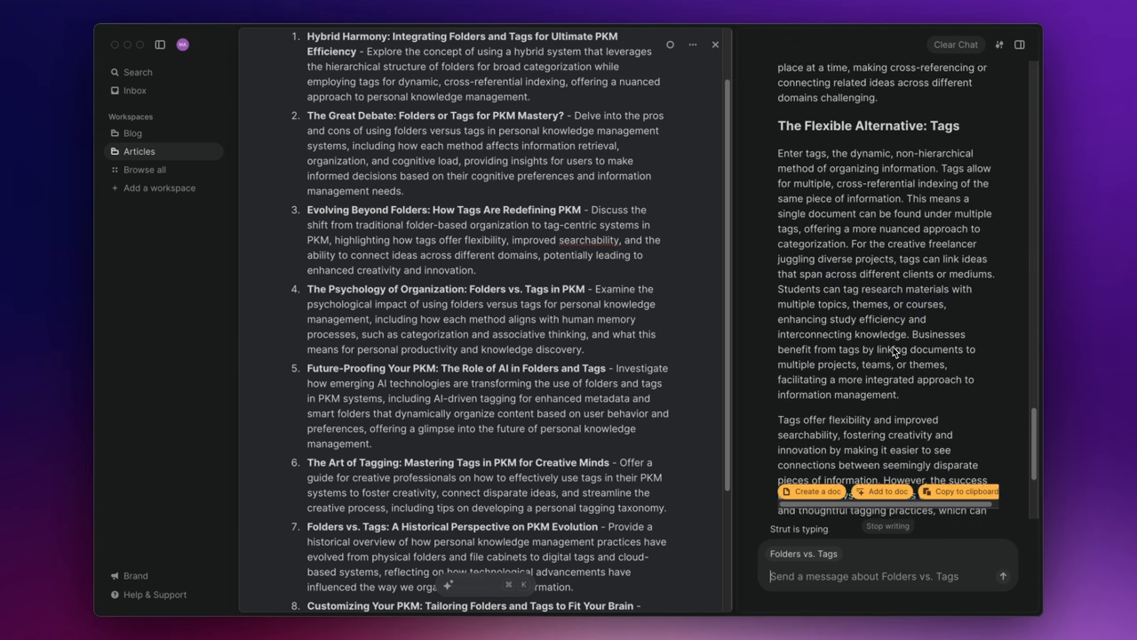
{"action": "scroll", "scroll_direction": "down", "scroll_amount": 3}
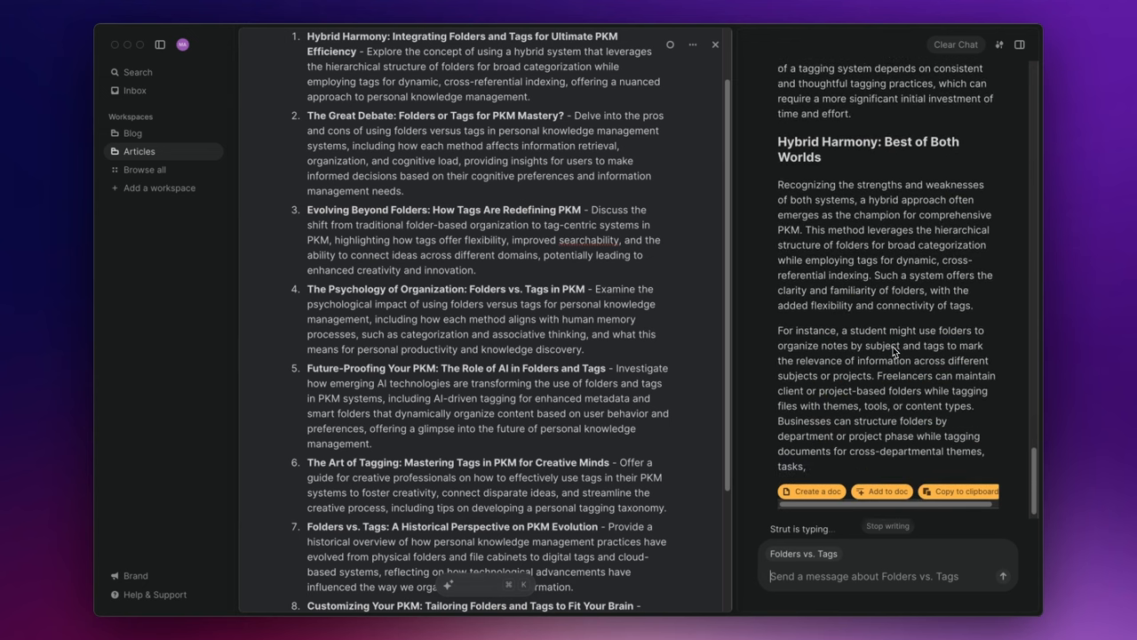
{"action": "scroll", "scroll_direction": "down", "scroll_amount": 3}
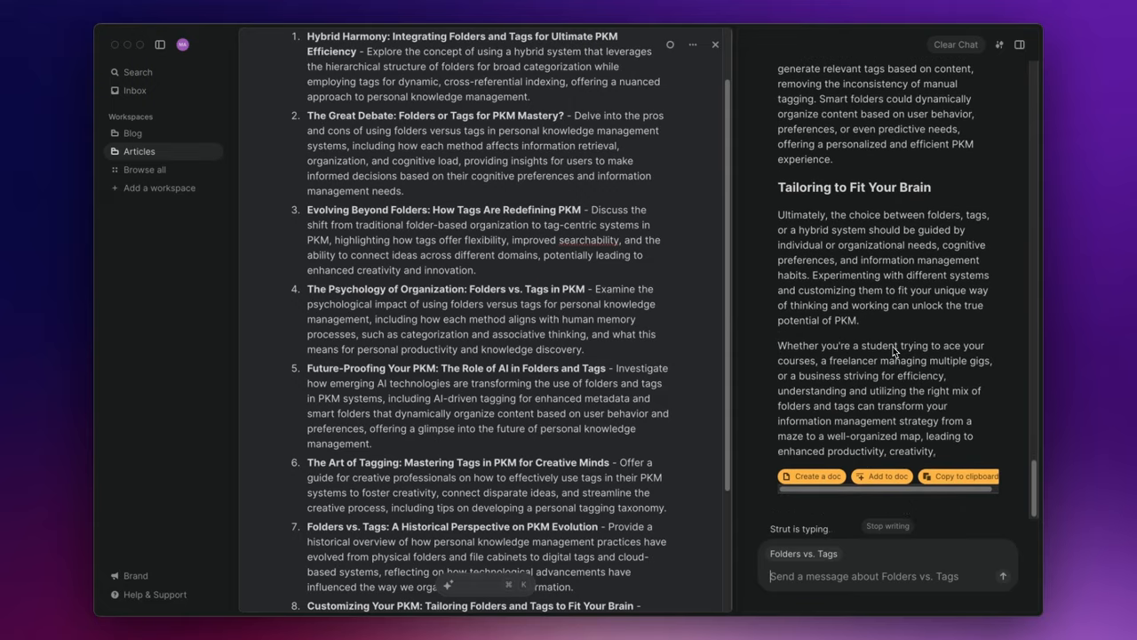
{"action": "scroll", "scroll_direction": "down", "scroll_amount": 3}
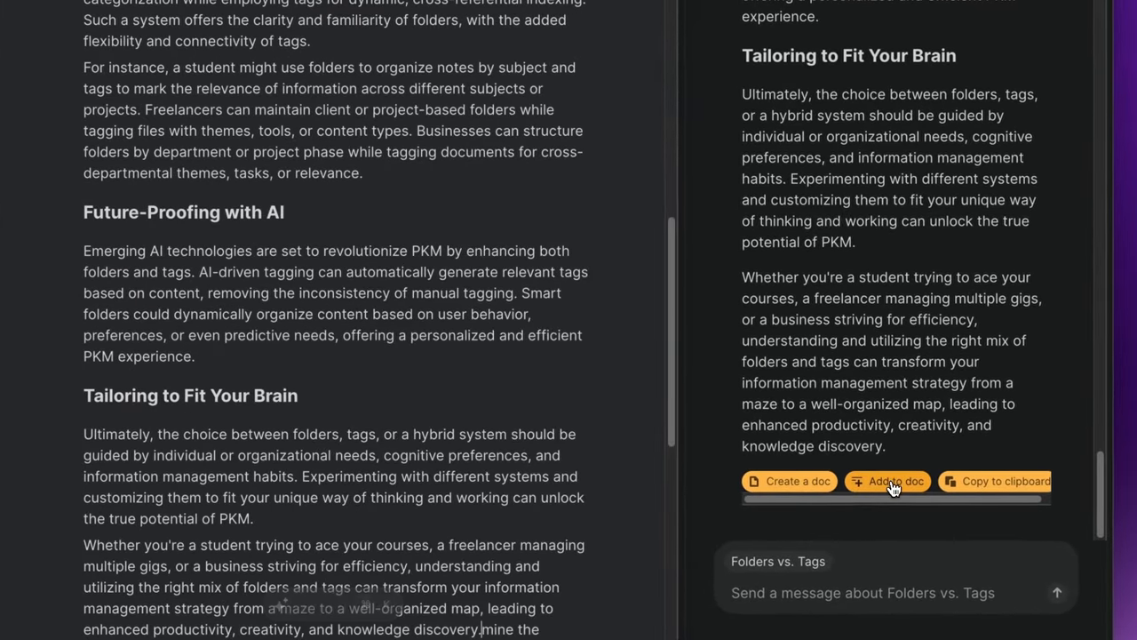
Step: Append the AI-drafted blog post to the doc after the fourth idea and review it
{"action": "left_click", "coordinate": [888, 480]}
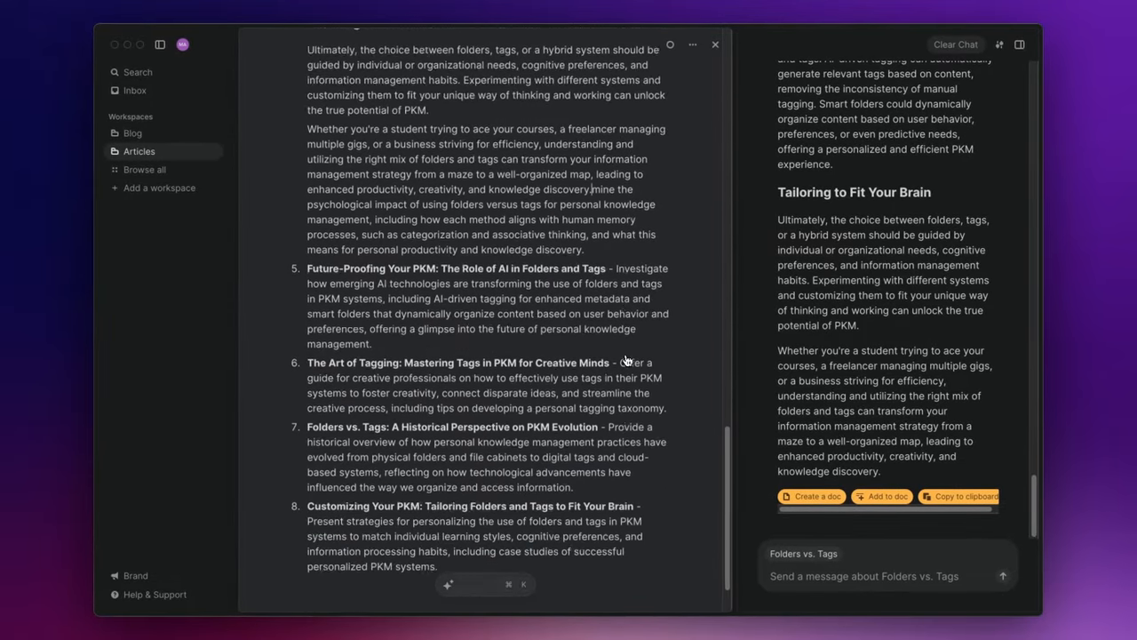
{"action": "scroll", "scroll_direction": "up", "scroll_amount": 3}
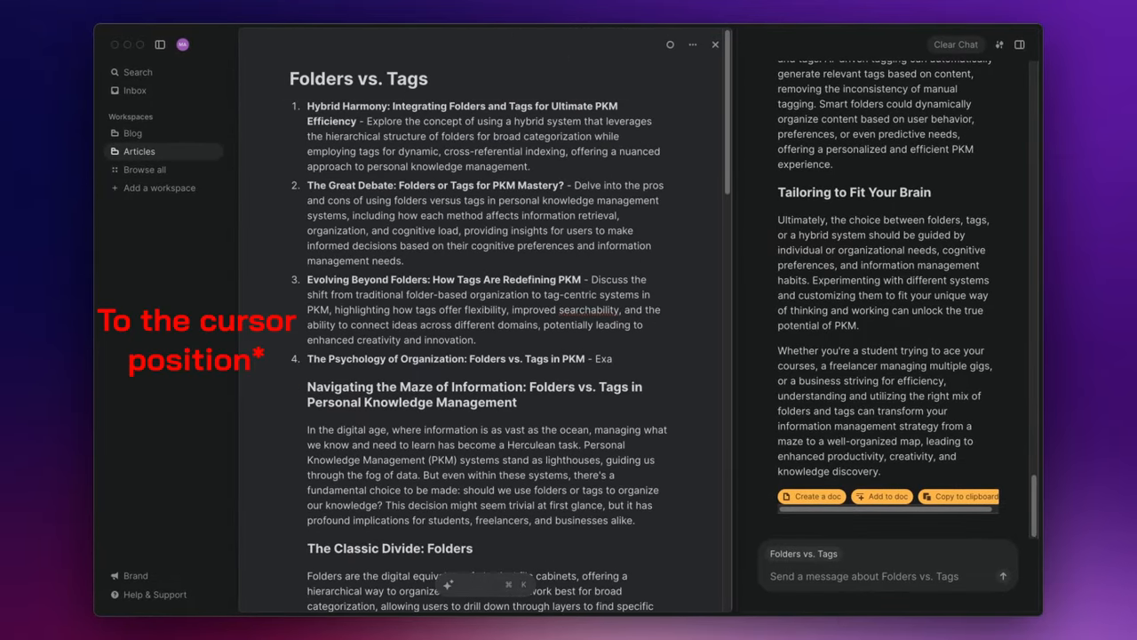
{"action": "scroll", "scroll_direction": "down", "scroll_amount": 3}
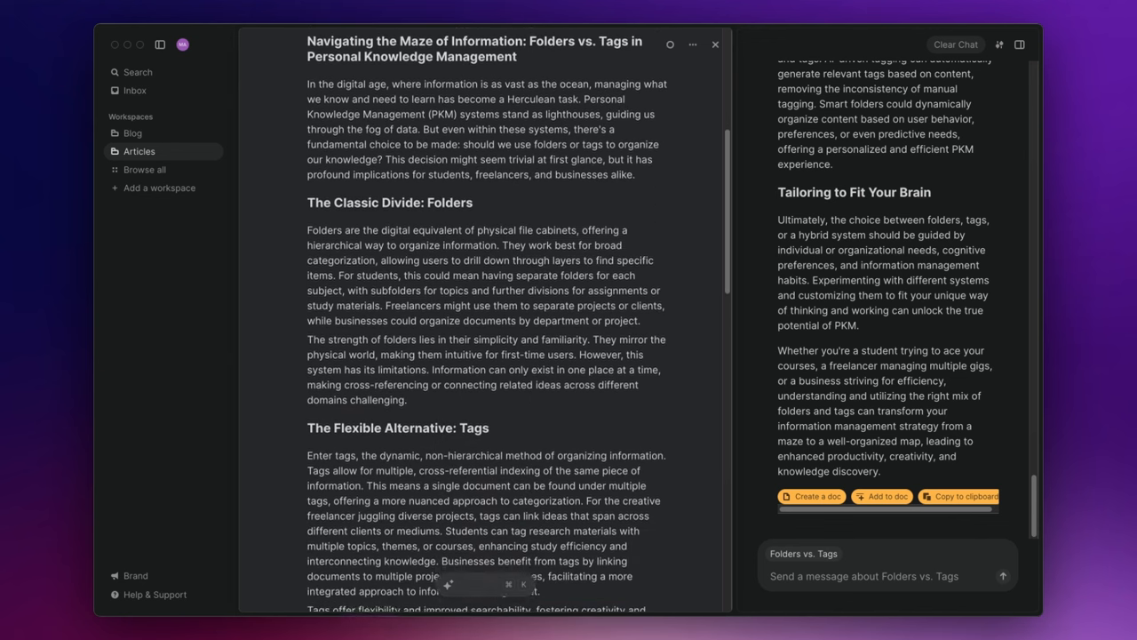
{"action": "scroll", "scroll_direction": "down", "scroll_amount": 3}
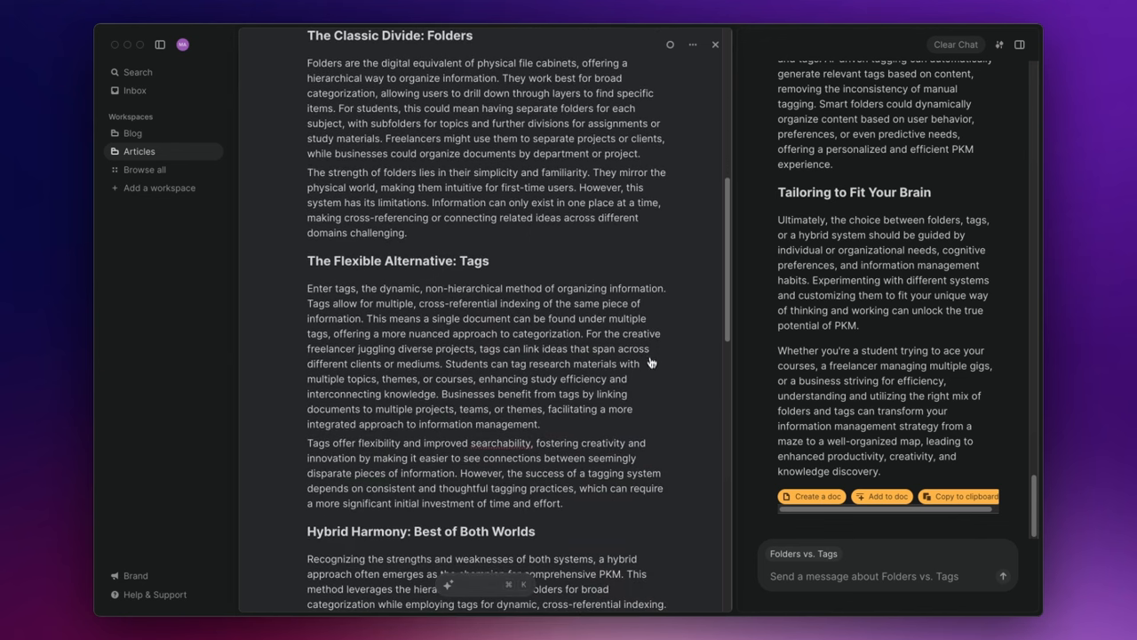
{"action": "scroll", "scroll_direction": "down", "scroll_amount": 3}
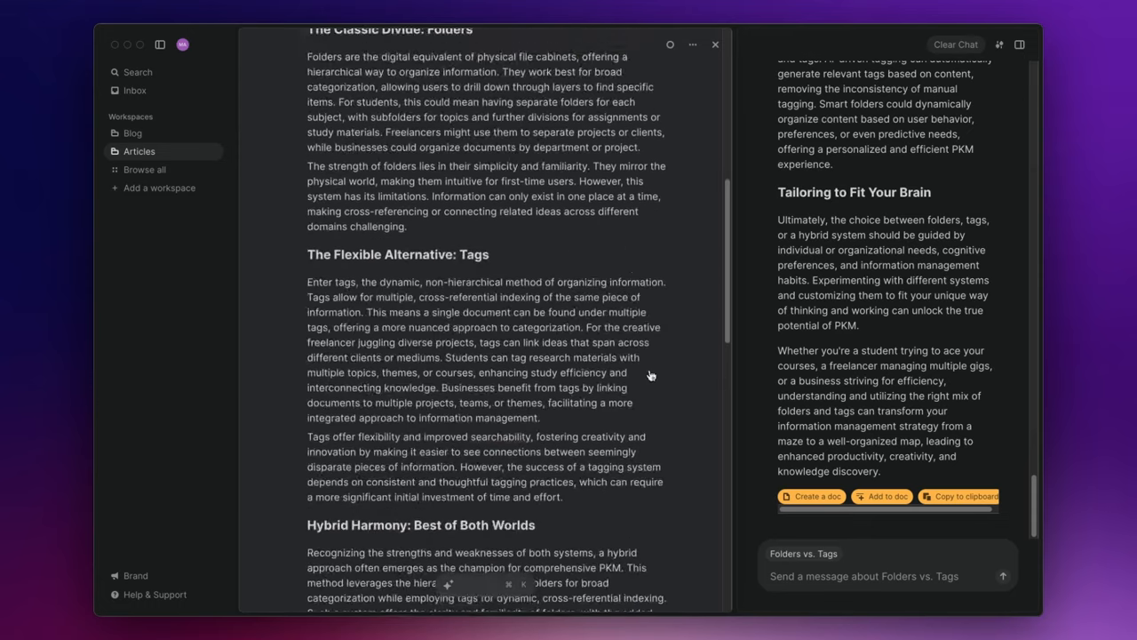
{"action": "scroll", "scroll_direction": "up", "scroll_amount": 3}
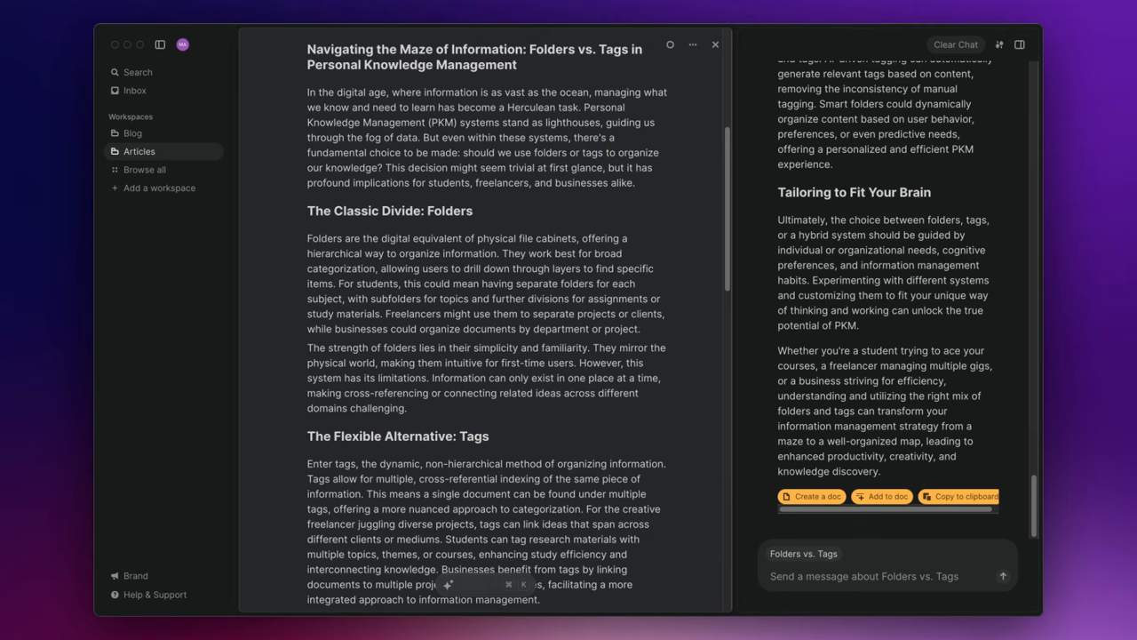
{"action": "mouse_move", "coordinate": [160, 45]}
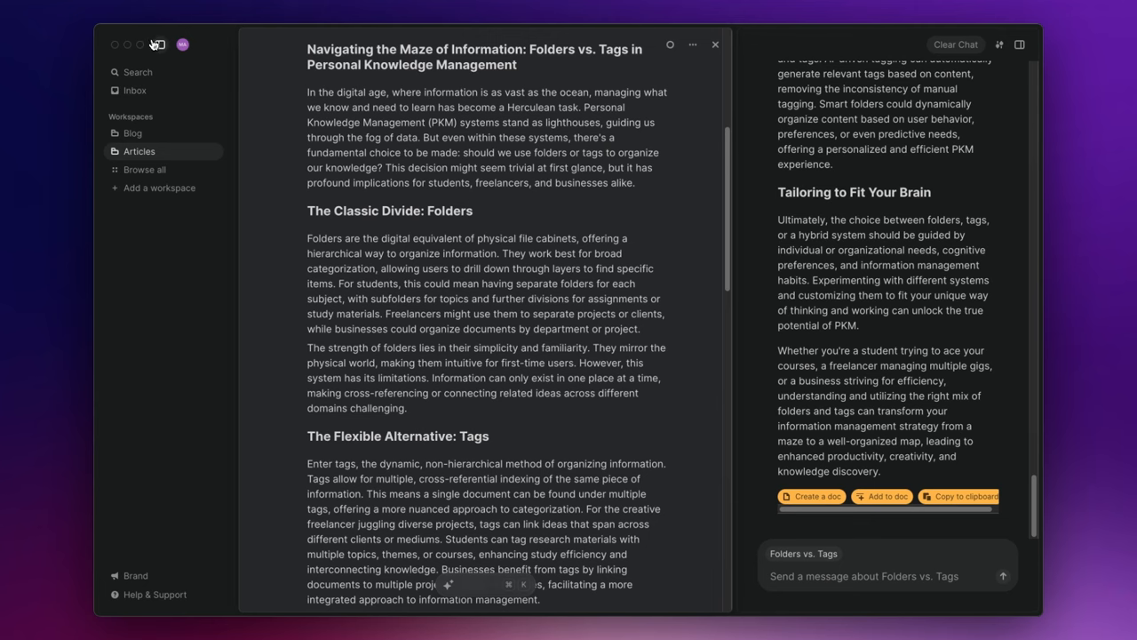
Step: Hide the workspace sidebar and close the AI chat so the doc fills the window
{"action": "left_click", "coordinate": [160, 45]}
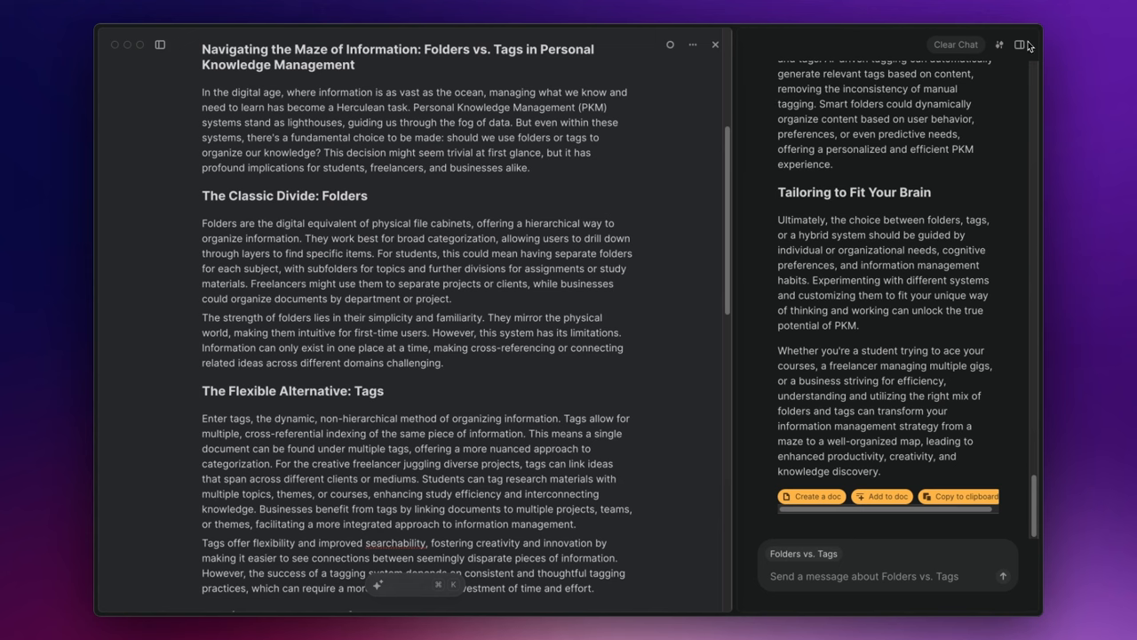
{"action": "left_click", "coordinate": [1020, 44]}
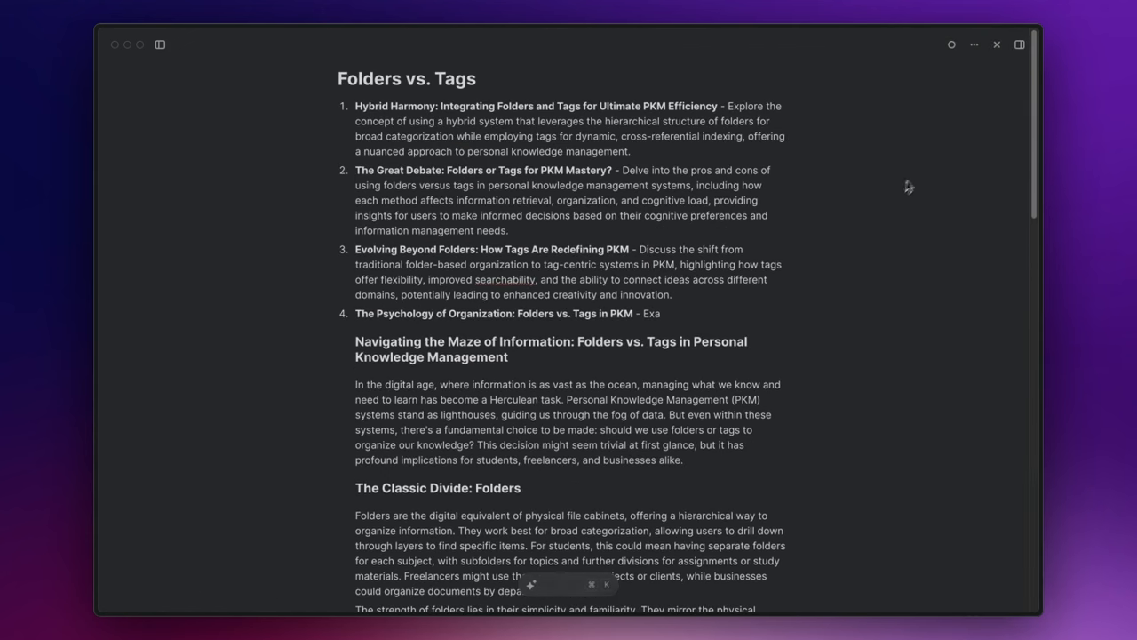
{"action": "mouse_move", "coordinate": [951, 45]}
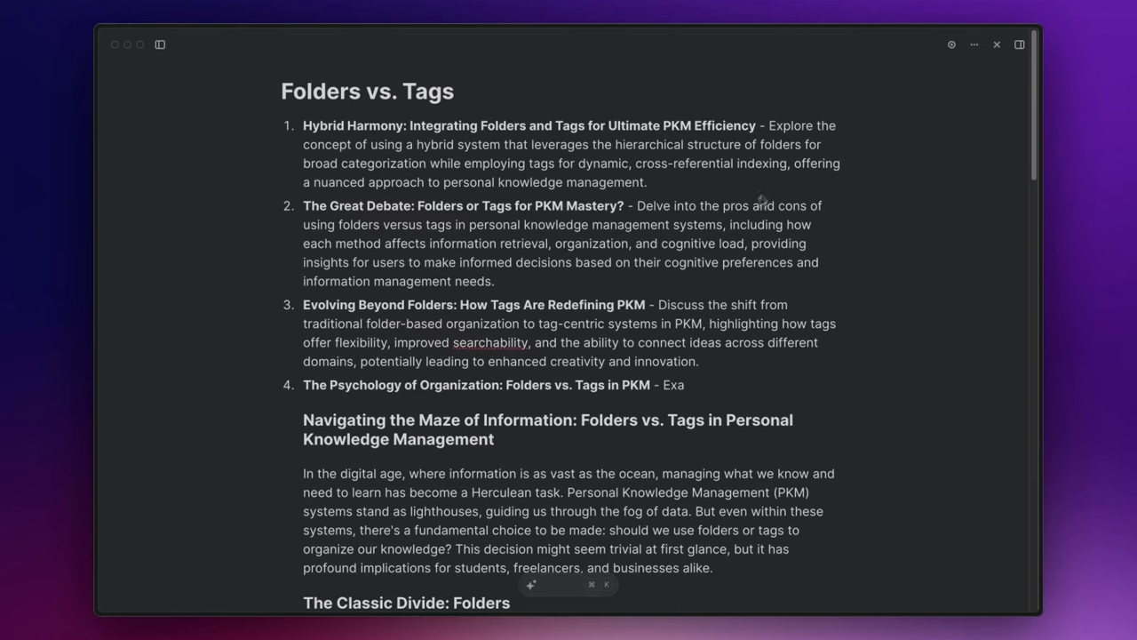
{"action": "mouse_move", "coordinate": [945, 64]}
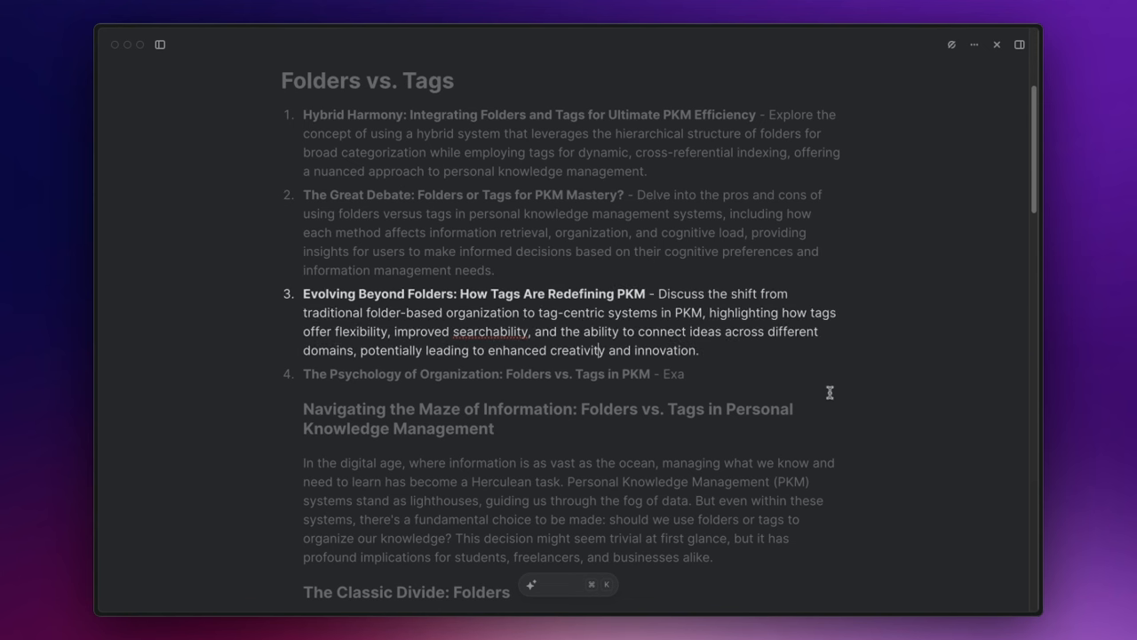
{"action": "mouse_move", "coordinate": [884, 290]}
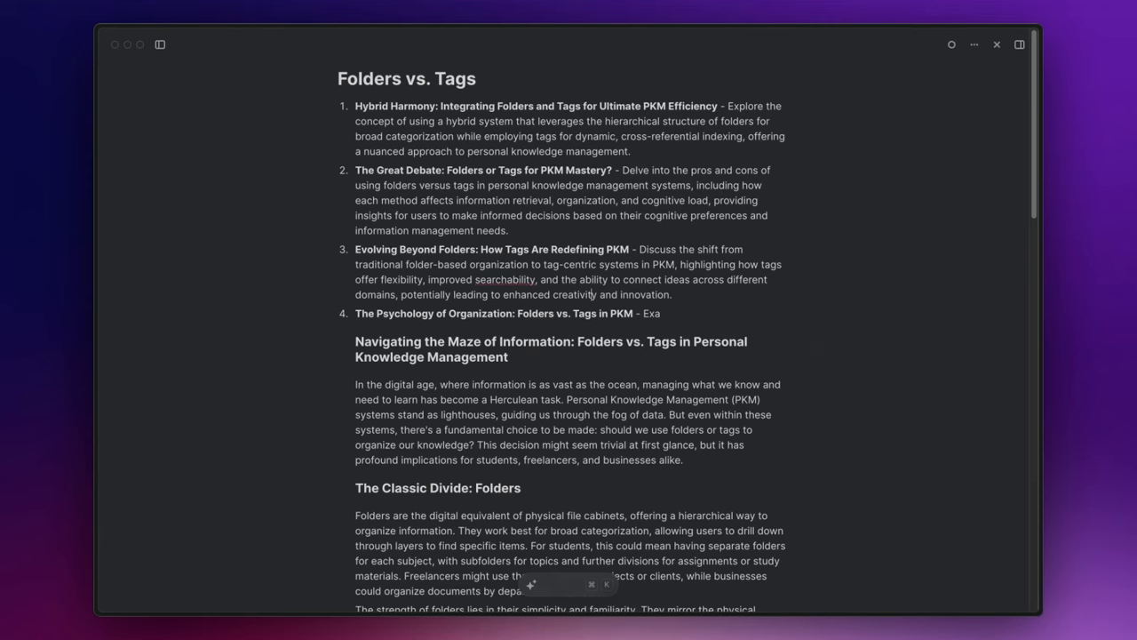
Step: Reopen the workspace list next to the Folders vs. Tags doc
{"action": "left_click", "coordinate": [159, 45]}
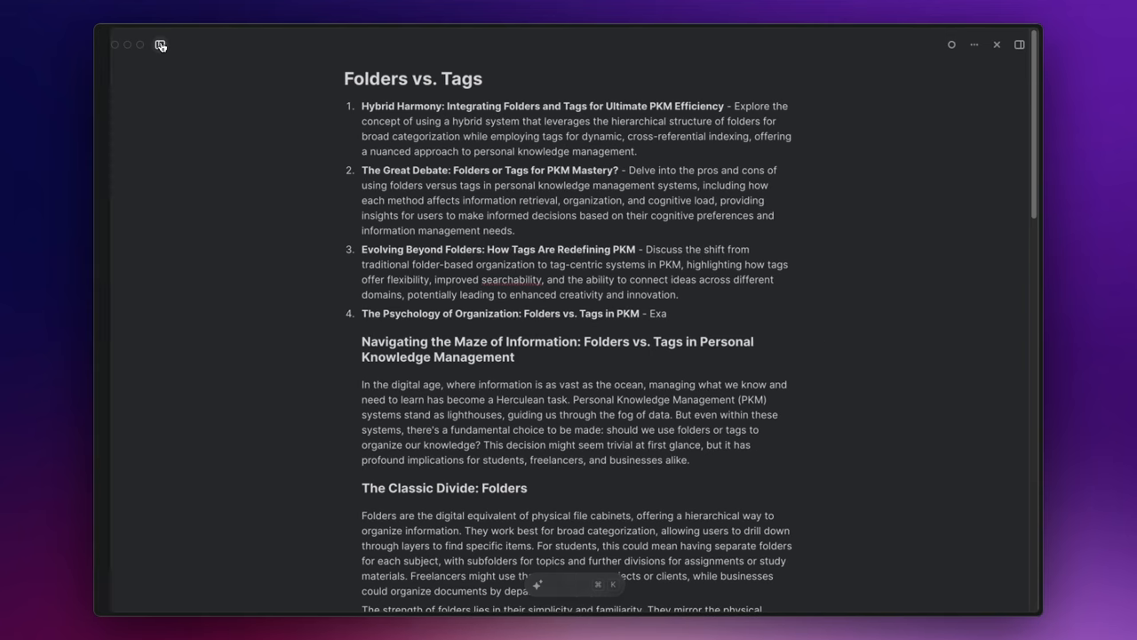
{"action": "left_click", "coordinate": [159, 45]}
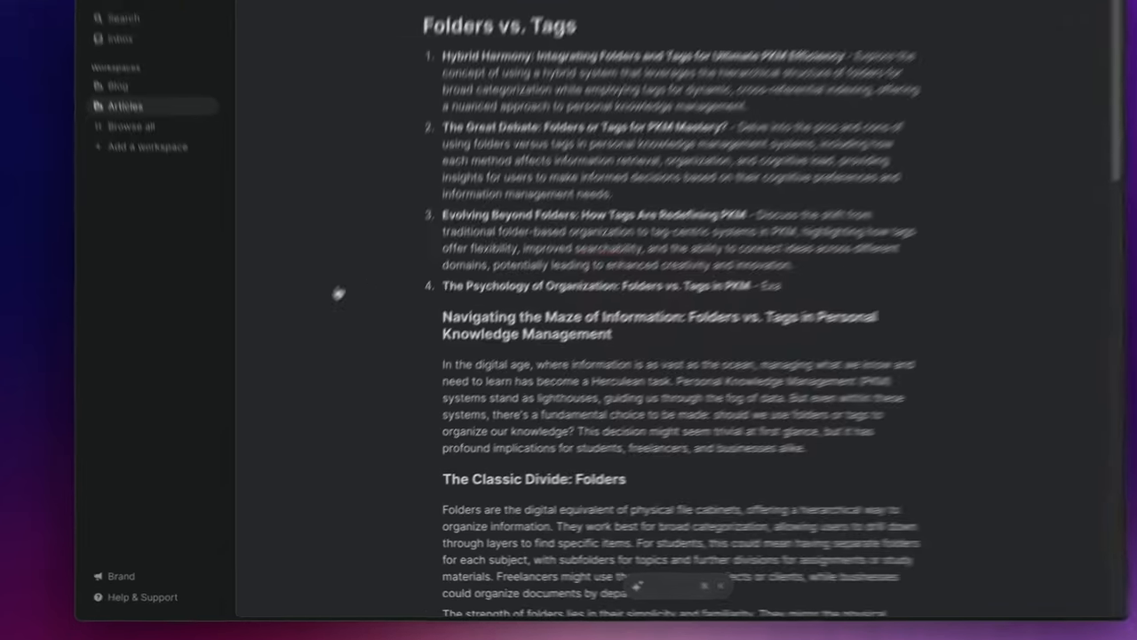
Step: From the Brand page, create a new brand voice named 'Article Voice'
{"action": "left_click", "coordinate": [121, 576]}
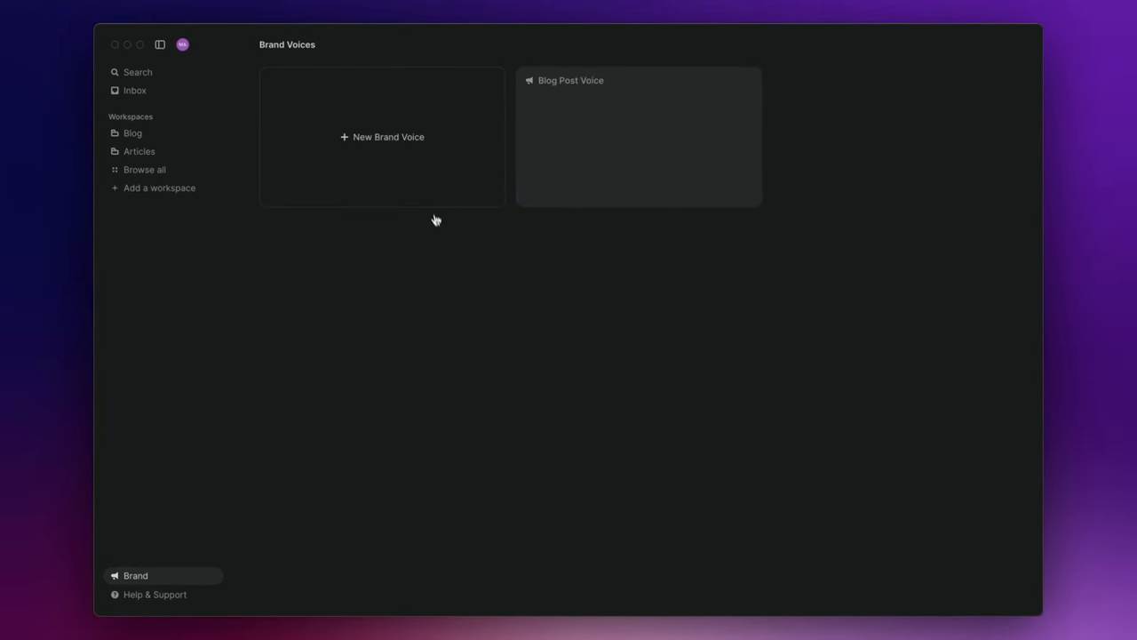
{"action": "left_click", "coordinate": [387, 136]}
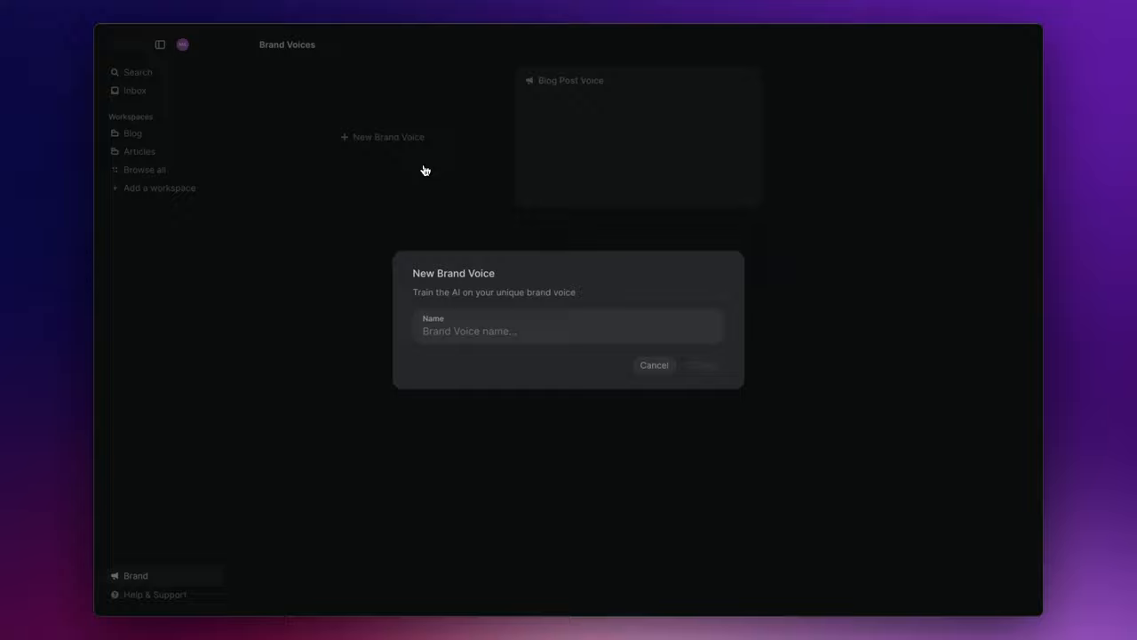
{"action": "type", "text": "Arti"}
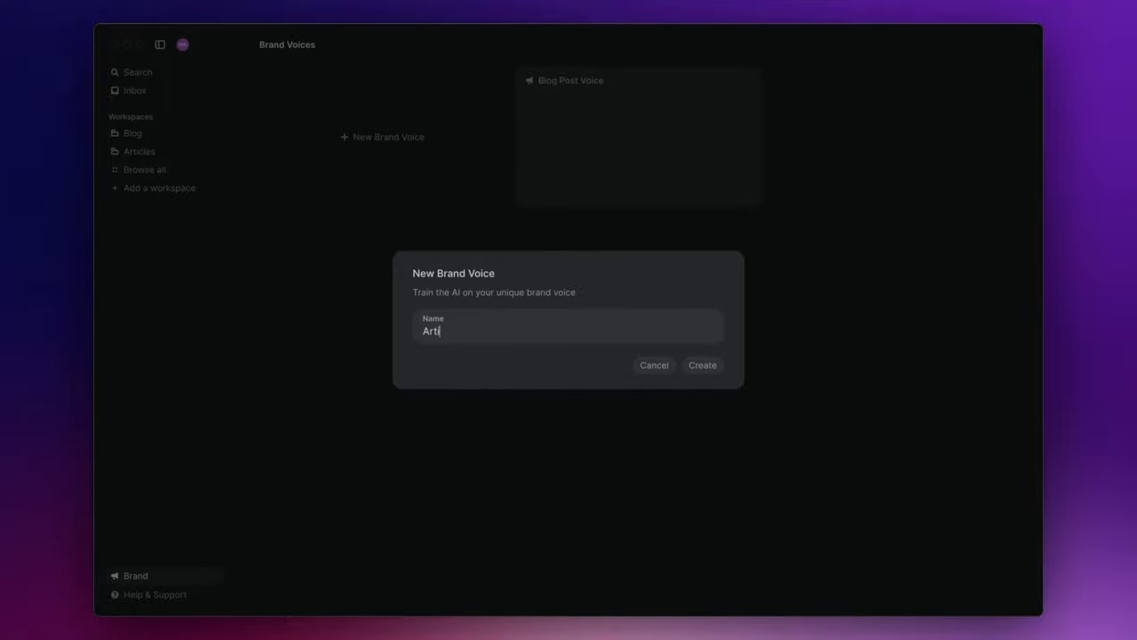
{"action": "type", "text": "cle Voice"}
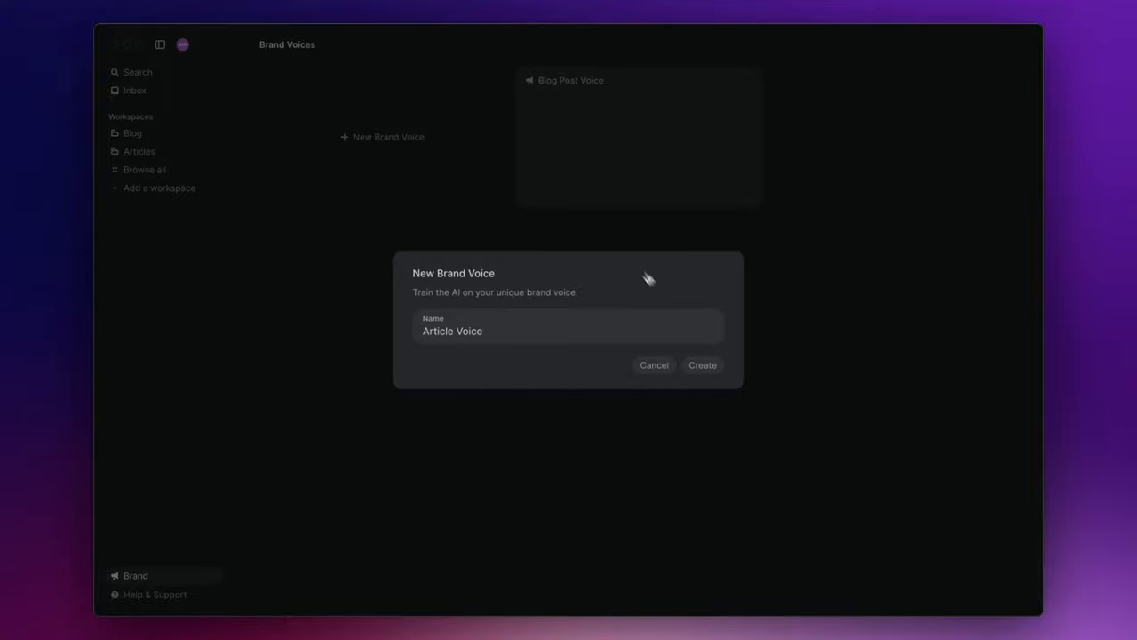
{"action": "left_click", "coordinate": [702, 366]}
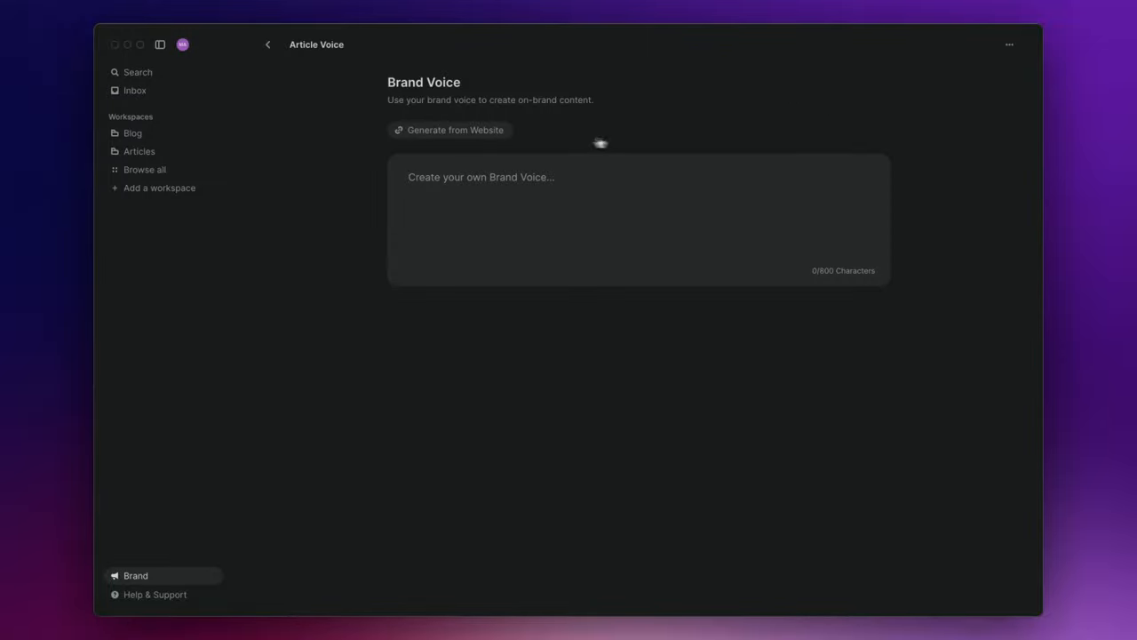
{"action": "mouse_move", "coordinate": [501, 149]}
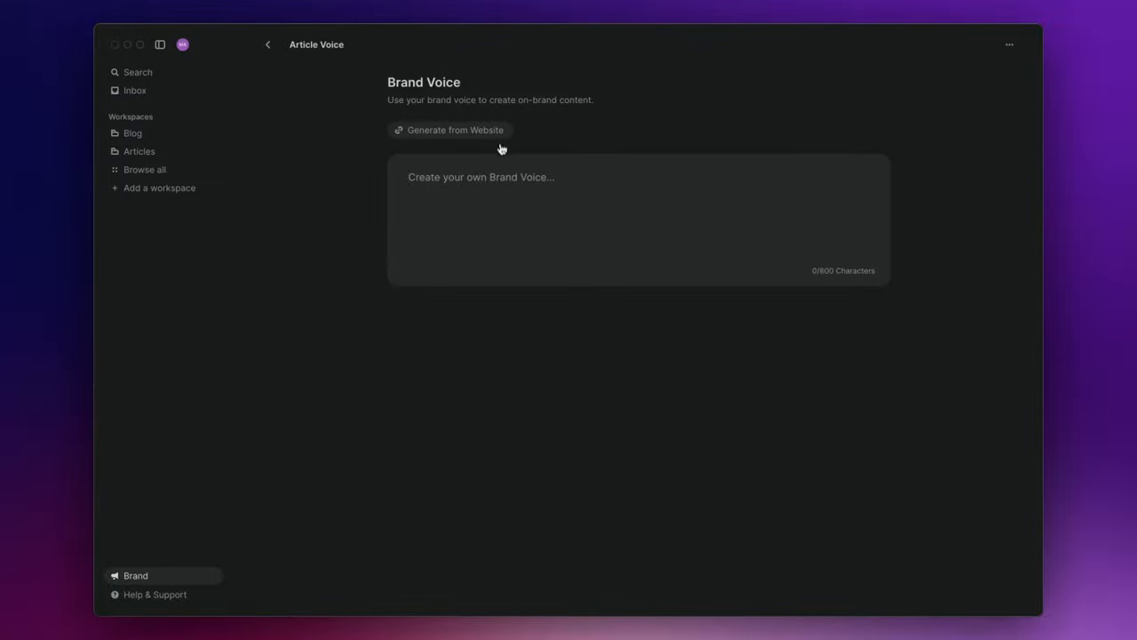
{"action": "mouse_move", "coordinate": [494, 189]}
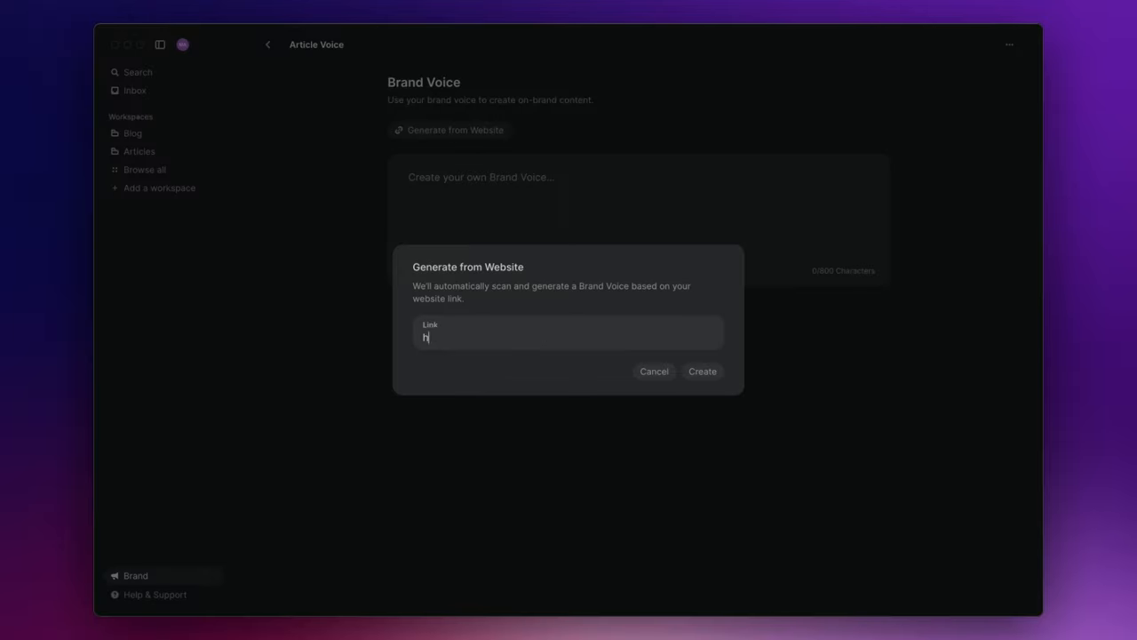
{"action": "type", "text": "https://"}
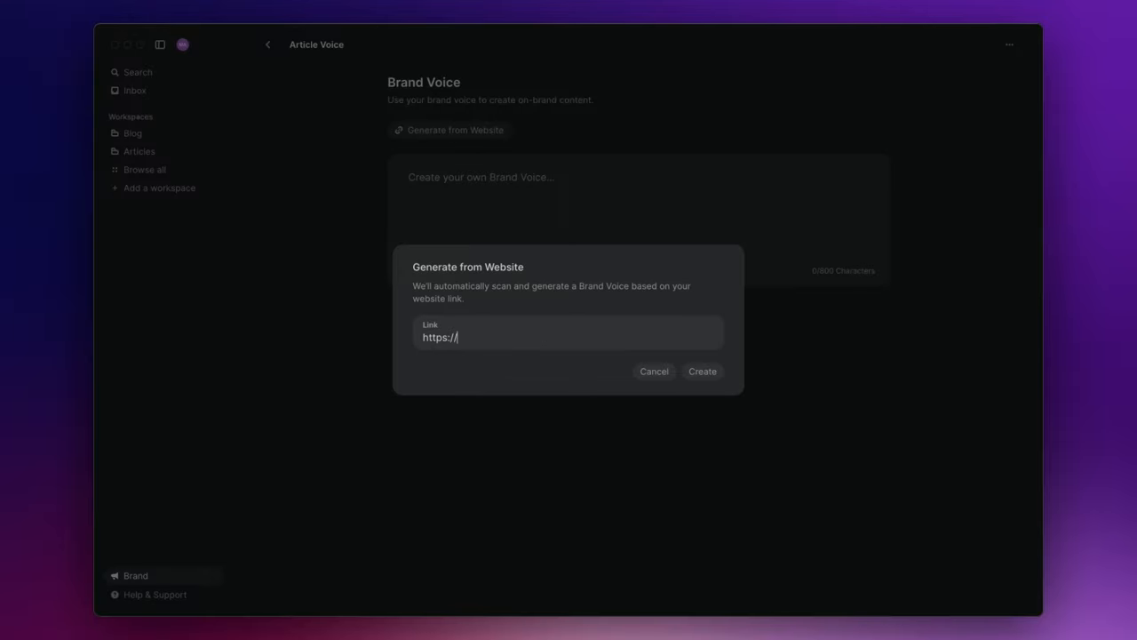
{"action": "type", "text": "mindstoneconsultin"}
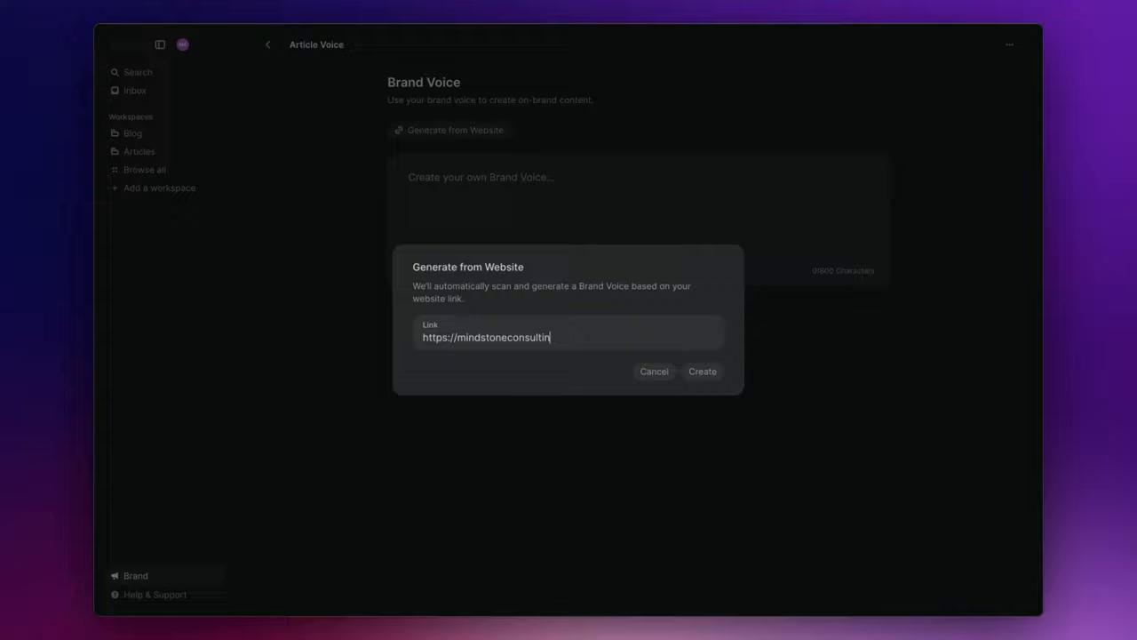
{"action": "type", "text": "g.net"}
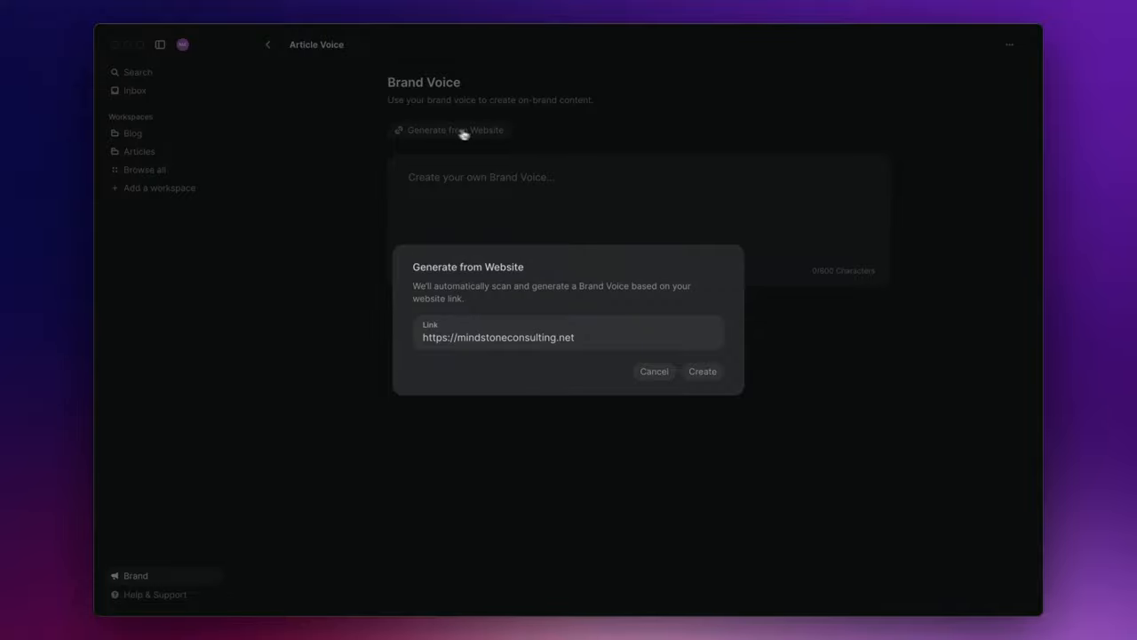
{"action": "left_click", "coordinate": [654, 372]}
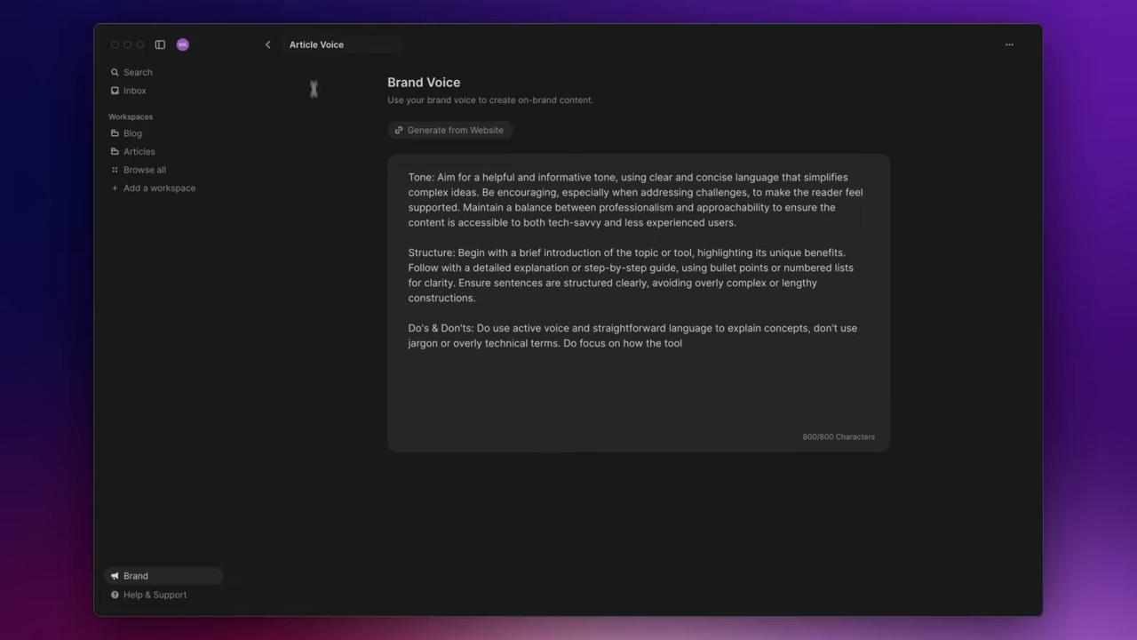
Step: Set Article Voice as the Articles workspace's brand voice, replacing No Brand Voice
{"action": "left_click", "coordinate": [138, 151]}
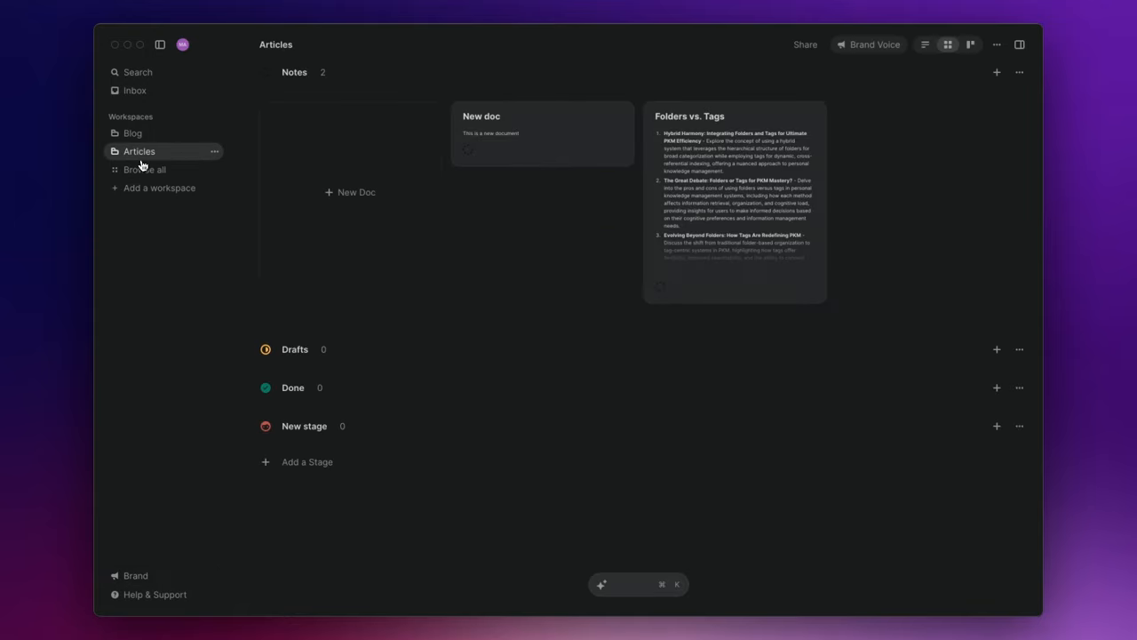
{"action": "mouse_move", "coordinate": [874, 45]}
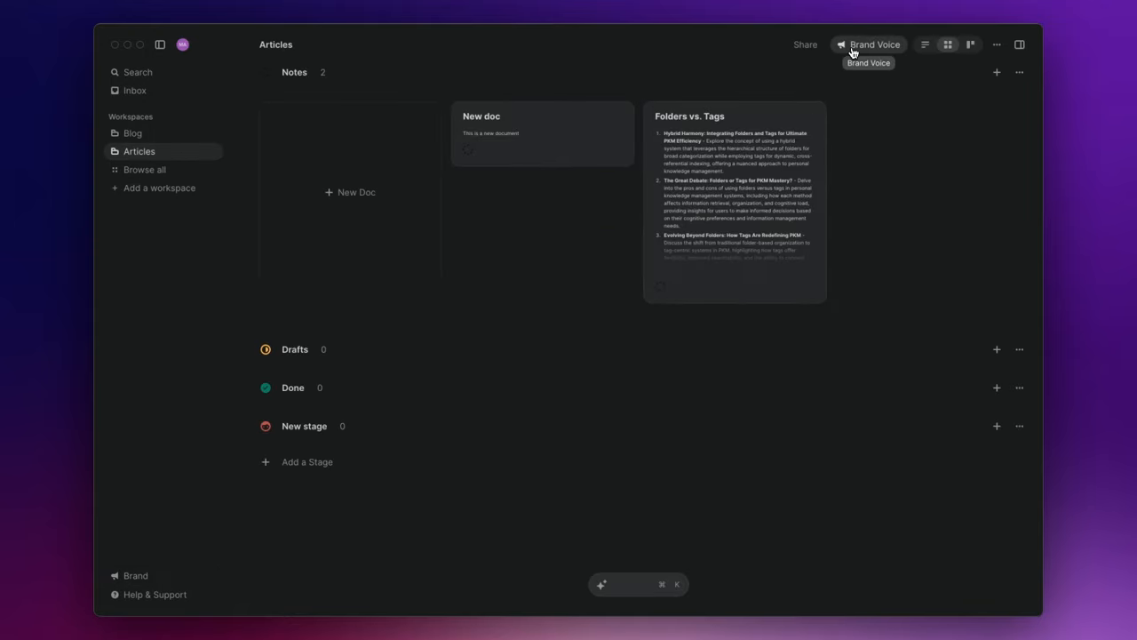
{"action": "left_click", "coordinate": [874, 44]}
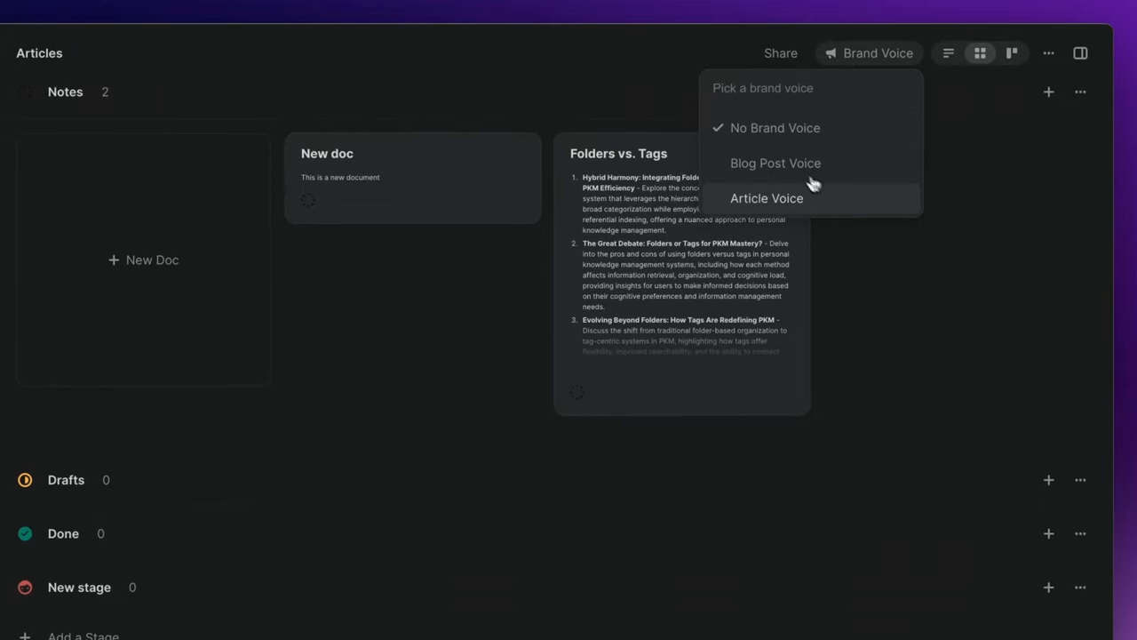
{"action": "mouse_move", "coordinate": [785, 206]}
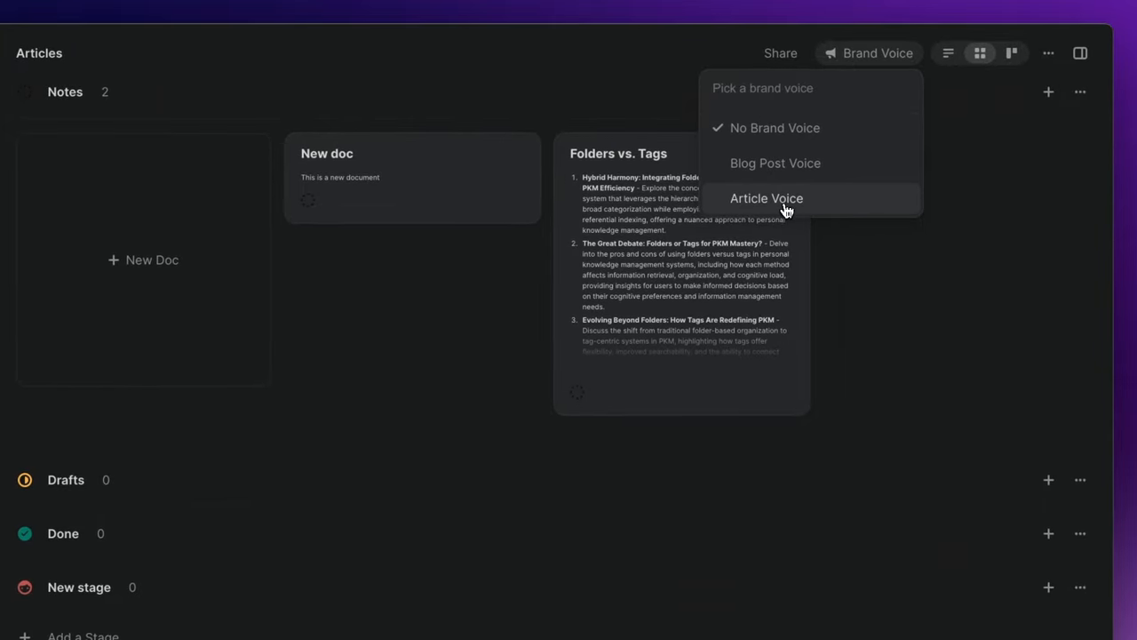
{"action": "left_click", "coordinate": [766, 199]}
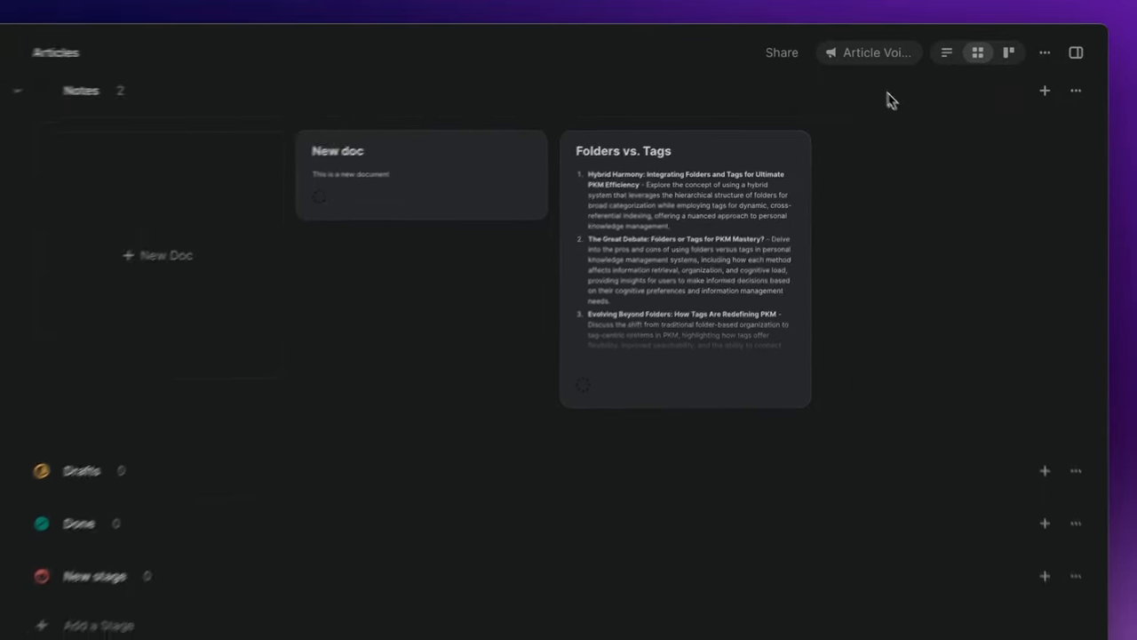